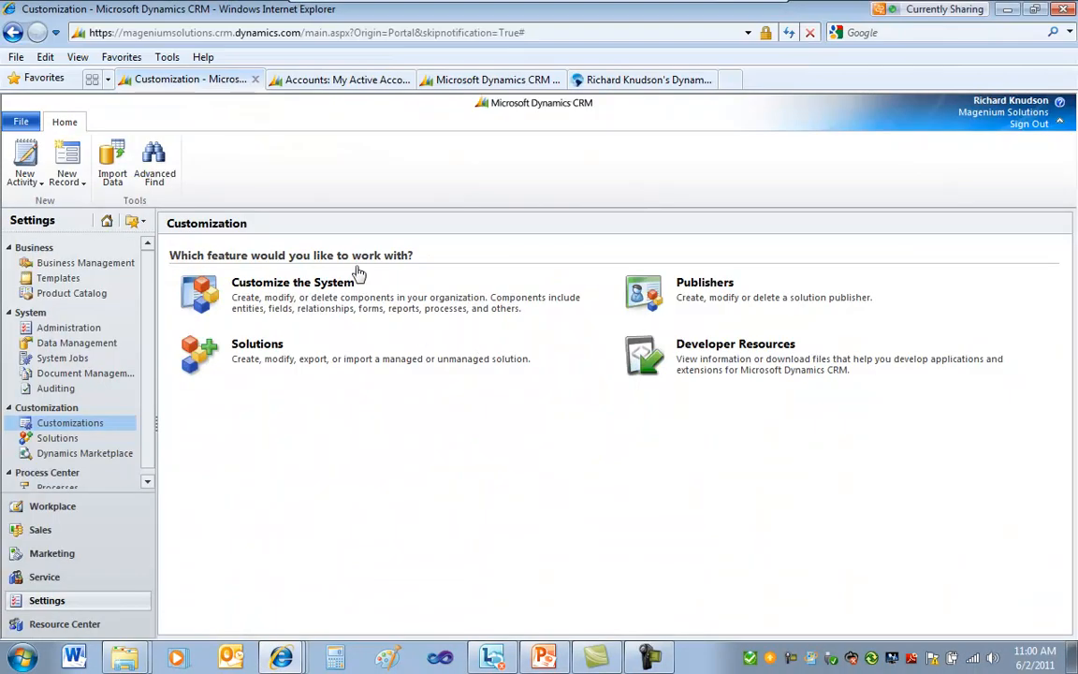
{"action": "mouse_move", "coordinate": [59, 506]}
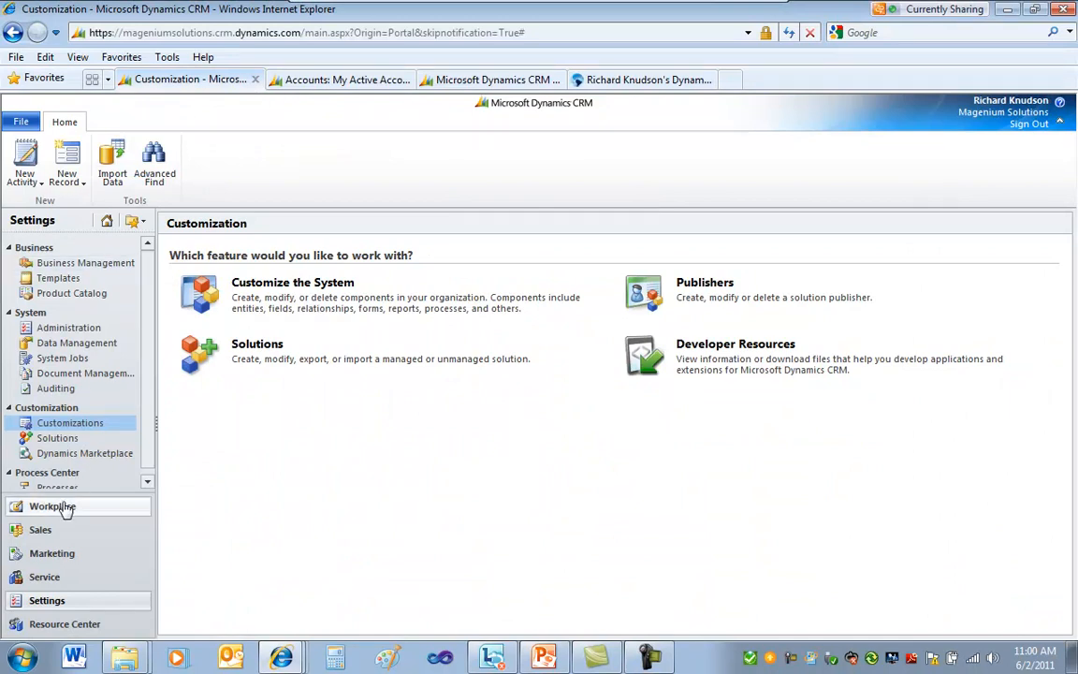
Switch to the Workplace area and list the available dashboards in the Dashboard selector.
{"action": "left_click", "coordinate": [53, 506]}
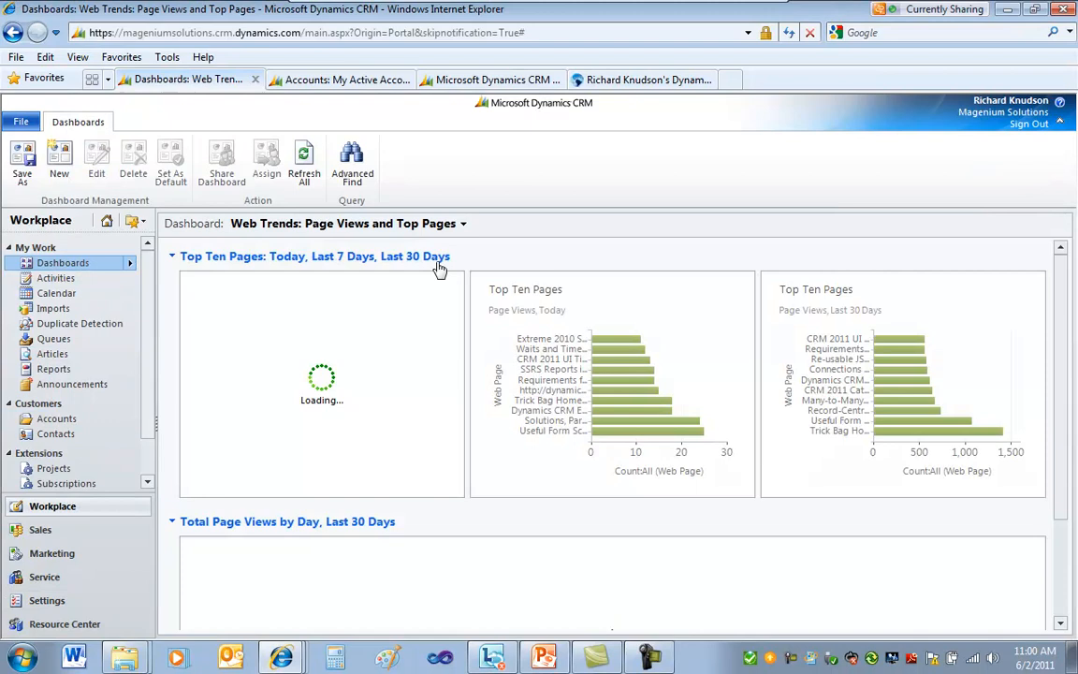
{"action": "left_click", "coordinate": [464, 223]}
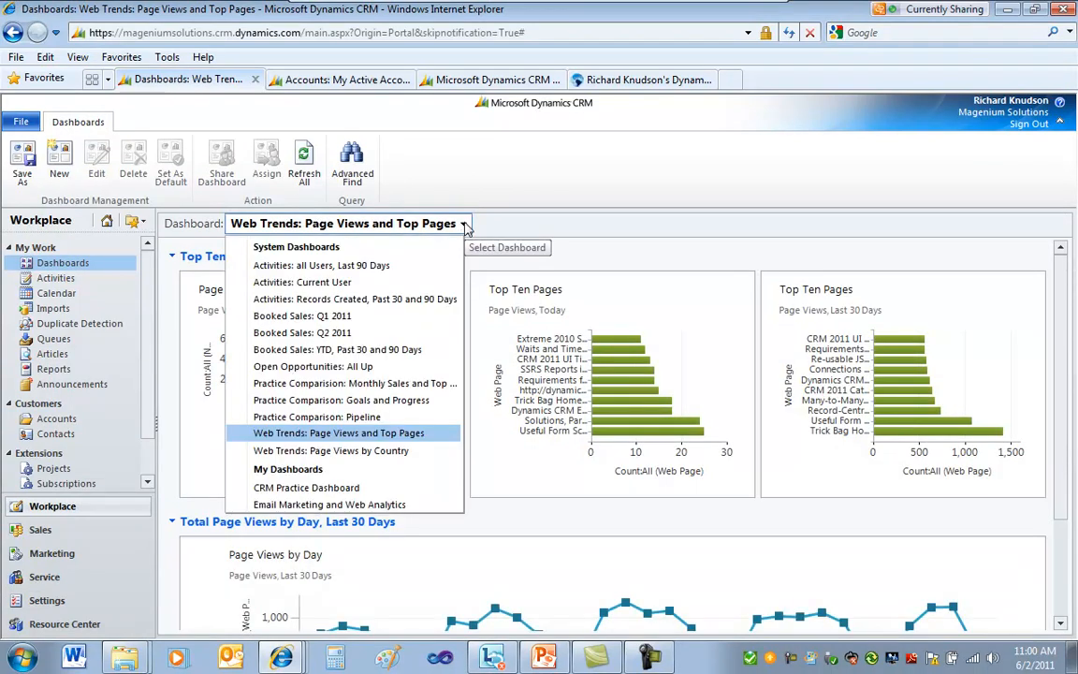
{"action": "mouse_move", "coordinate": [321, 265]}
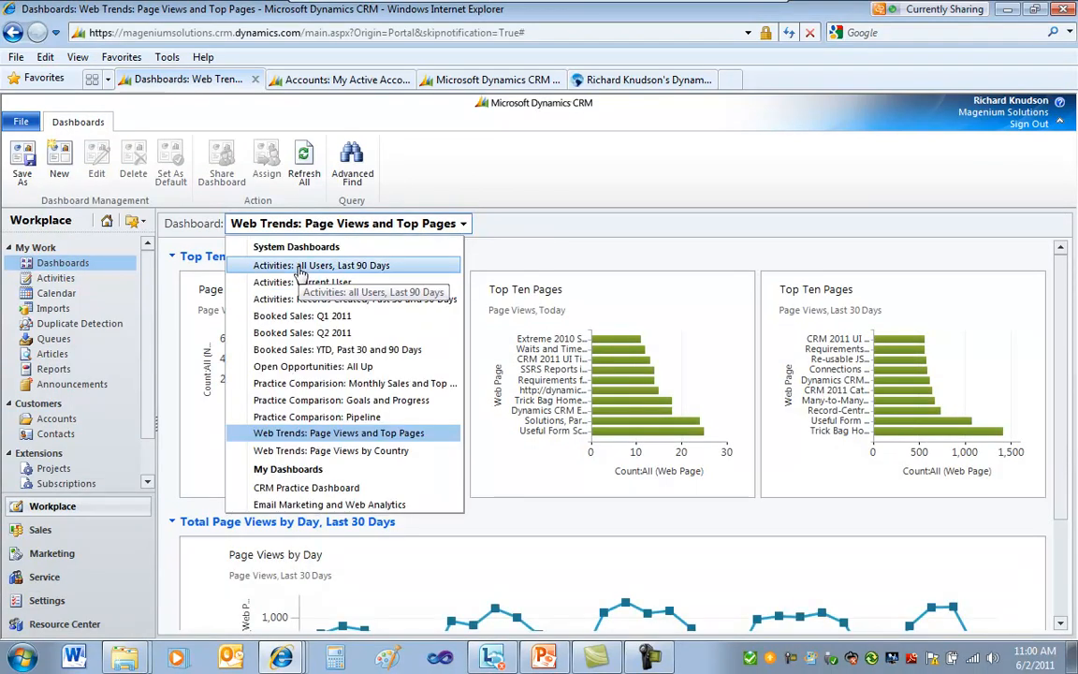
Show the 'Activities: all Users, Last 90 Days' dashboard and scroll through its Activities chart.
{"action": "left_click", "coordinate": [343, 265]}
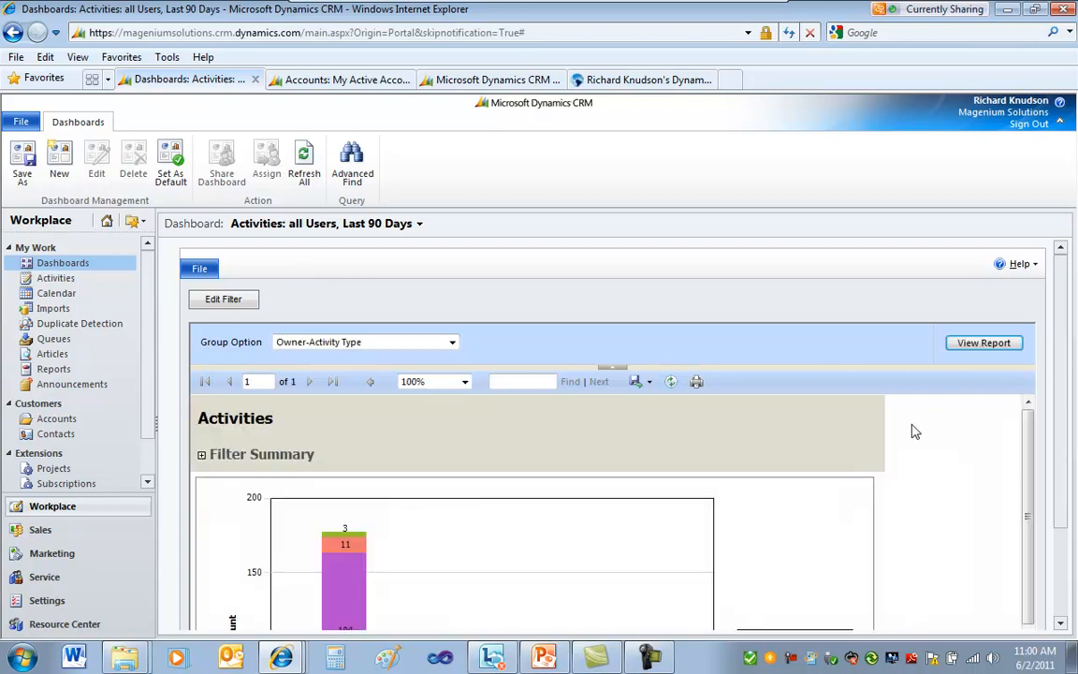
{"action": "mouse_move", "coordinate": [1060, 288]}
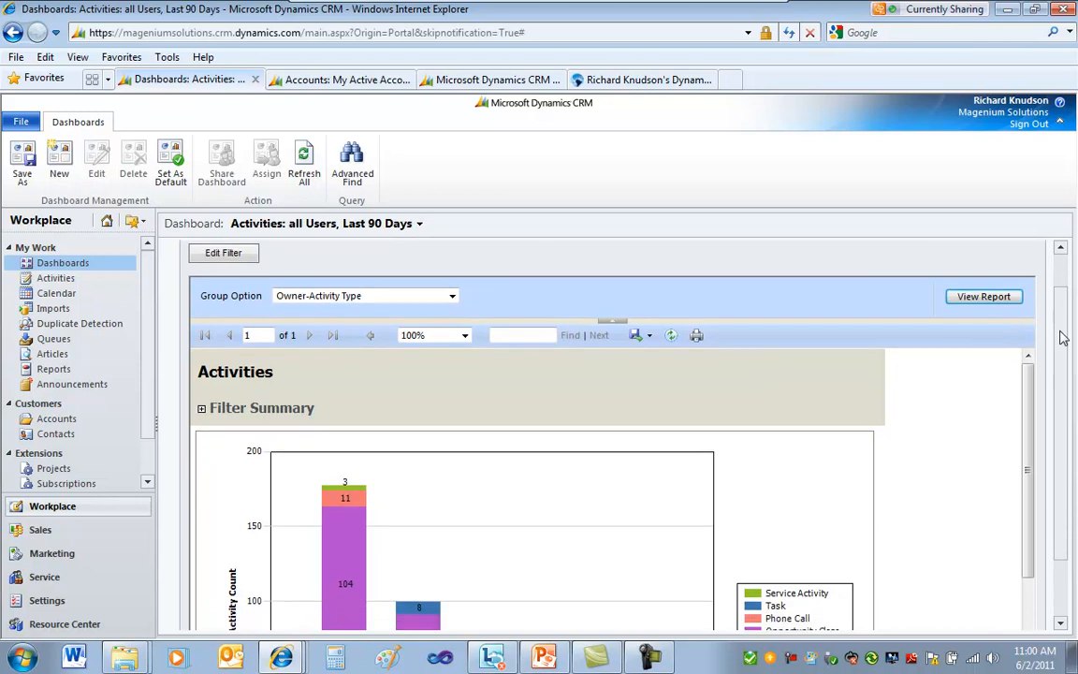
{"action": "scroll", "scroll_direction": "down", "scroll_amount": 3}
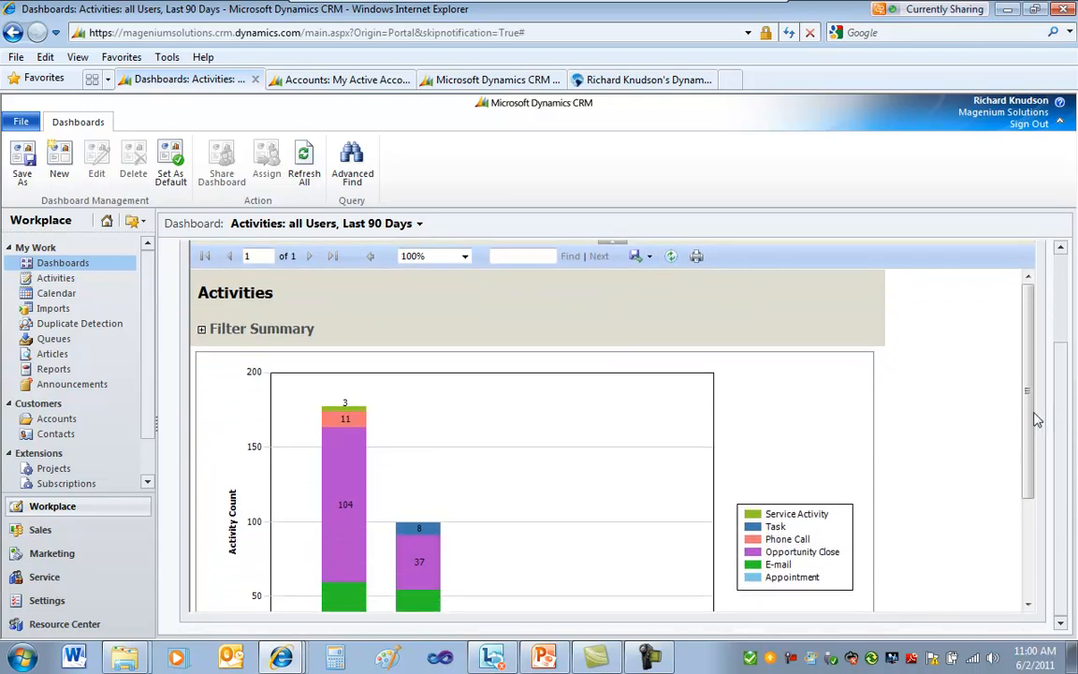
{"action": "scroll", "scroll_direction": "down", "scroll_amount": 3}
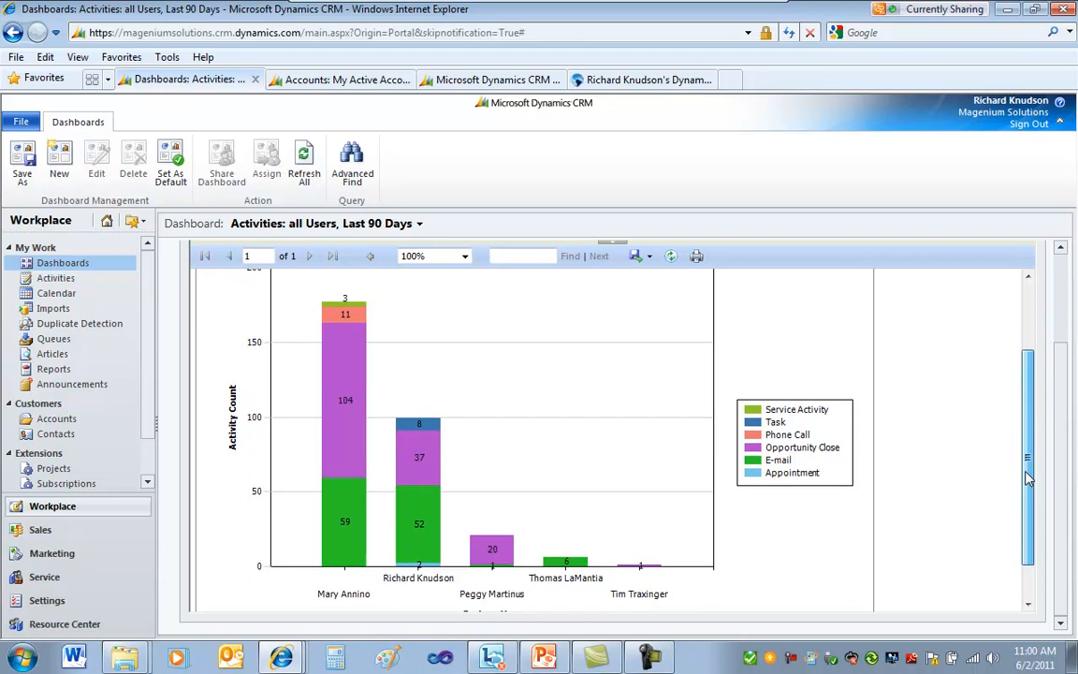
{"action": "scroll", "scroll_direction": "down", "scroll_amount": 3}
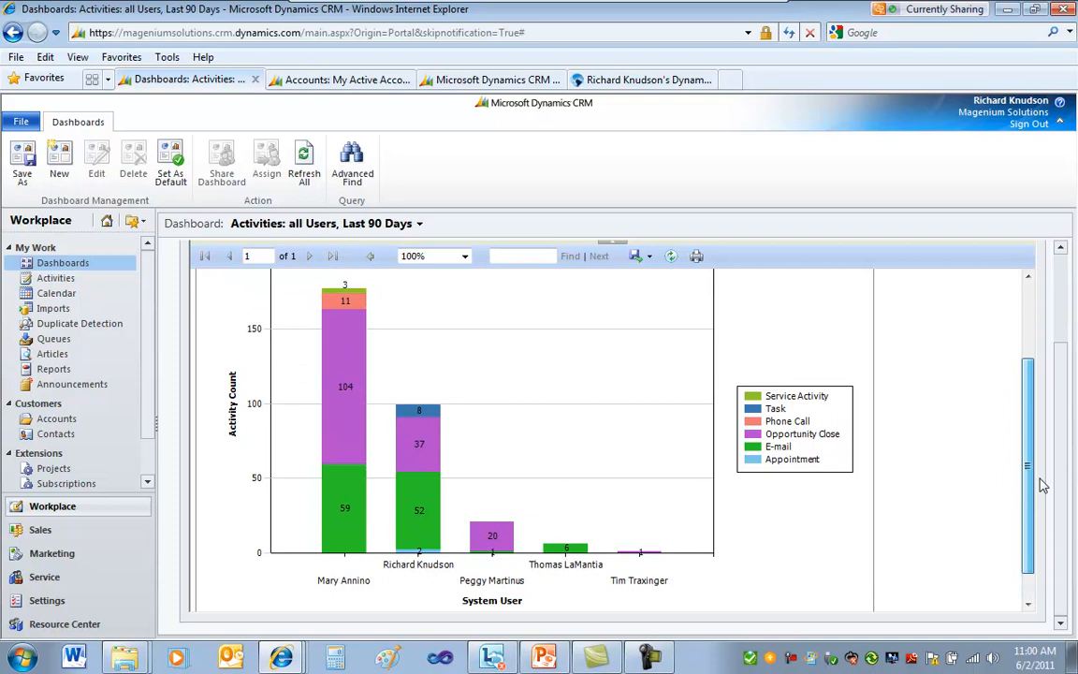
{"action": "scroll", "scroll_direction": "down", "scroll_amount": 3}
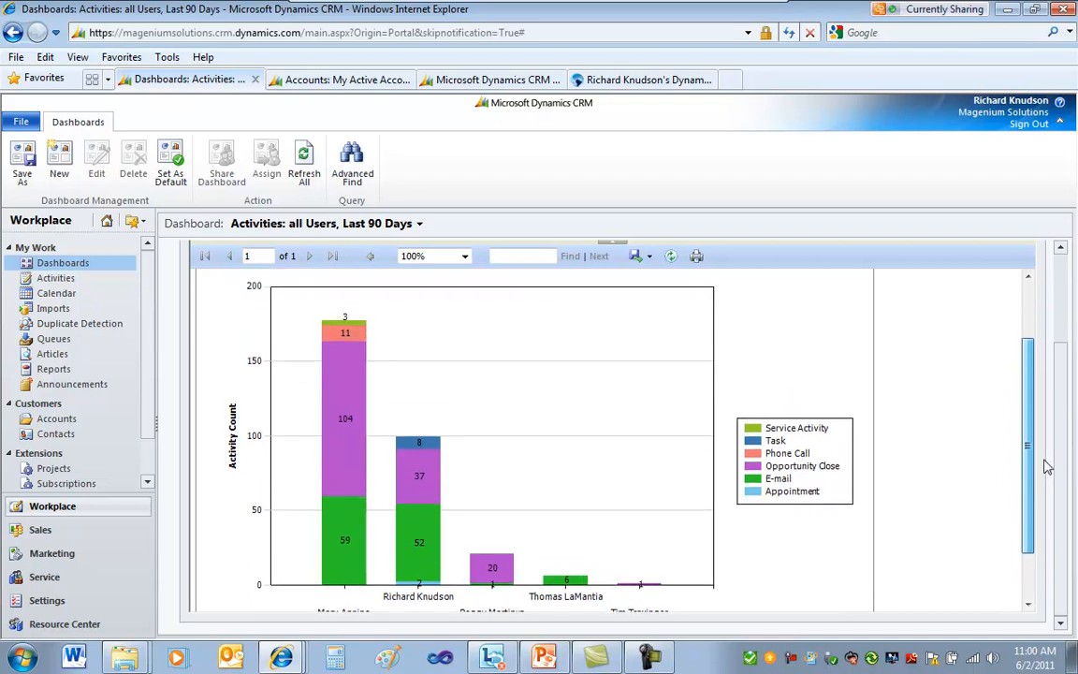
{"action": "scroll", "scroll_direction": "down", "scroll_amount": 3}
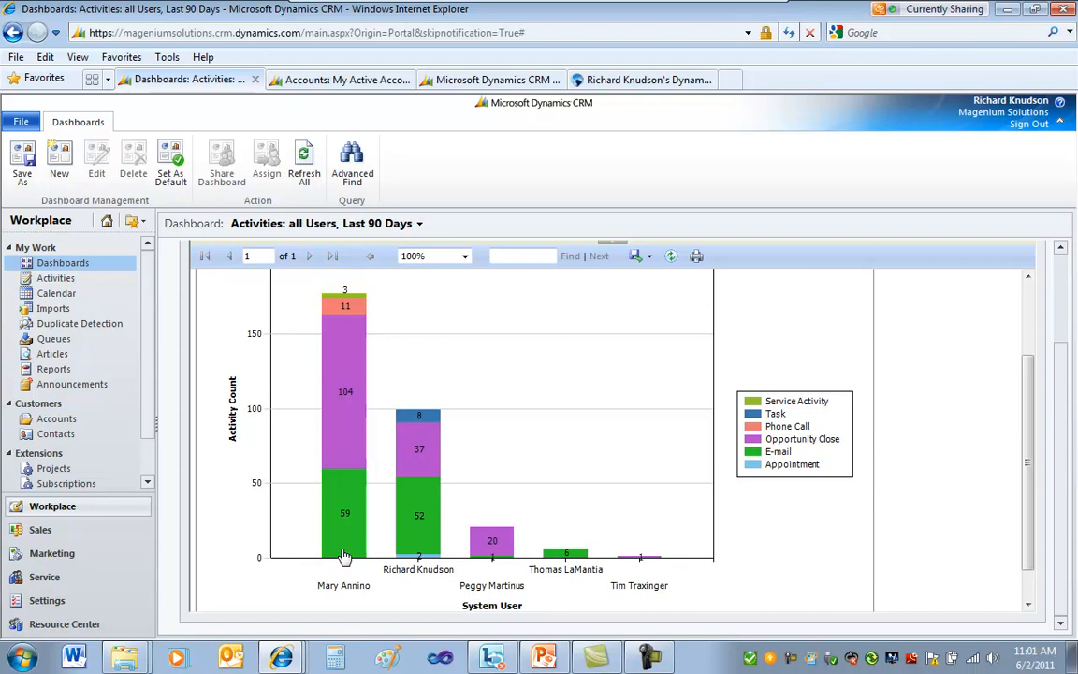
{"action": "mouse_move", "coordinate": [364, 592]}
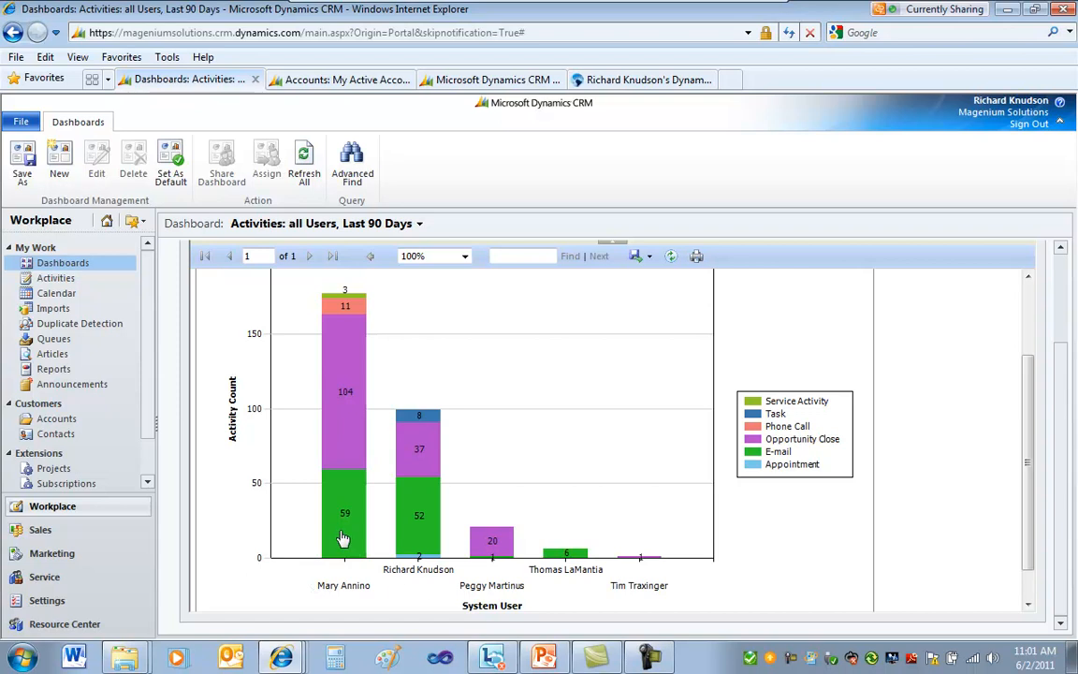
{"action": "mouse_move", "coordinate": [675, 430]}
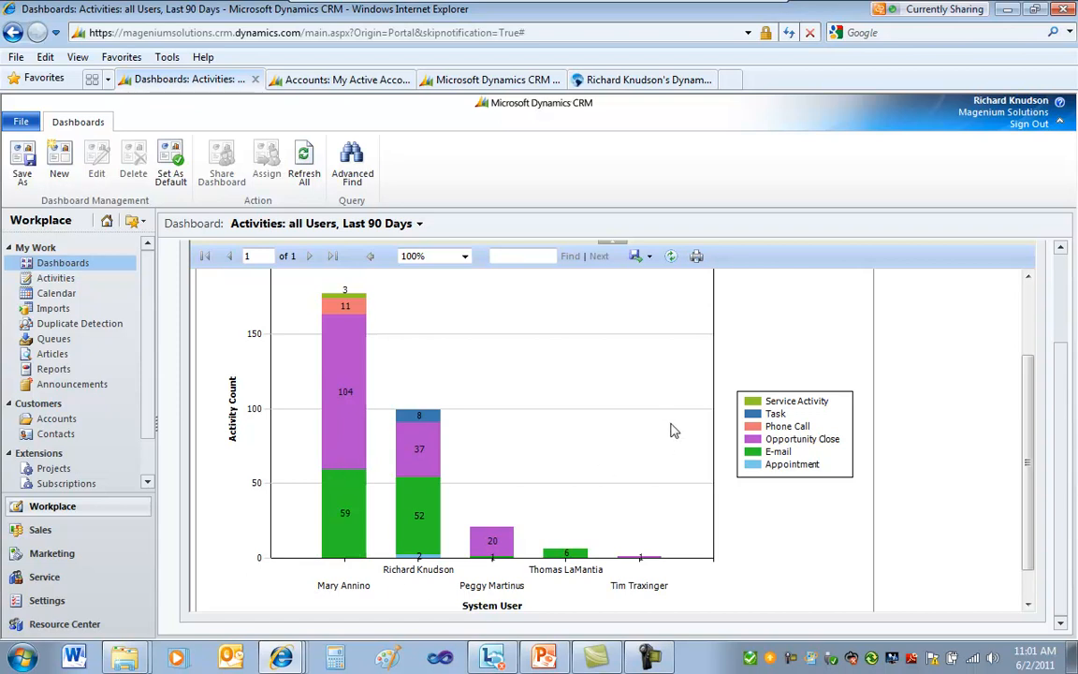
{"action": "mouse_move", "coordinate": [757, 405]}
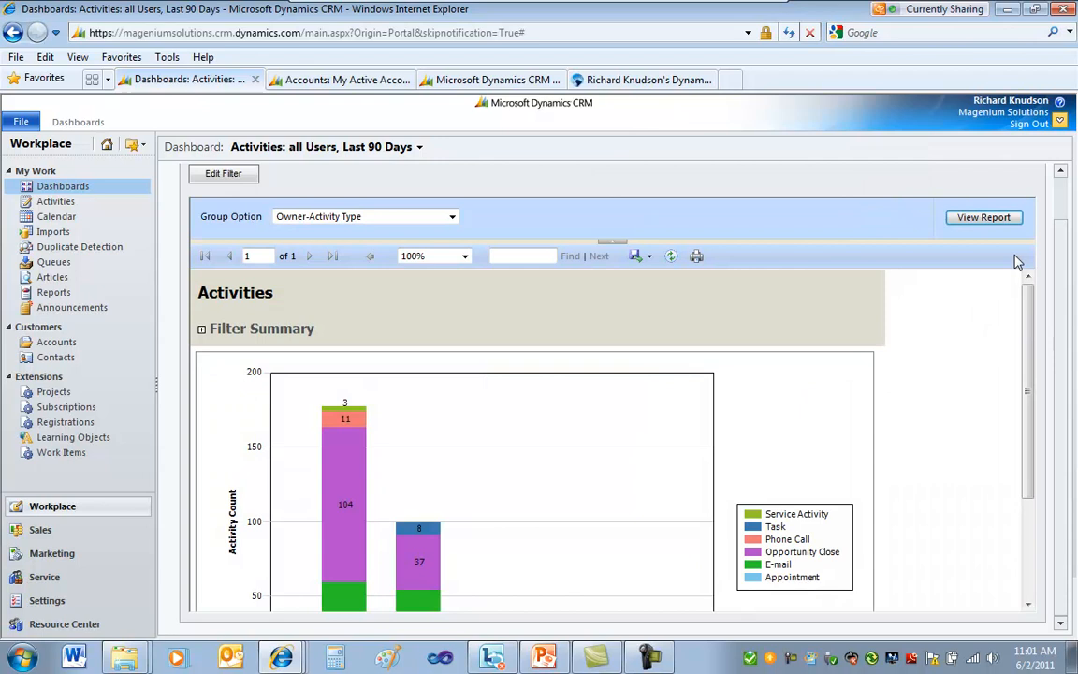
{"action": "mouse_move", "coordinate": [612, 246]}
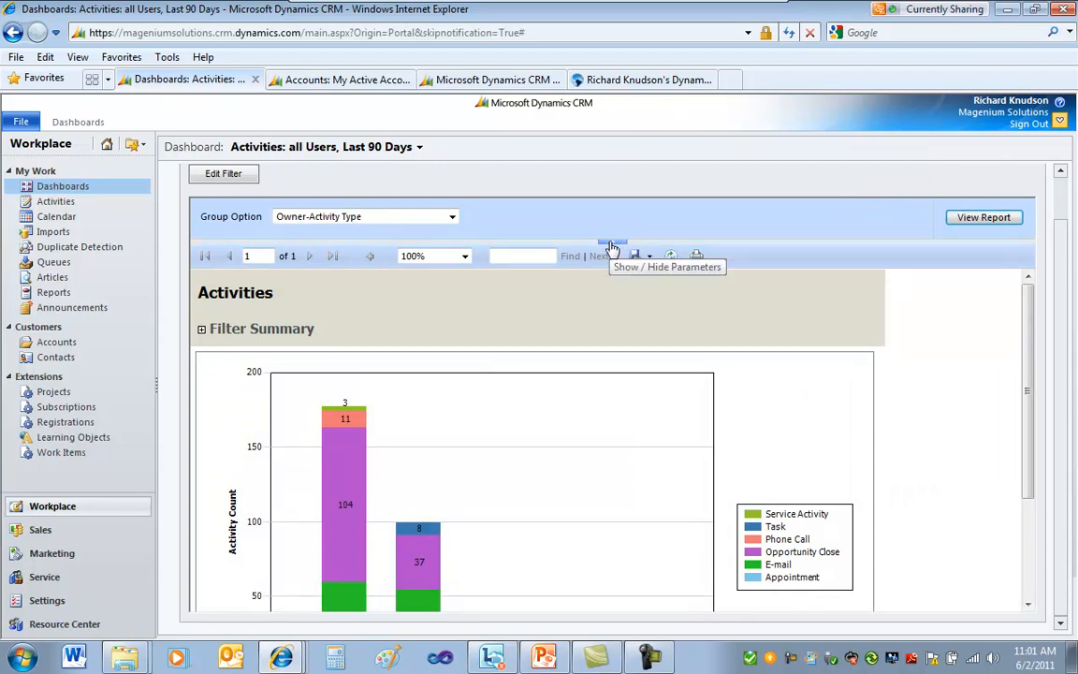
Hide the Activities report's parameter options and restore the full ribbon.
{"action": "left_click", "coordinate": [613, 256]}
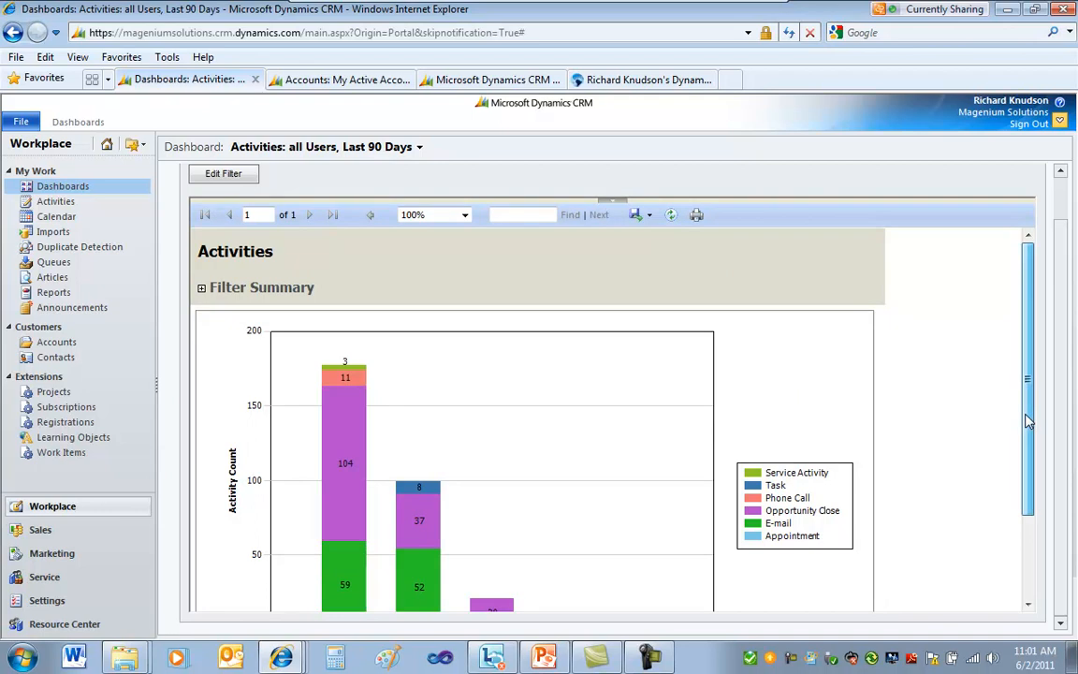
{"action": "scroll", "scroll_direction": "down", "scroll_amount": 3}
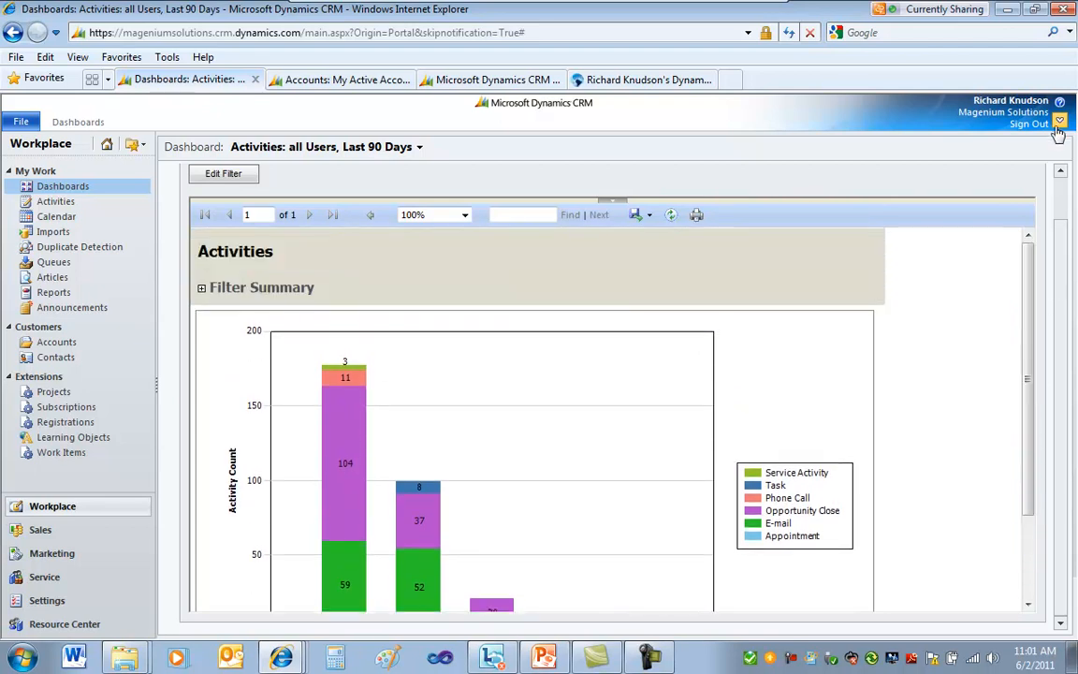
{"action": "left_click", "coordinate": [78, 121]}
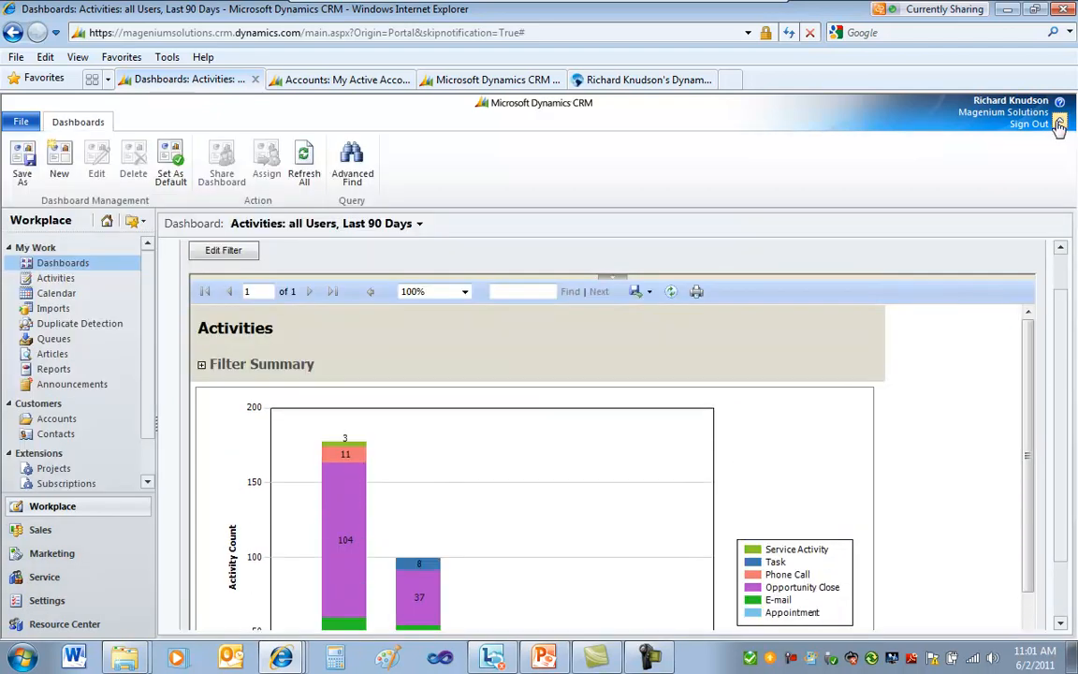
{"action": "mouse_move", "coordinate": [192, 601]}
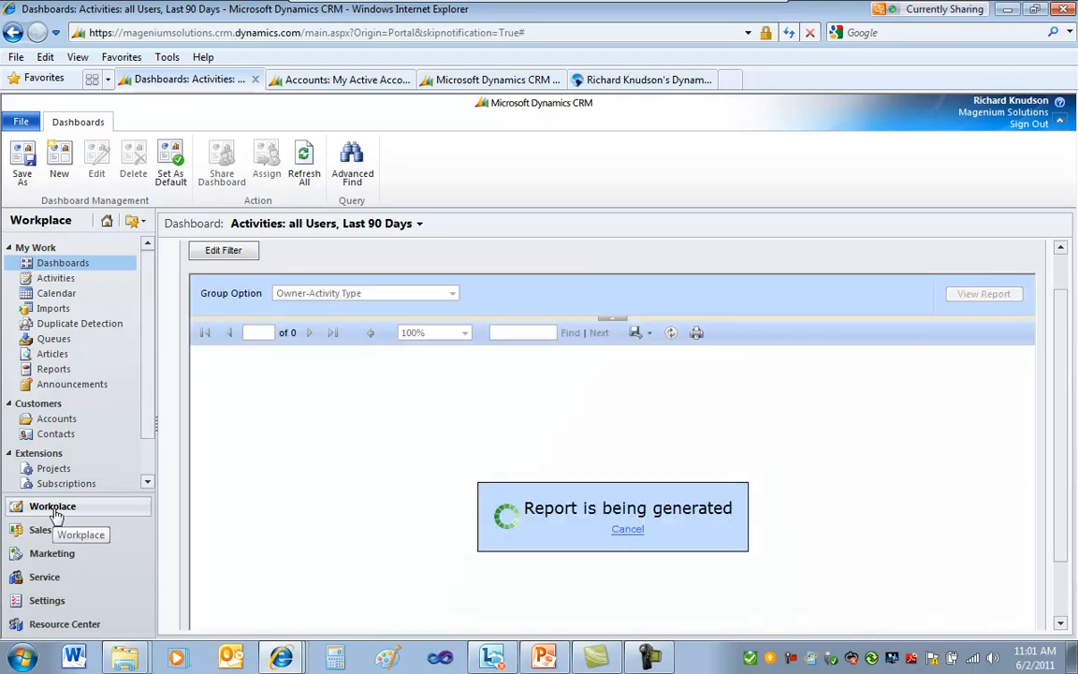
Open Reports under My Work and select the Activities report.
{"action": "left_click", "coordinate": [53, 368]}
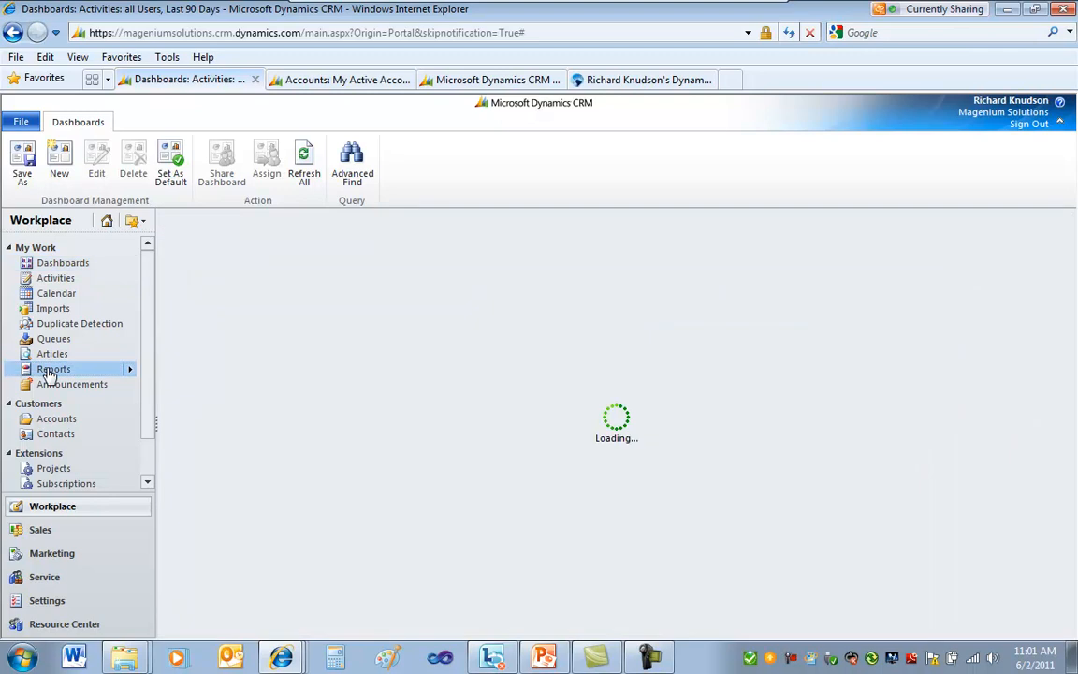
{"action": "left_click", "coordinate": [53, 368]}
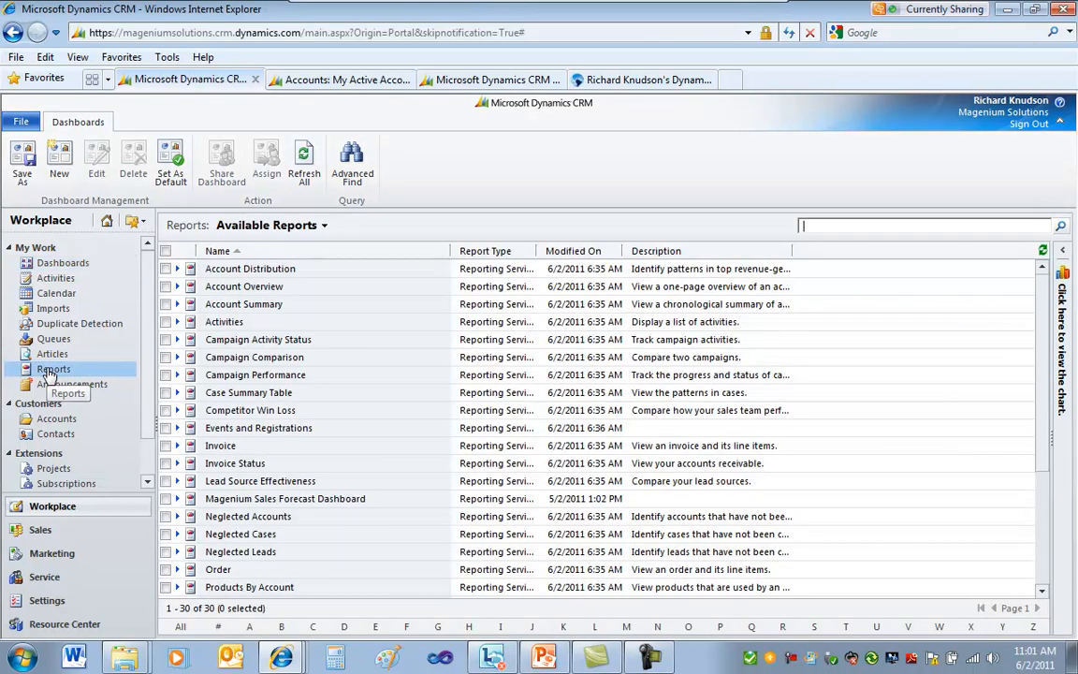
{"action": "left_click", "coordinate": [42, 369]}
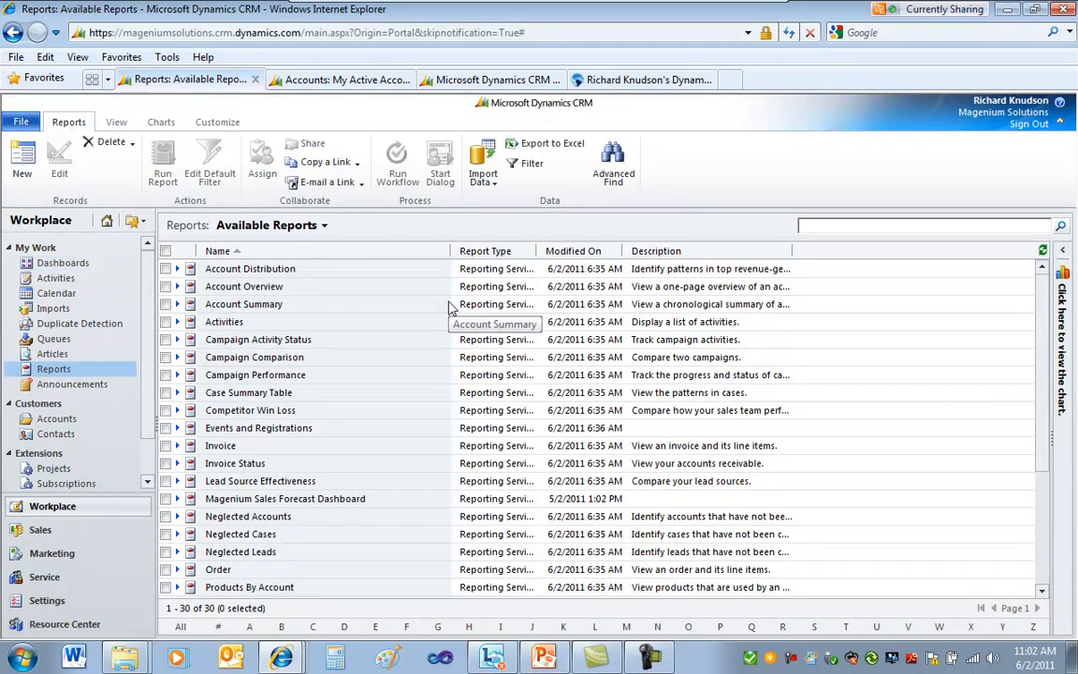
{"action": "left_click", "coordinate": [224, 321]}
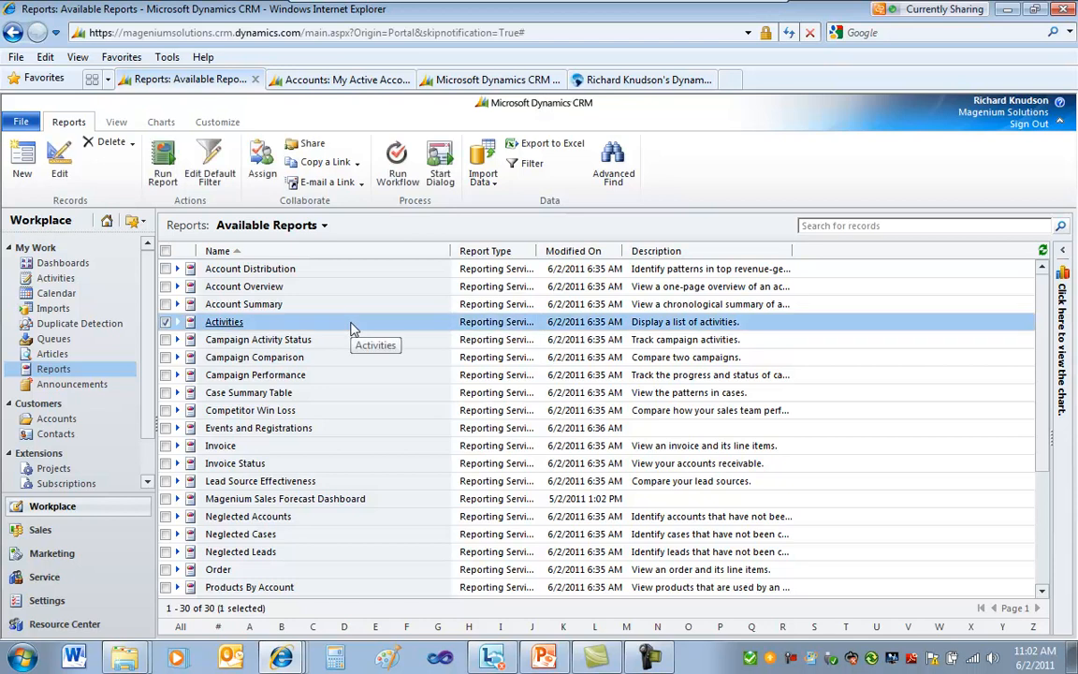
{"action": "mouse_move", "coordinate": [364, 330]}
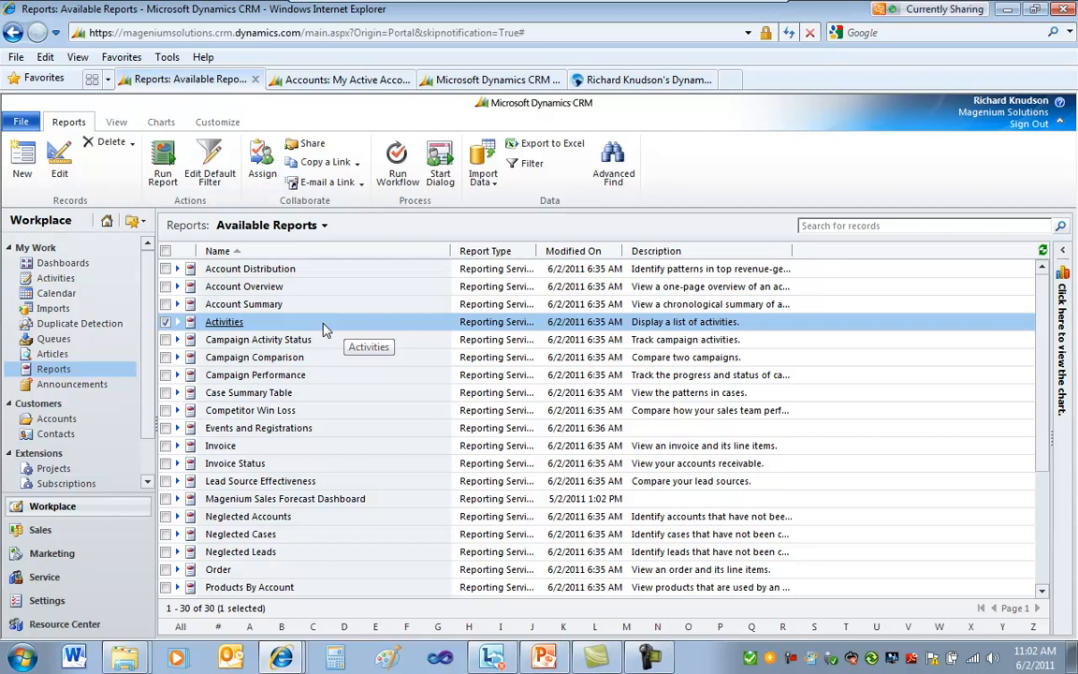
{"action": "mouse_move", "coordinate": [370, 328]}
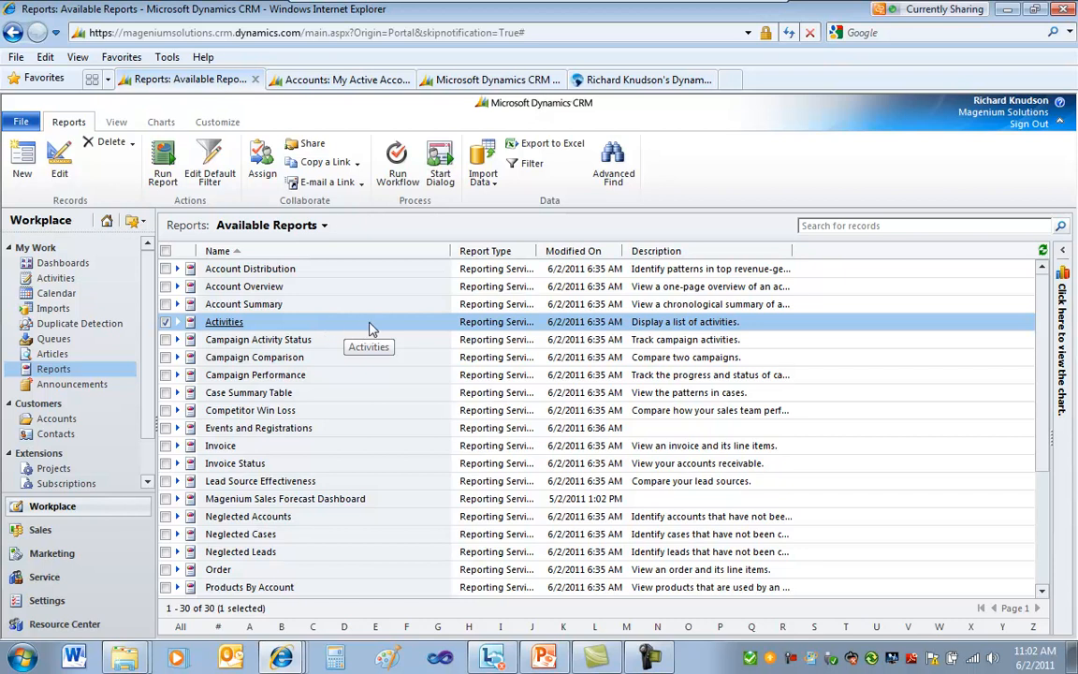
Open the Activities report's filtering criteria (last 90 days, all statuses), then close the window.
{"action": "double_click", "coordinate": [224, 321]}
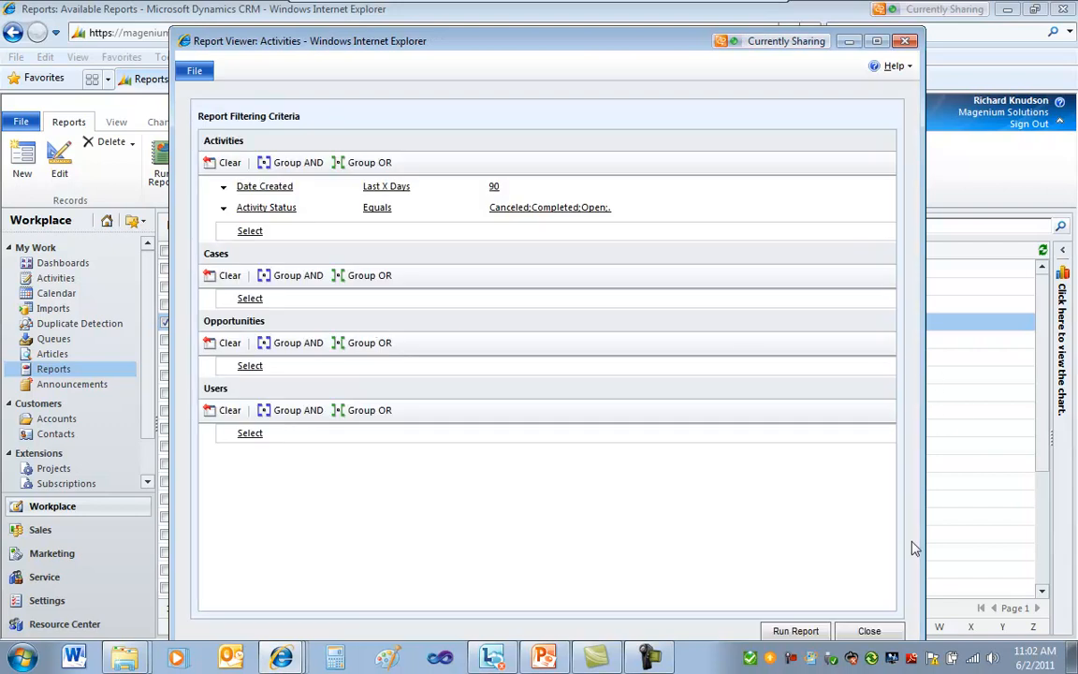
{"action": "mouse_move", "coordinate": [287, 477]}
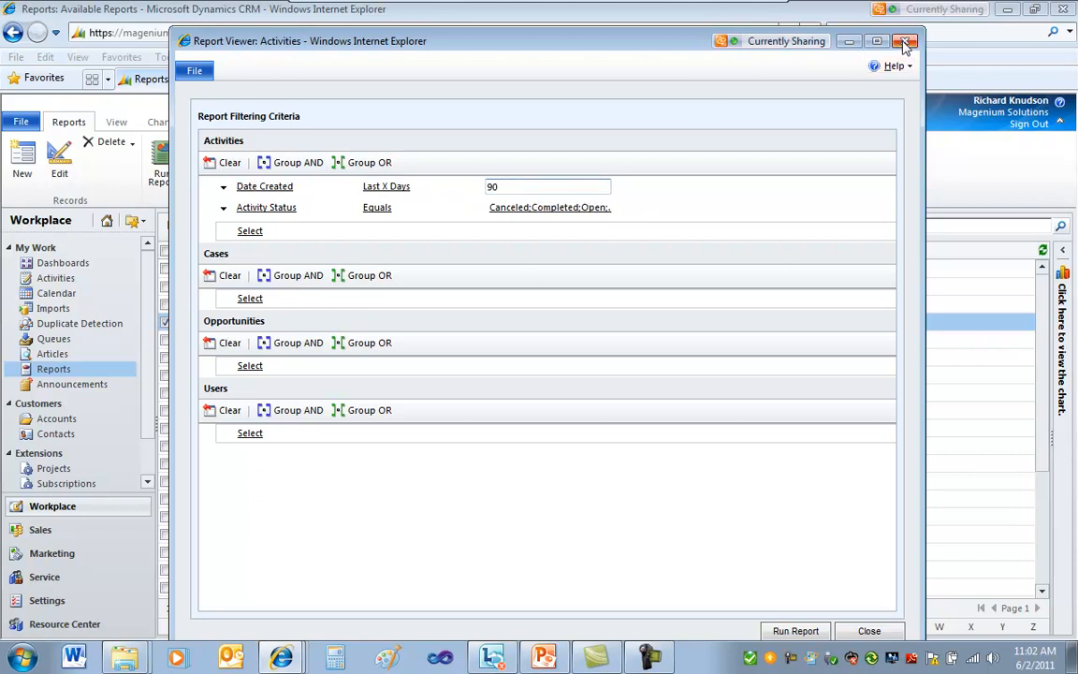
{"action": "left_click", "coordinate": [901, 41]}
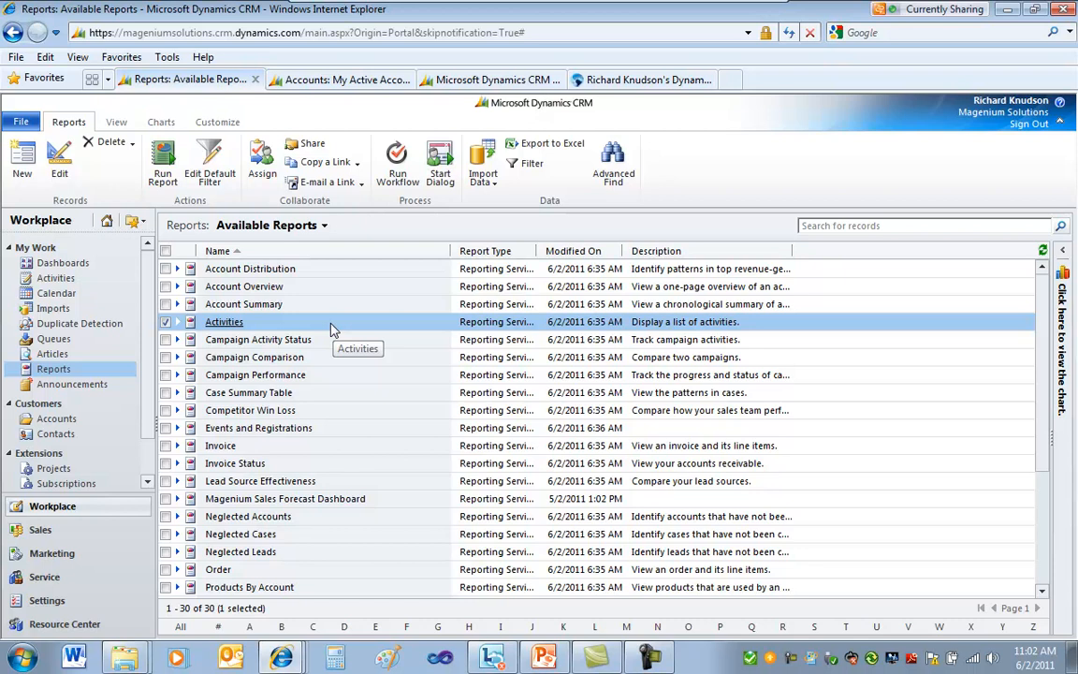
{"action": "mouse_move", "coordinate": [348, 346]}
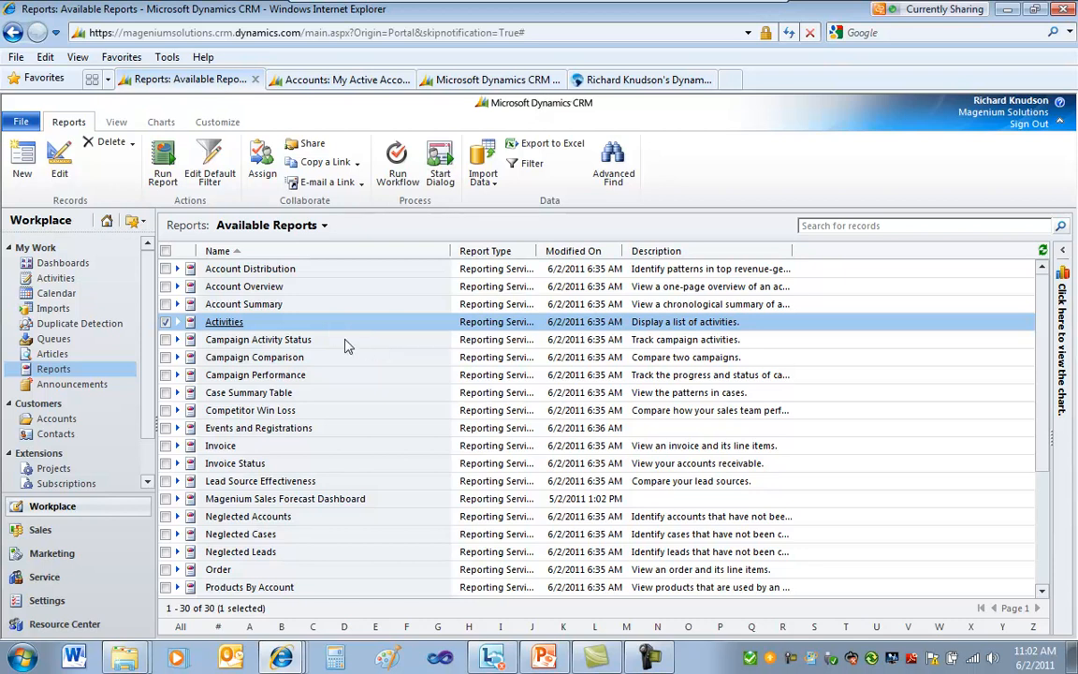
{"action": "mouse_move", "coordinate": [234, 250]}
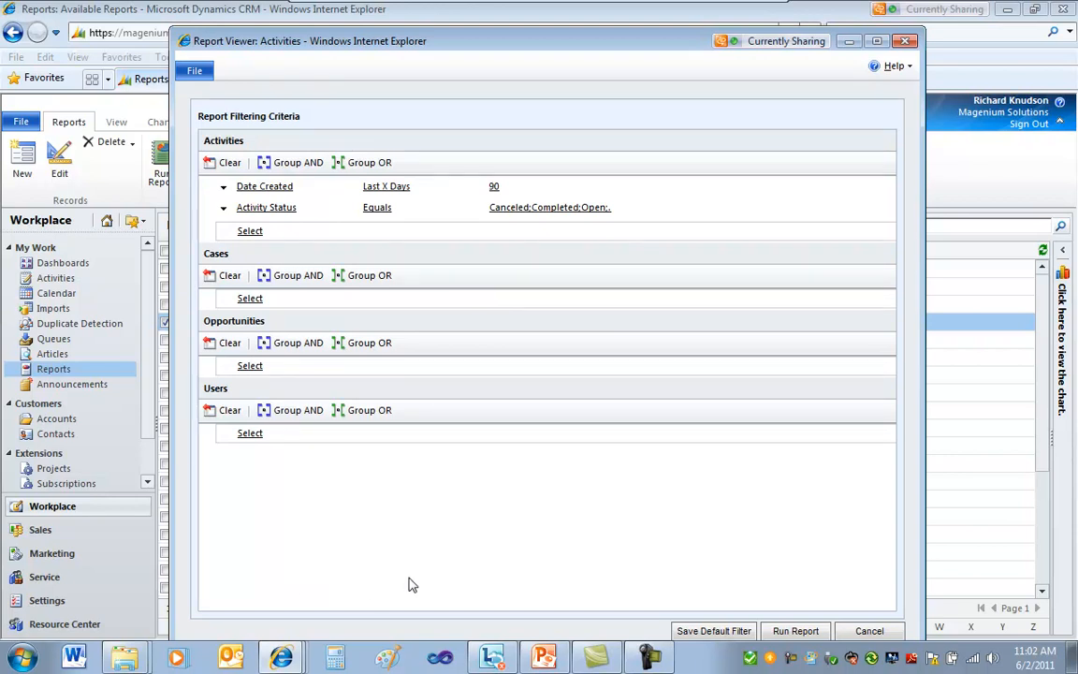
Set Date Created to the last 120 days, save it as the default filter, and close.
{"action": "left_click", "coordinate": [547, 186]}
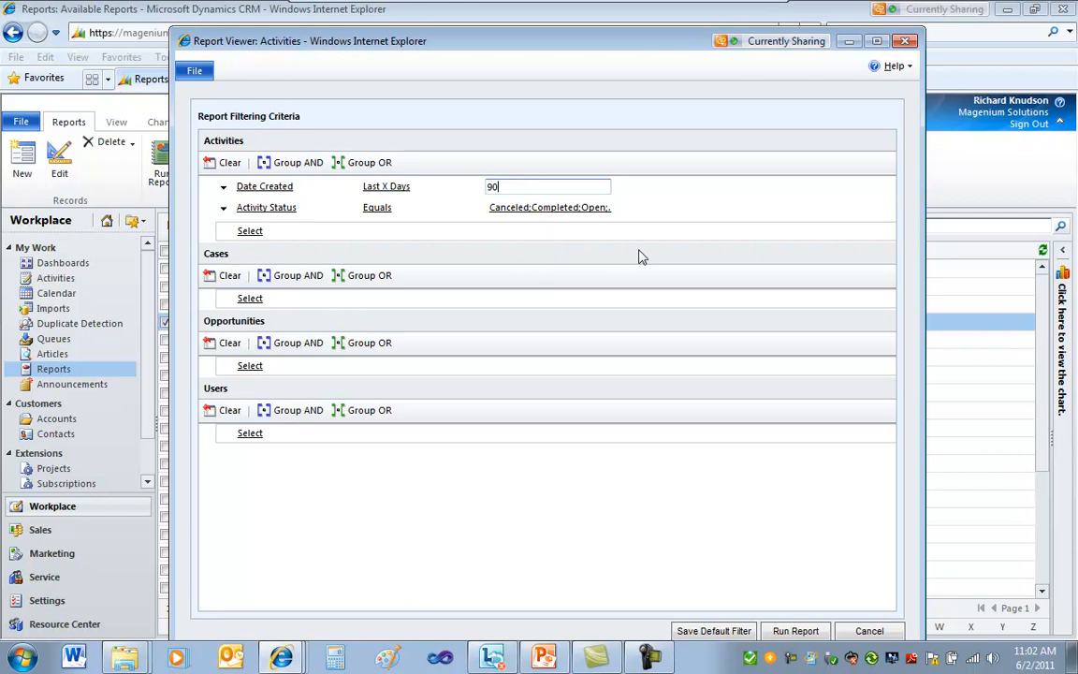
{"action": "mouse_move", "coordinate": [657, 371]}
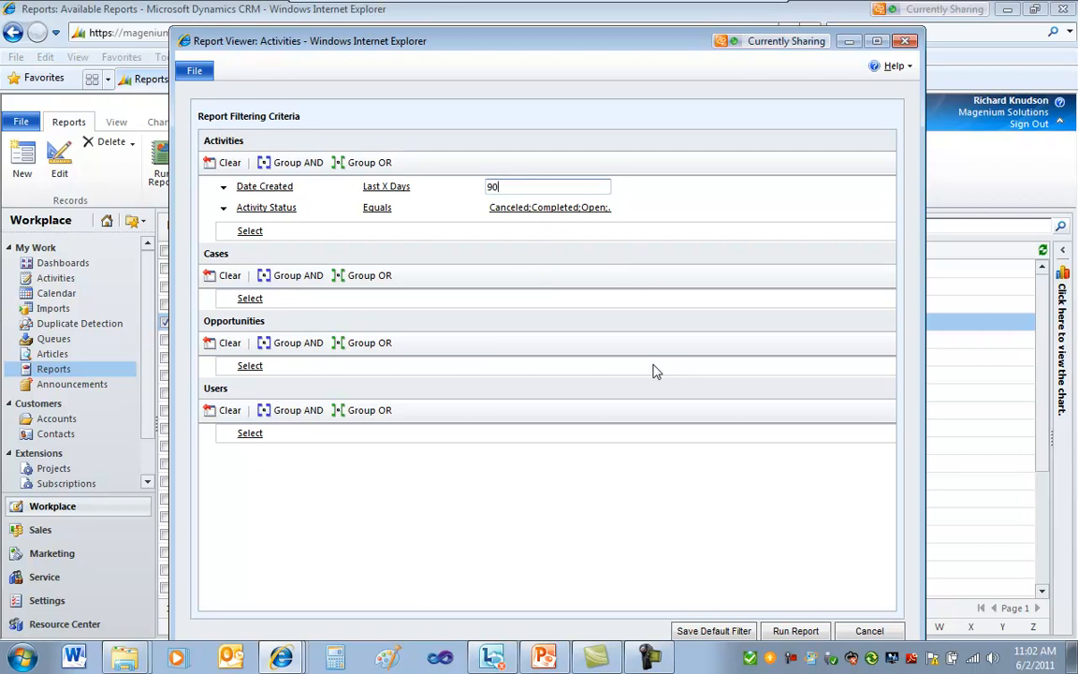
{"action": "key", "text": "ctrl+a"}
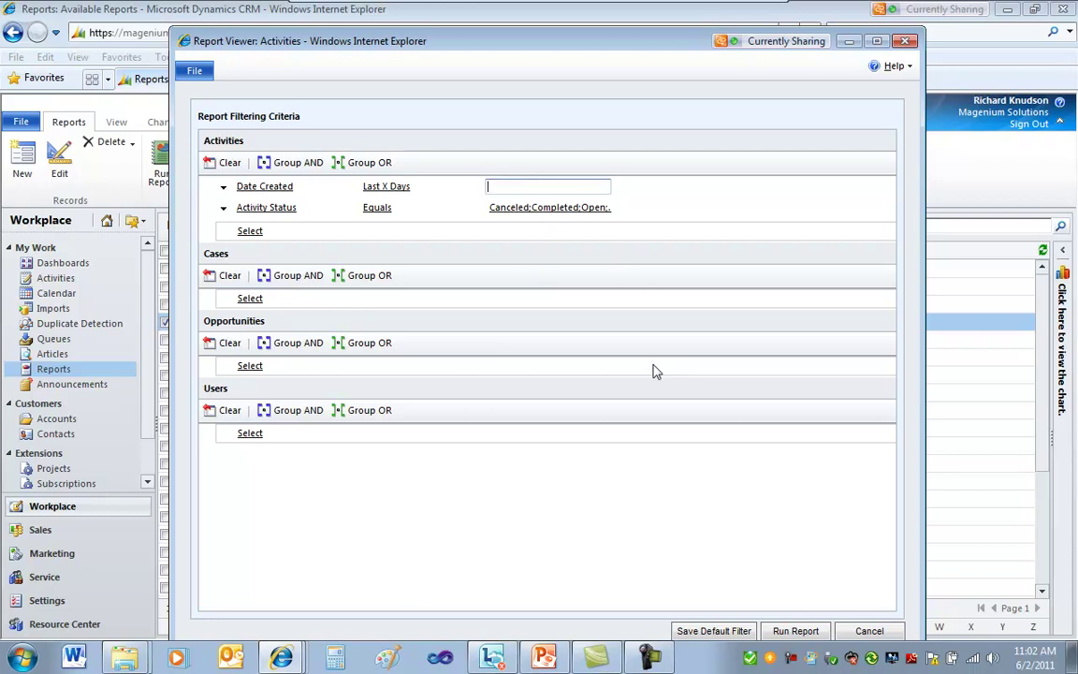
{"action": "type", "text": "120"}
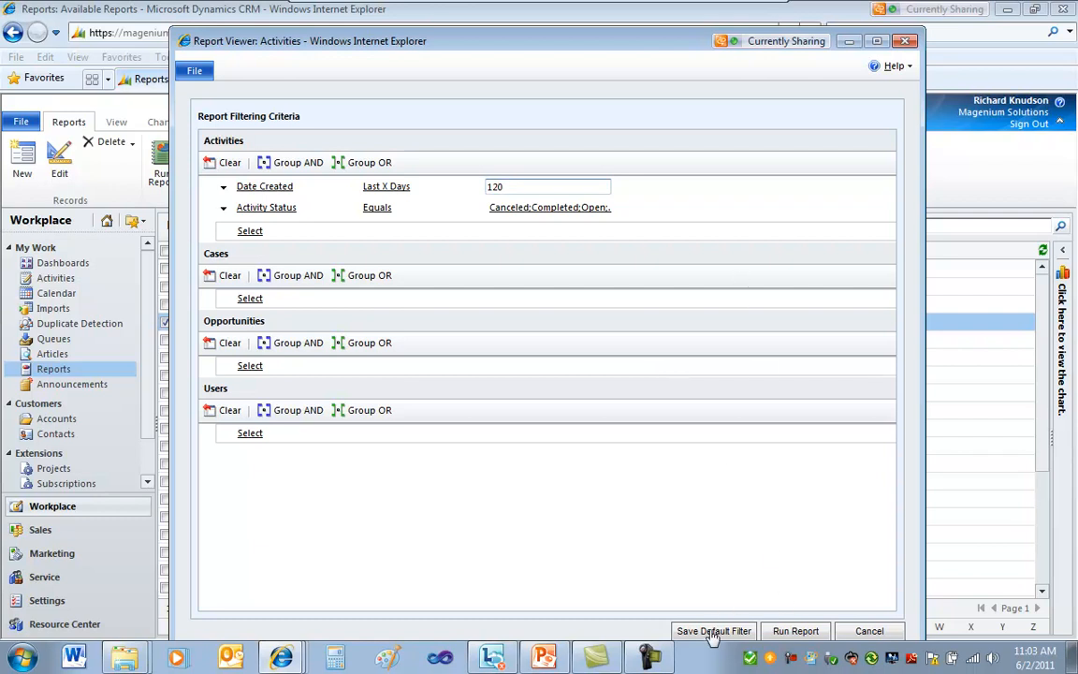
{"action": "left_click", "coordinate": [713, 631]}
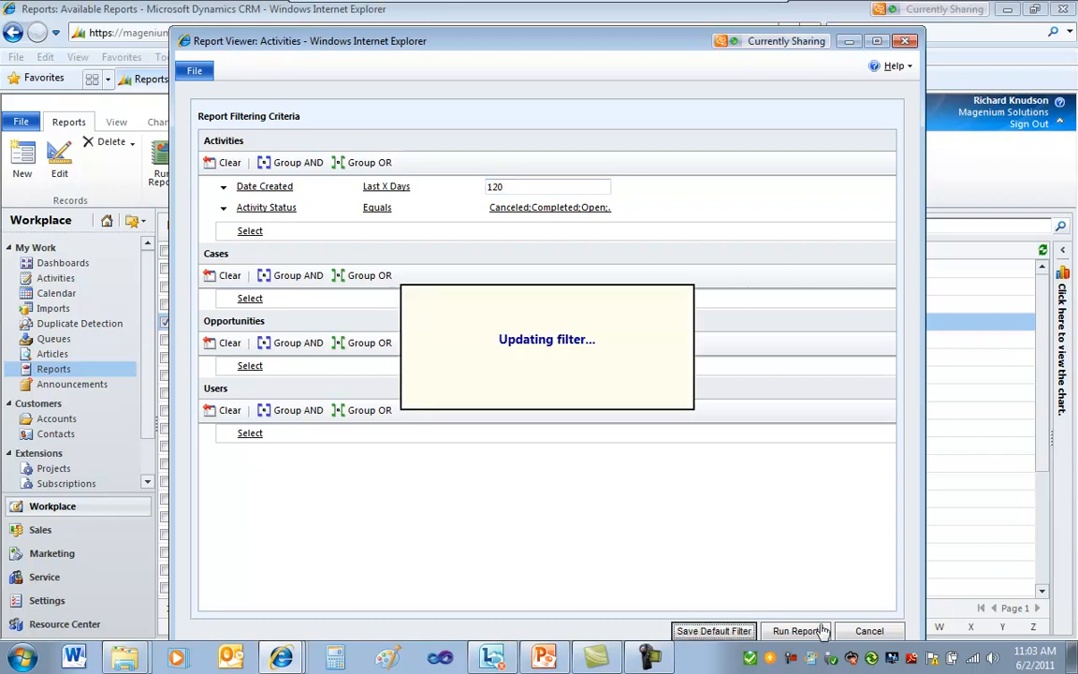
{"action": "left_click", "coordinate": [797, 631]}
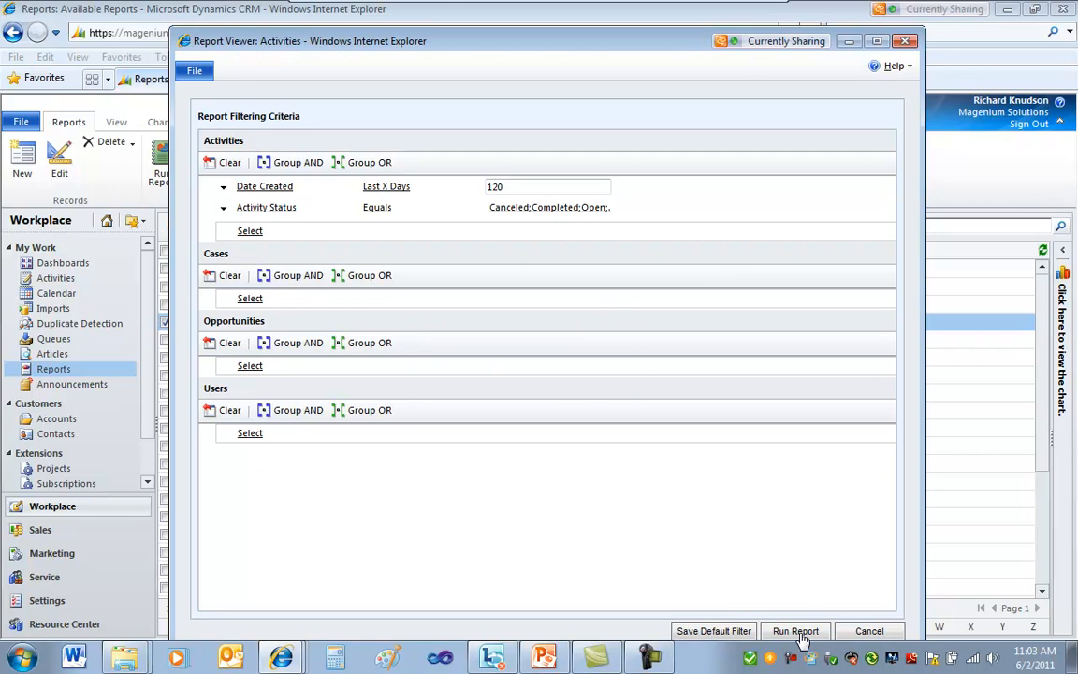
{"action": "left_click", "coordinate": [547, 207]}
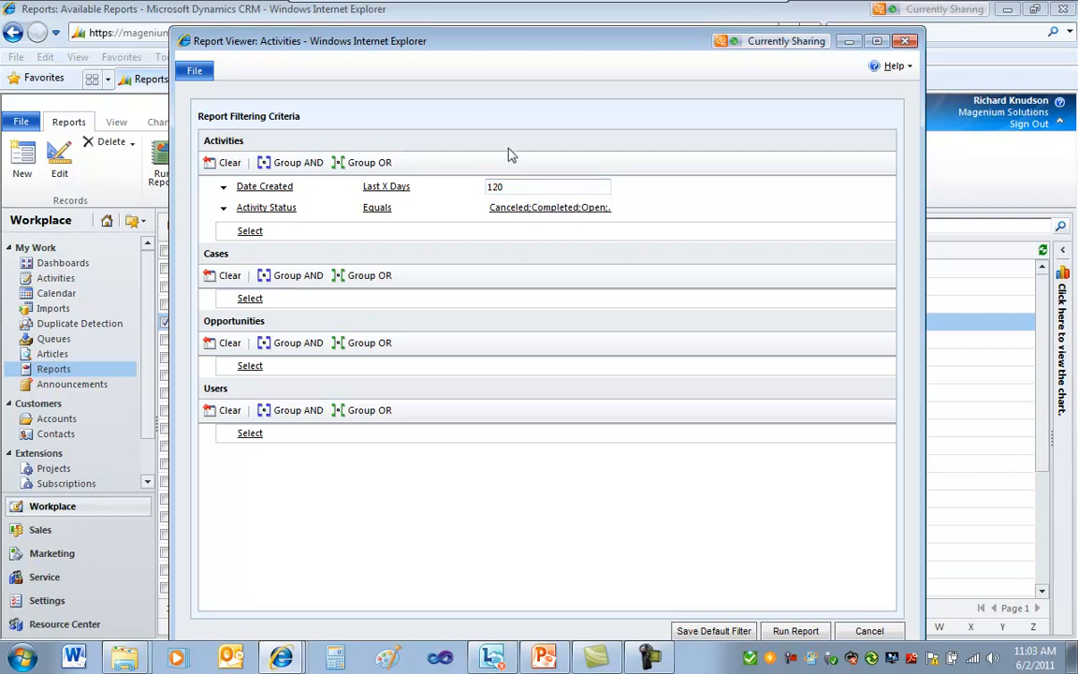
{"action": "mouse_move", "coordinate": [845, 581]}
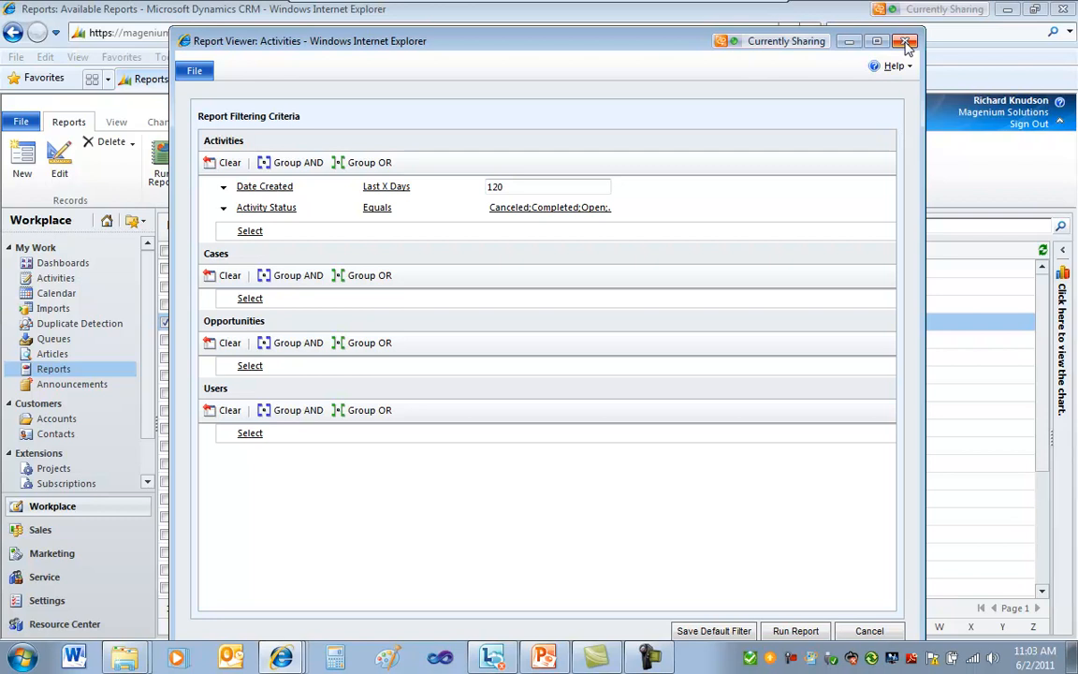
{"action": "left_click", "coordinate": [901, 40]}
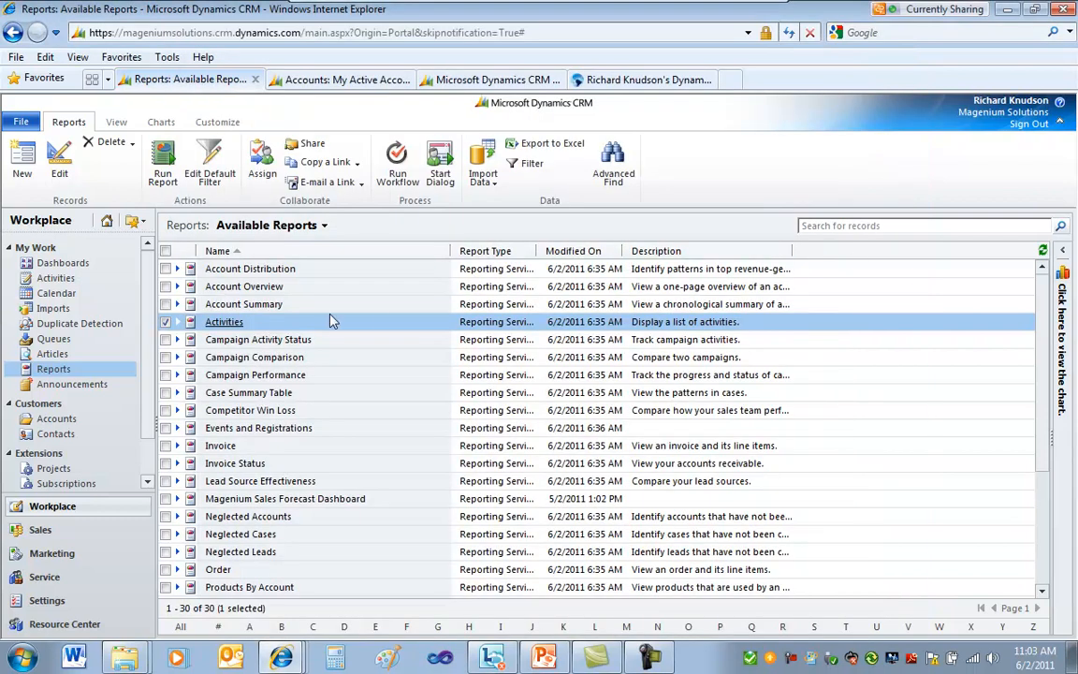
{"action": "mouse_move", "coordinate": [292, 325]}
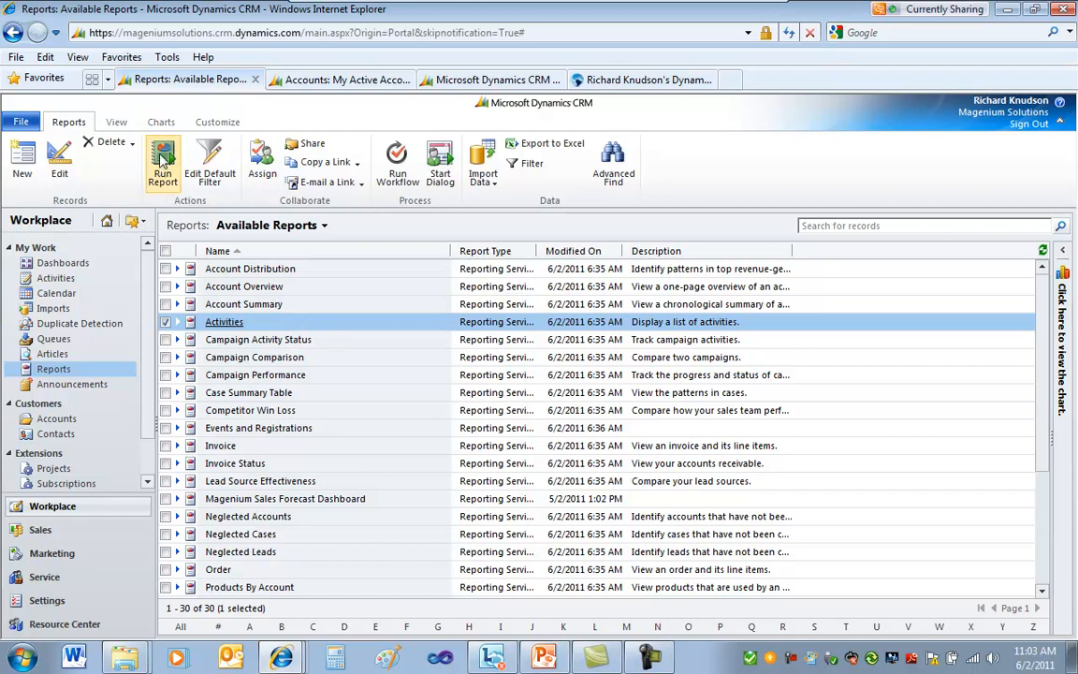
{"action": "left_click", "coordinate": [162, 159]}
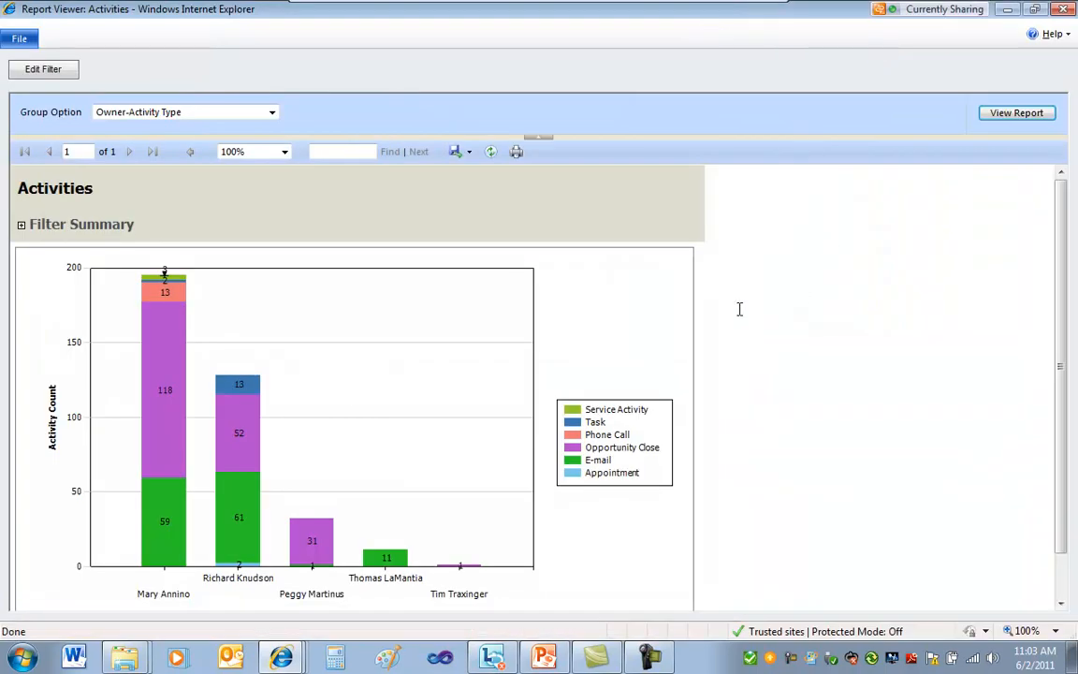
{"action": "mouse_move", "coordinate": [564, 607]}
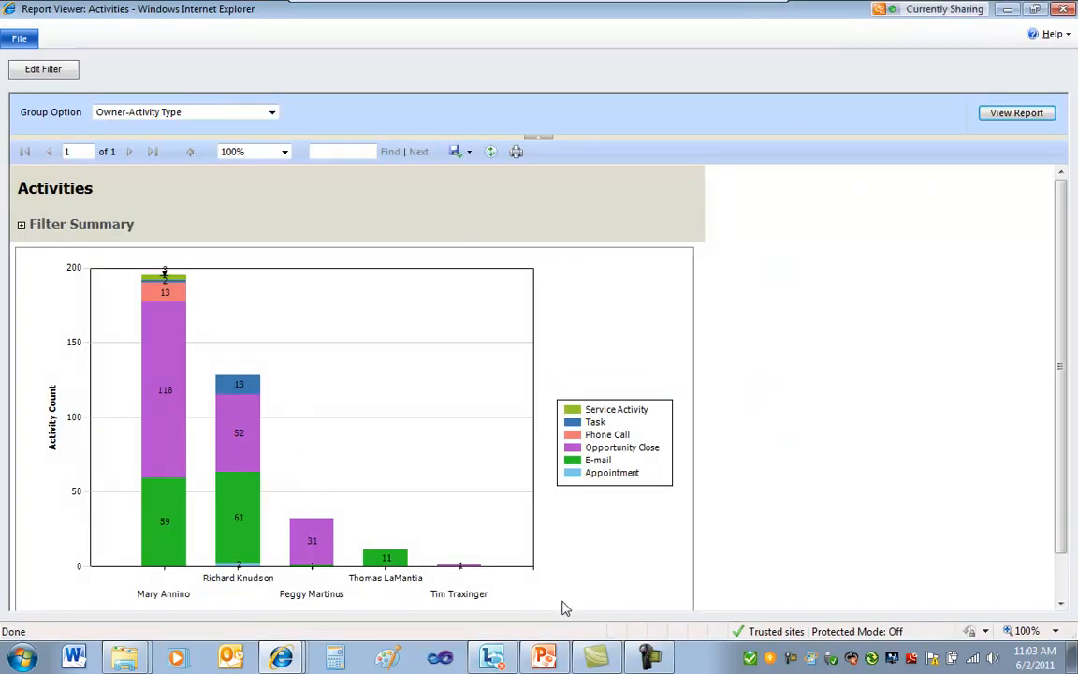
{"action": "mouse_move", "coordinate": [1021, 18]}
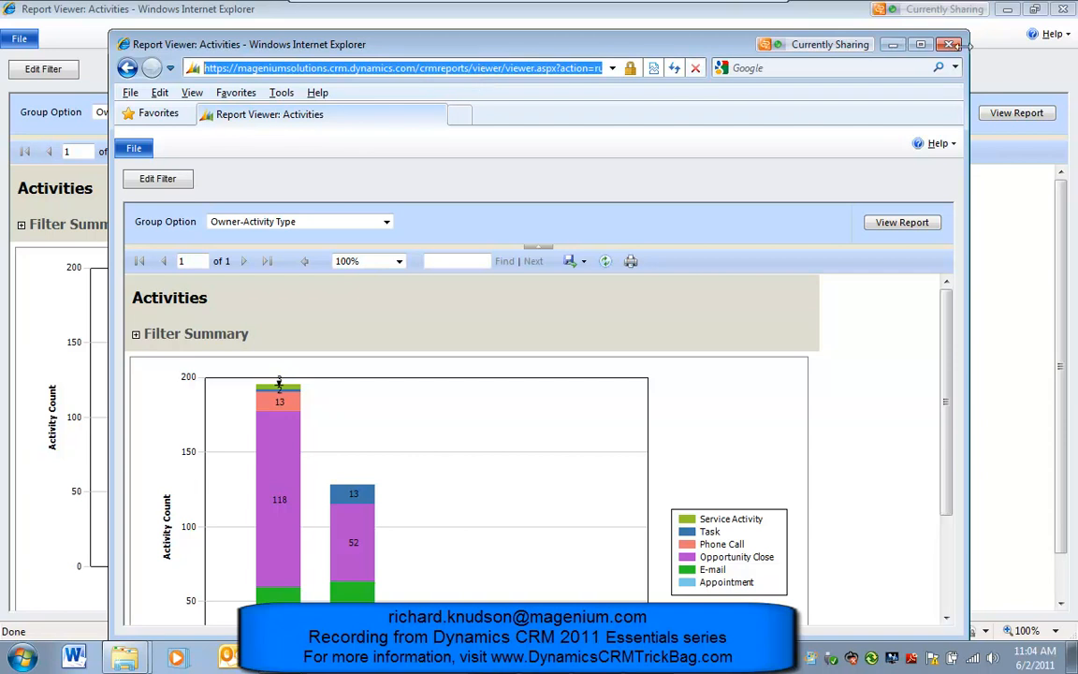
{"action": "left_click", "coordinate": [921, 44]}
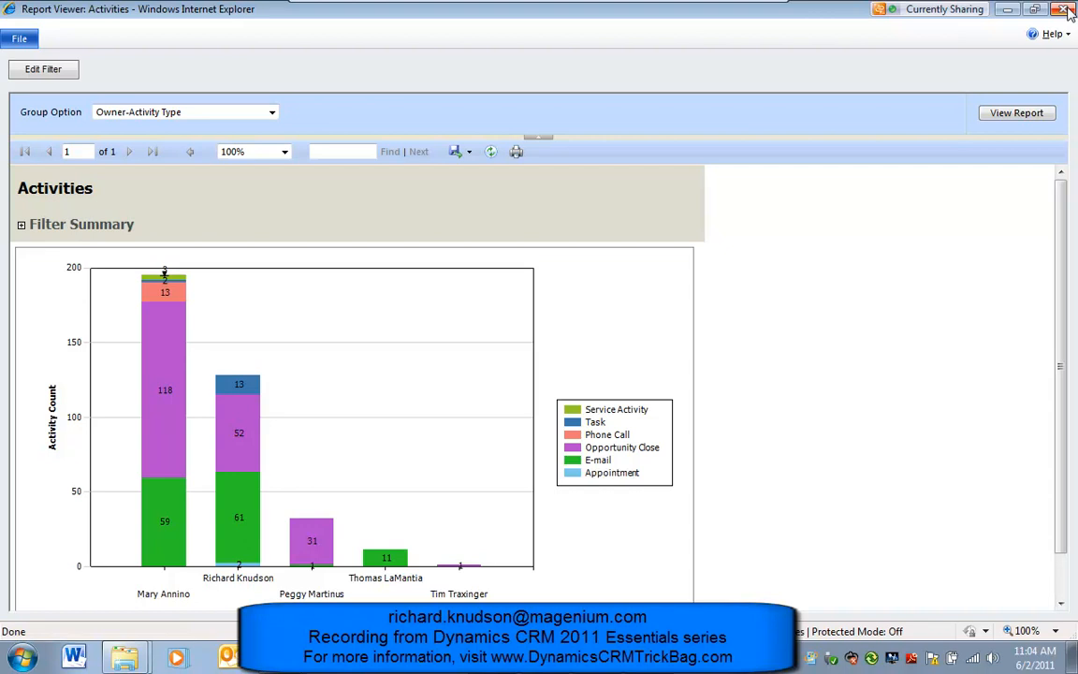
{"action": "left_click", "coordinate": [1065, 11]}
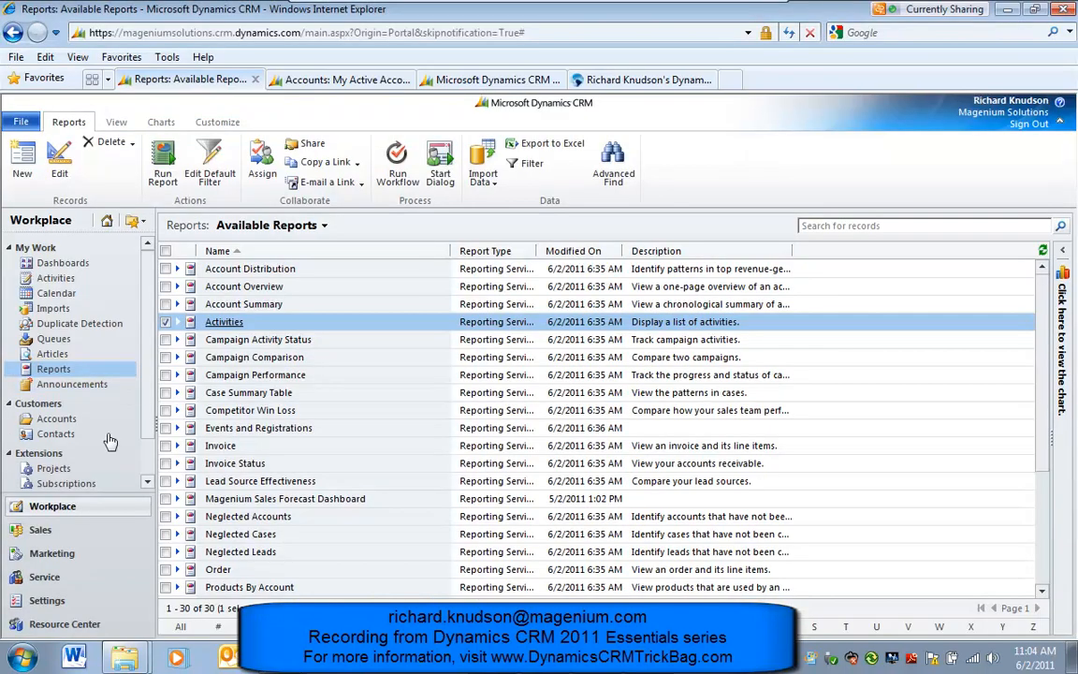
From Settings, open Customize the System and list the default solution's components.
{"action": "left_click", "coordinate": [36, 599]}
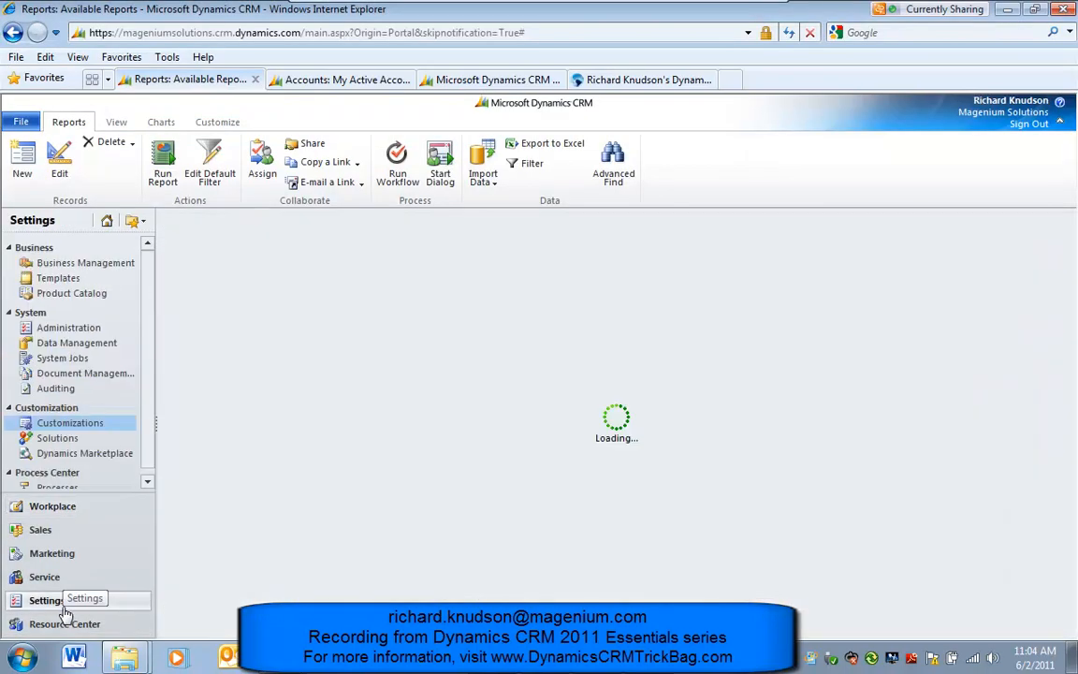
{"action": "left_click", "coordinate": [69, 422]}
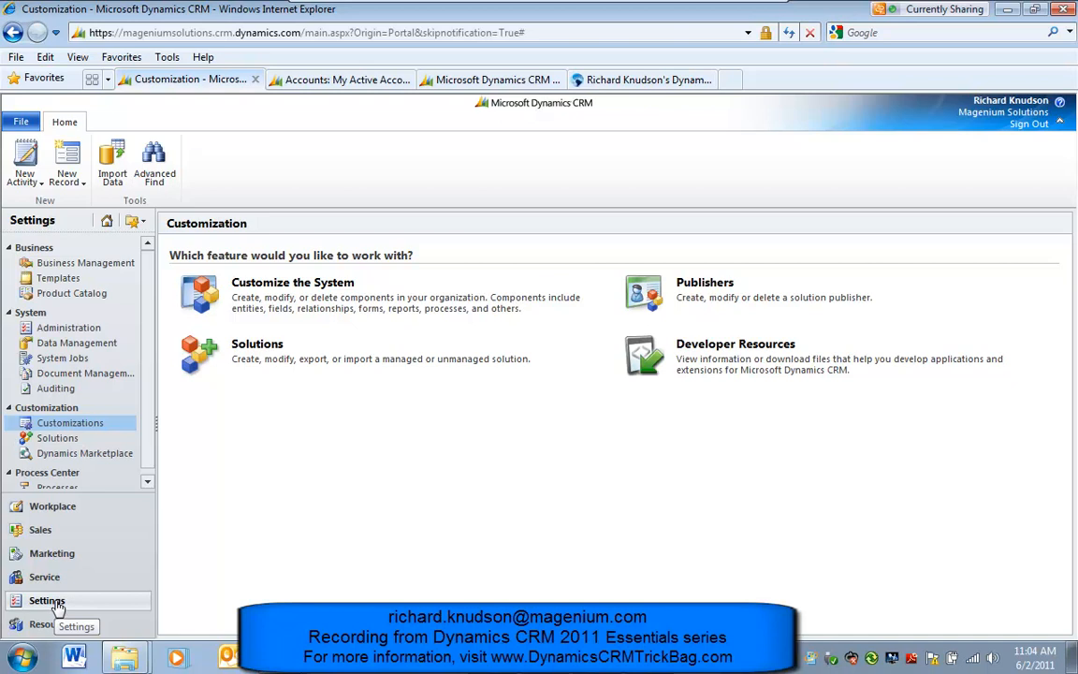
{"action": "left_click", "coordinate": [292, 281]}
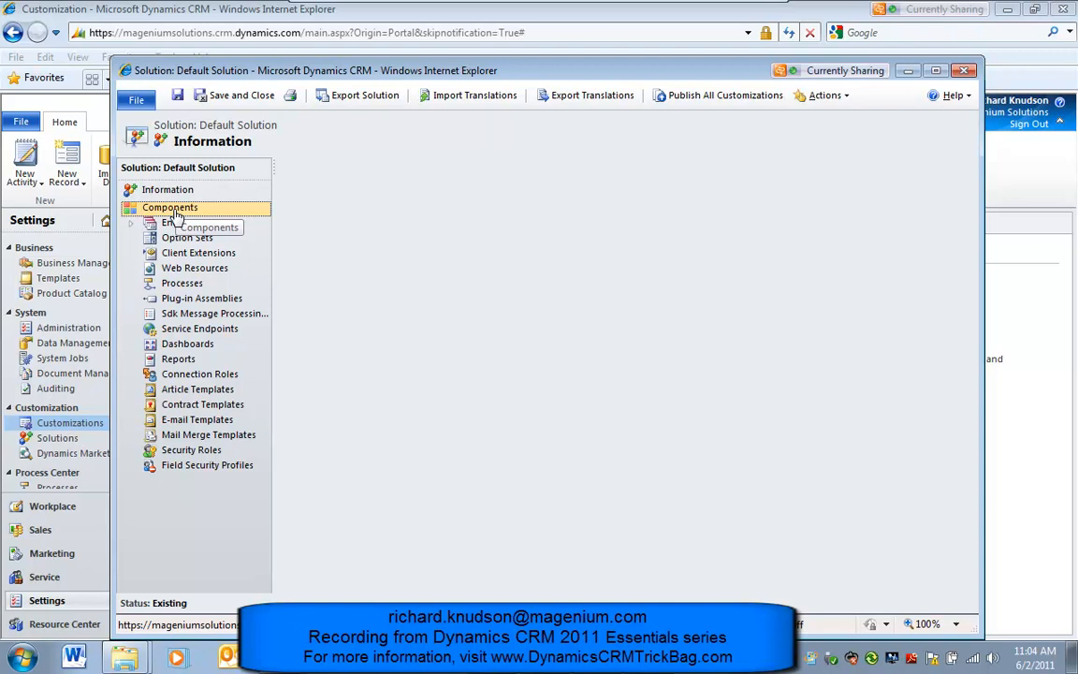
{"action": "left_click", "coordinate": [169, 207]}
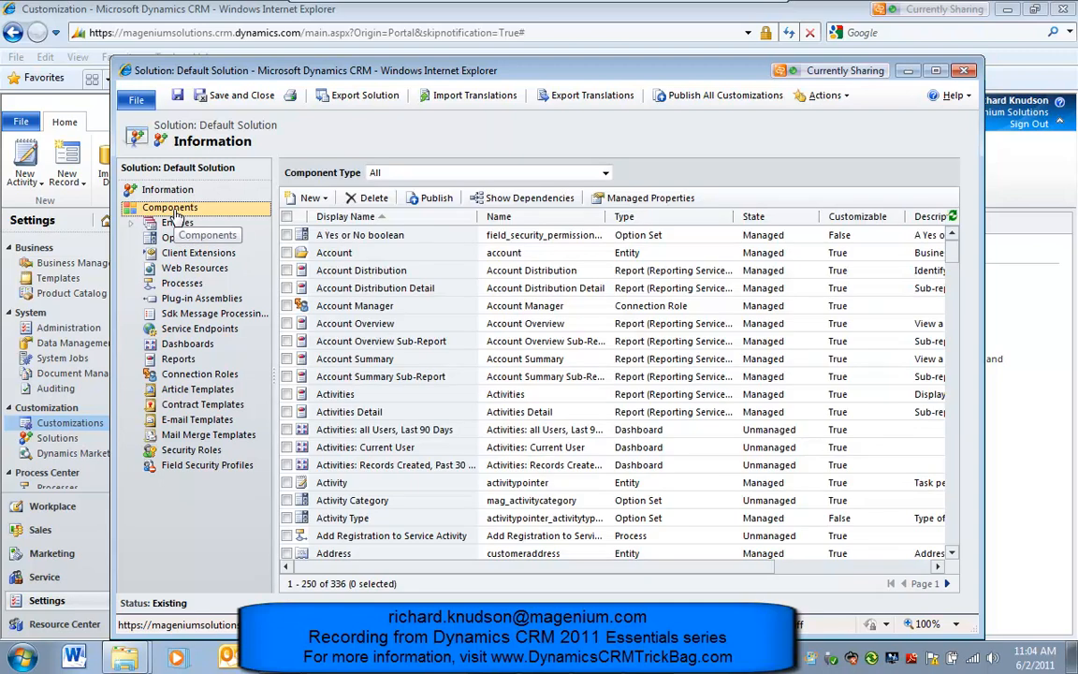
{"action": "left_click", "coordinate": [187, 343]}
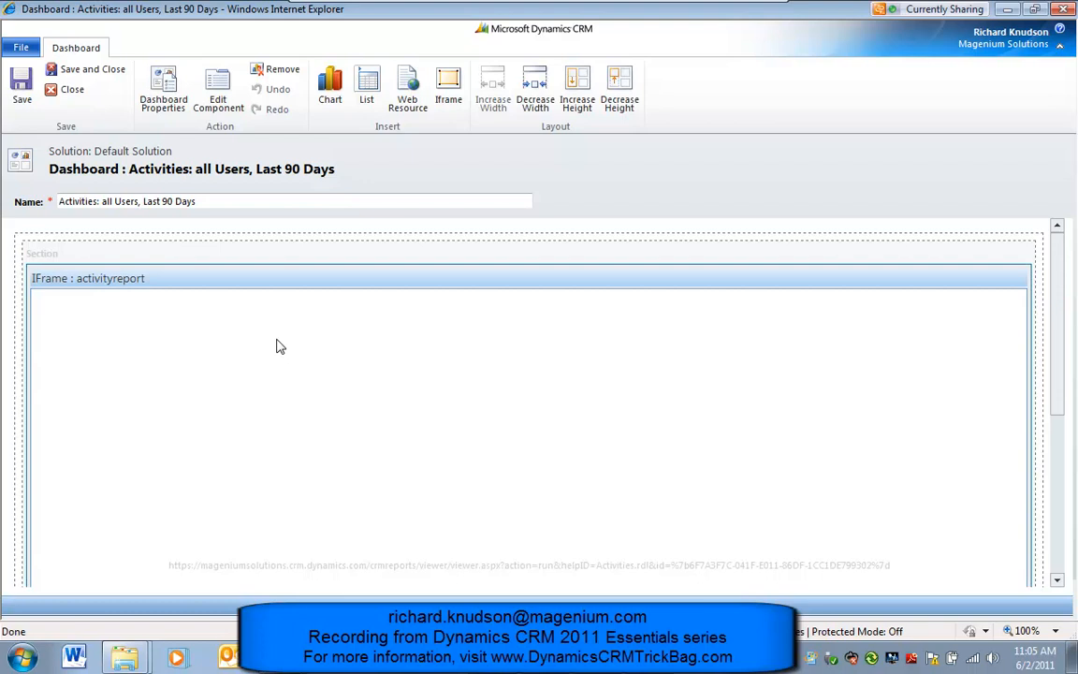
{"action": "mouse_move", "coordinate": [272, 277]}
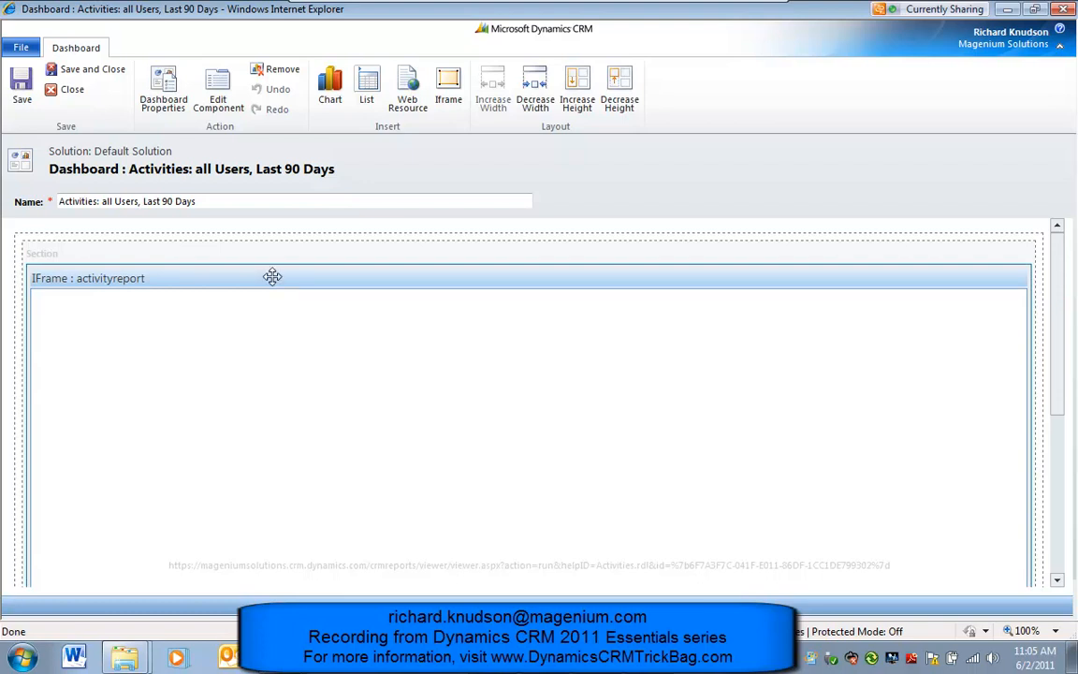
{"action": "mouse_move", "coordinate": [293, 282]}
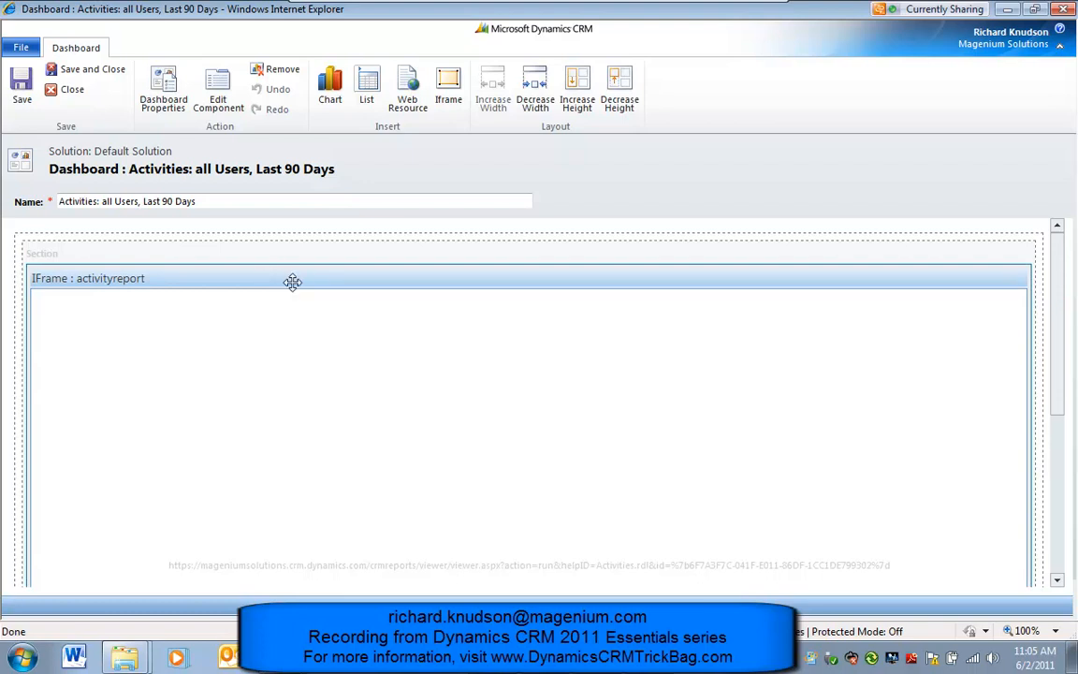
{"action": "mouse_move", "coordinate": [257, 312]}
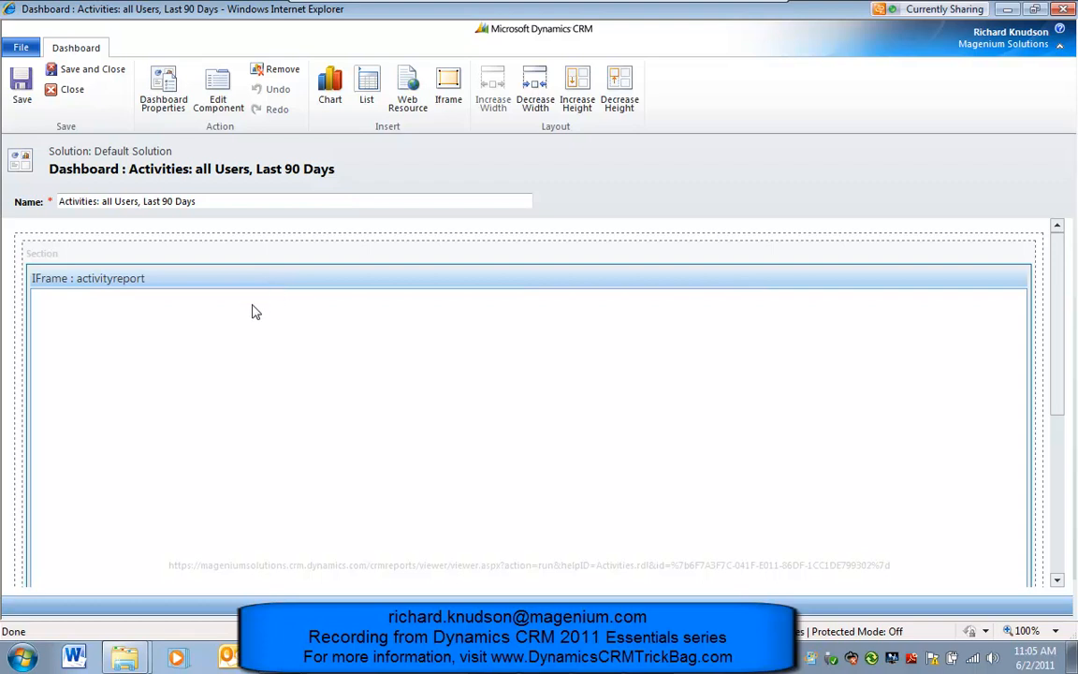
{"action": "mouse_move", "coordinate": [244, 300]}
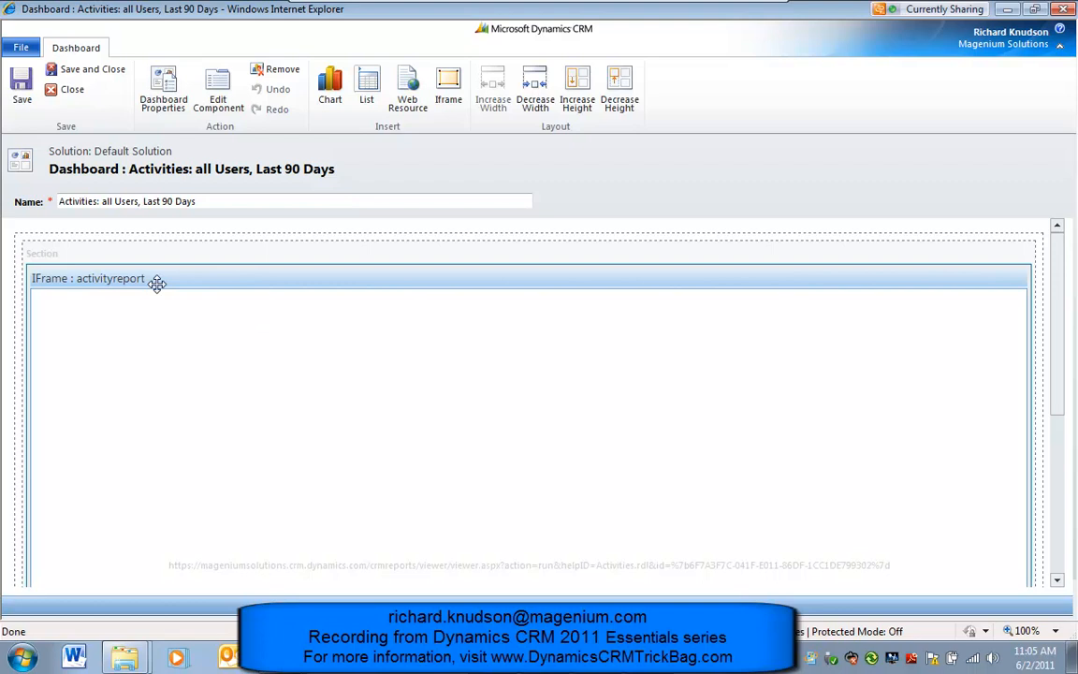
{"action": "mouse_move", "coordinate": [167, 286]}
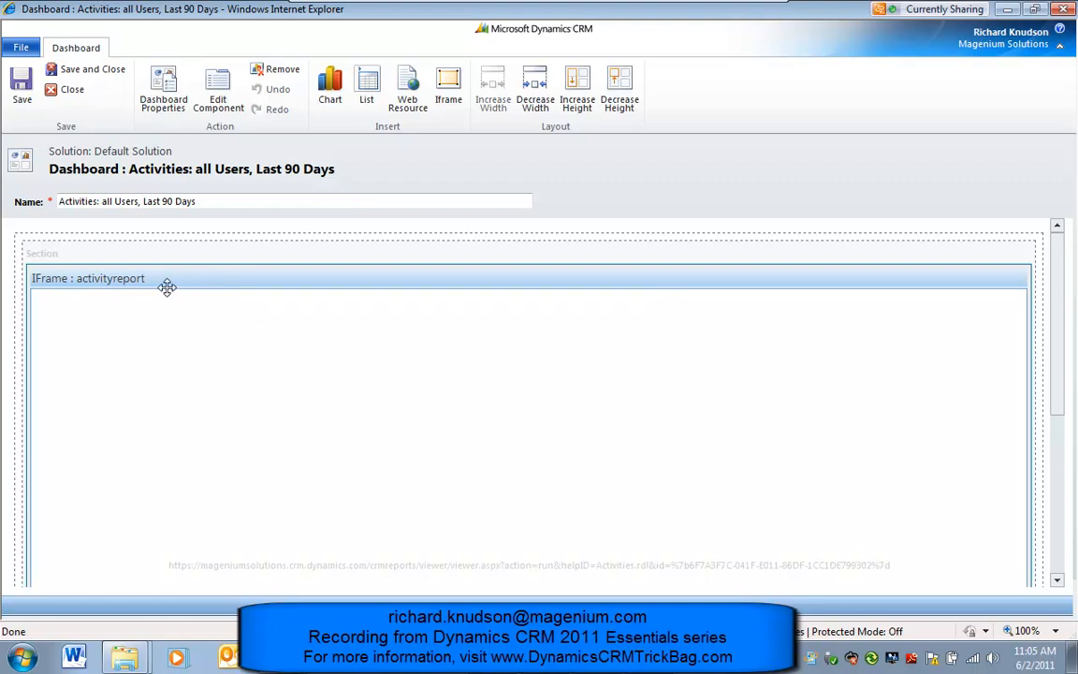
{"action": "mouse_move", "coordinate": [229, 279]}
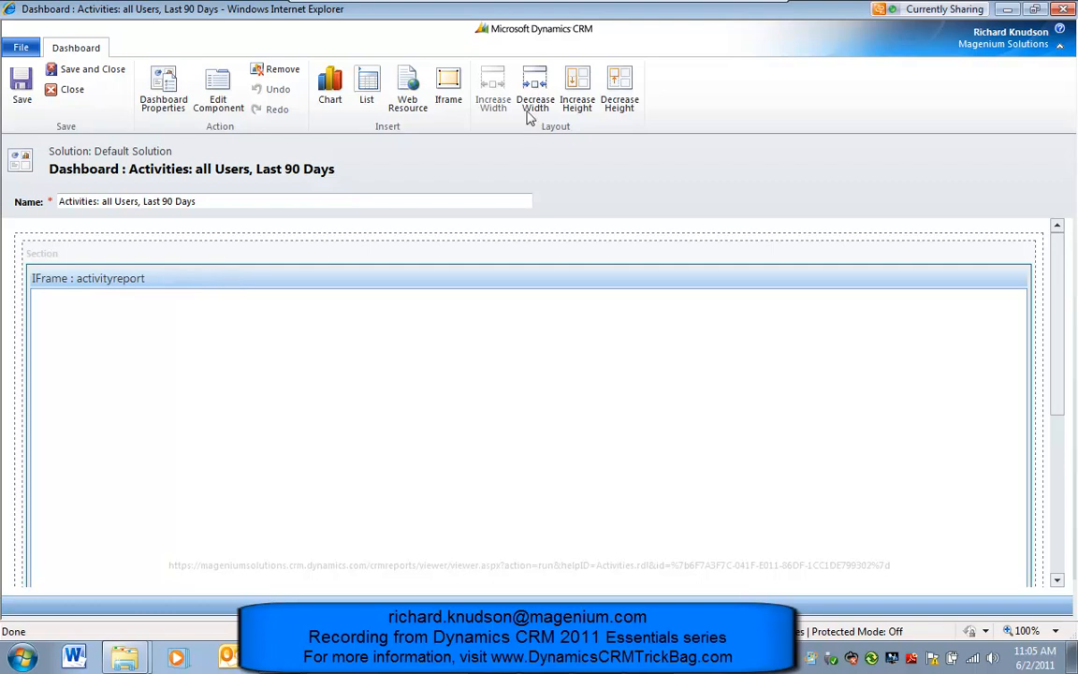
{"action": "mouse_move", "coordinate": [534, 84]}
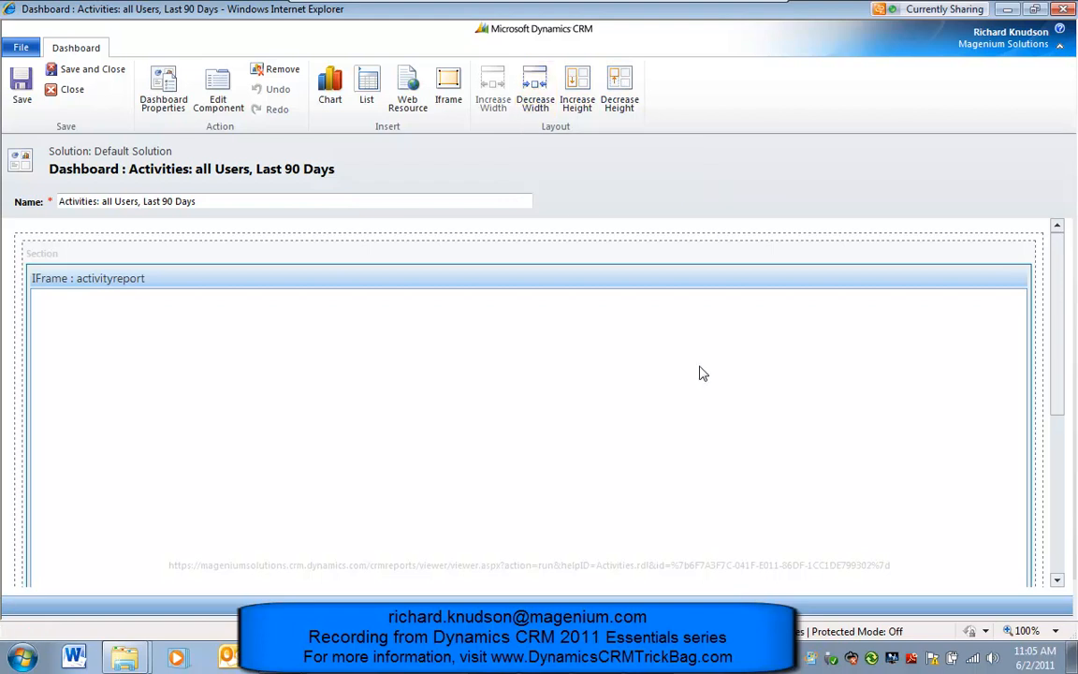
{"action": "scroll", "scroll_direction": "down", "scroll_amount": 3}
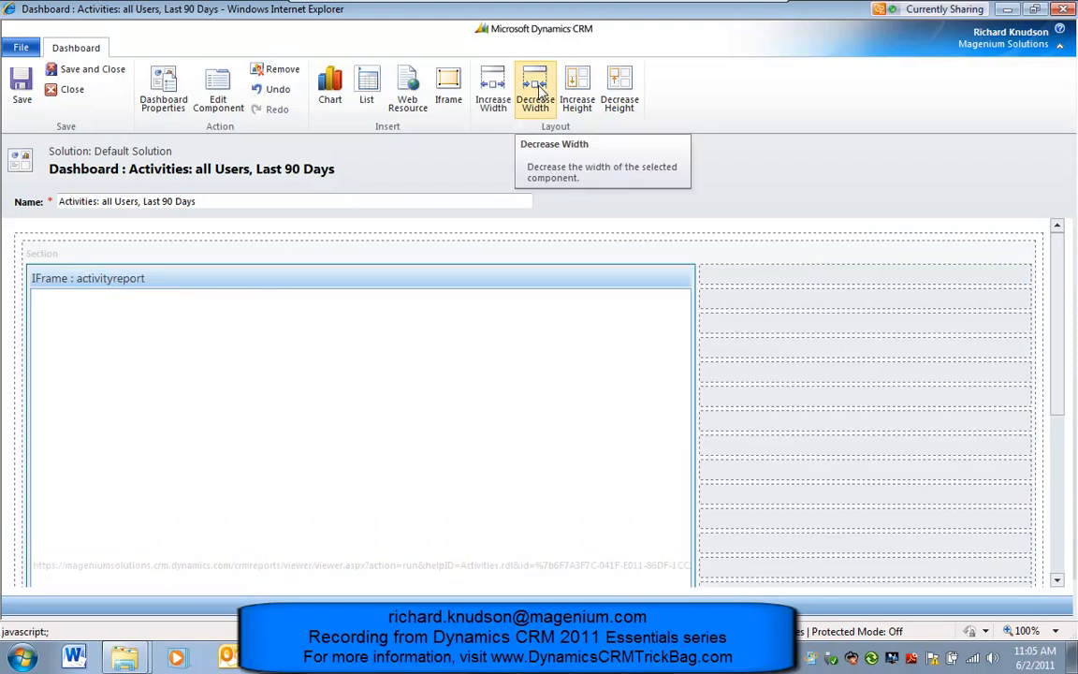
{"action": "left_click", "coordinate": [535, 85]}
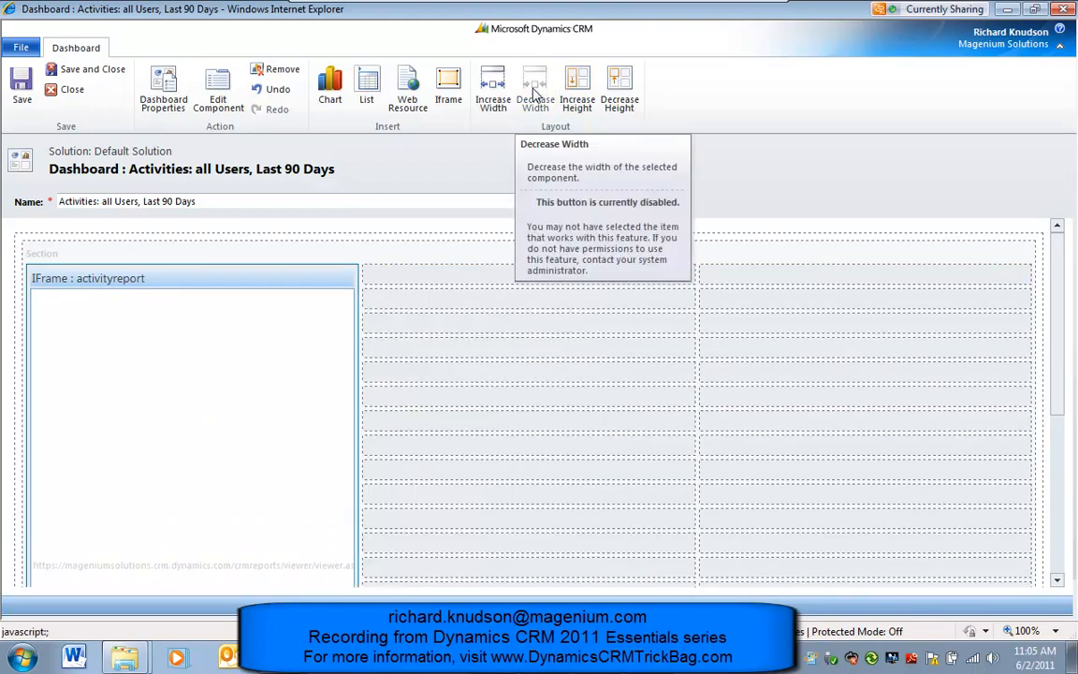
{"action": "mouse_move", "coordinate": [489, 89]}
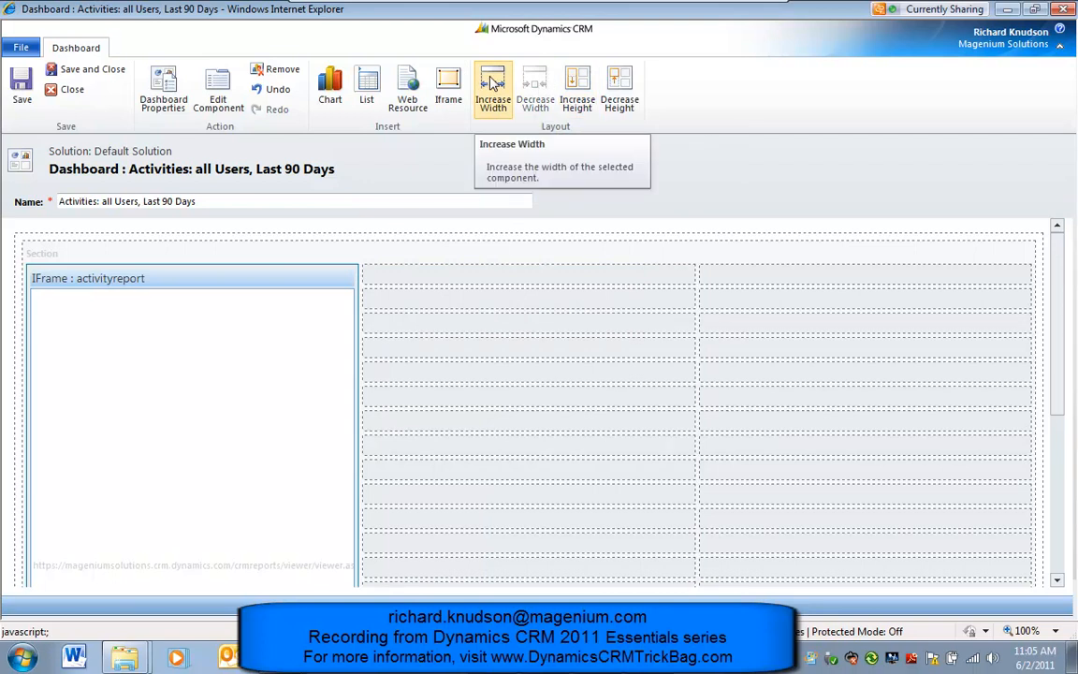
{"action": "left_click", "coordinate": [491, 82]}
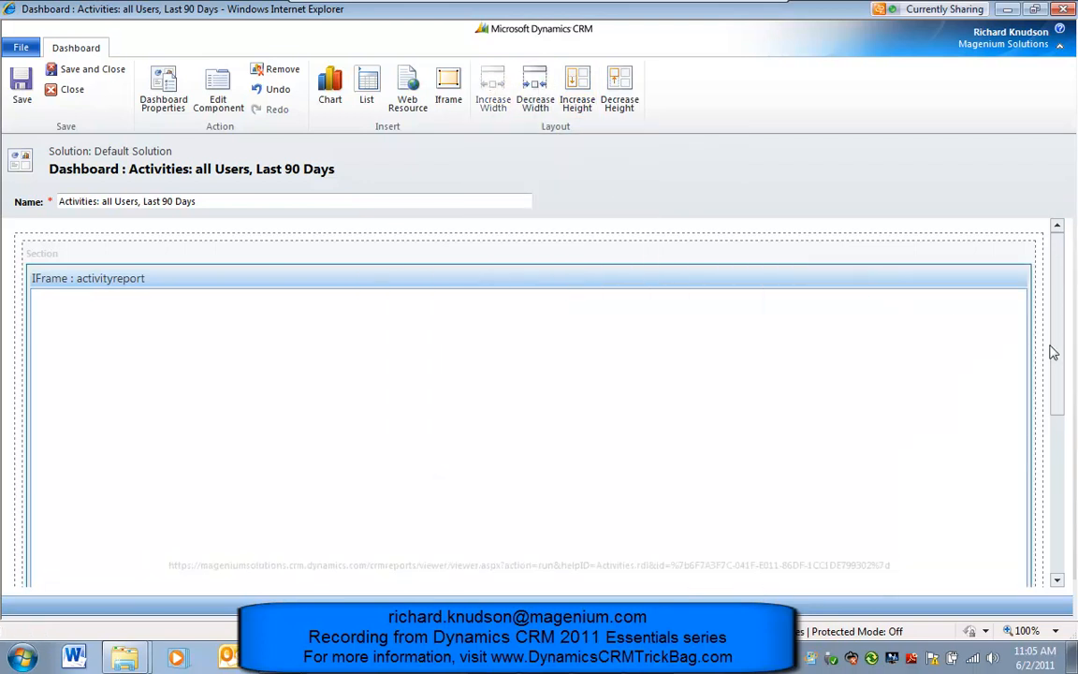
{"action": "mouse_move", "coordinate": [1065, 345]}
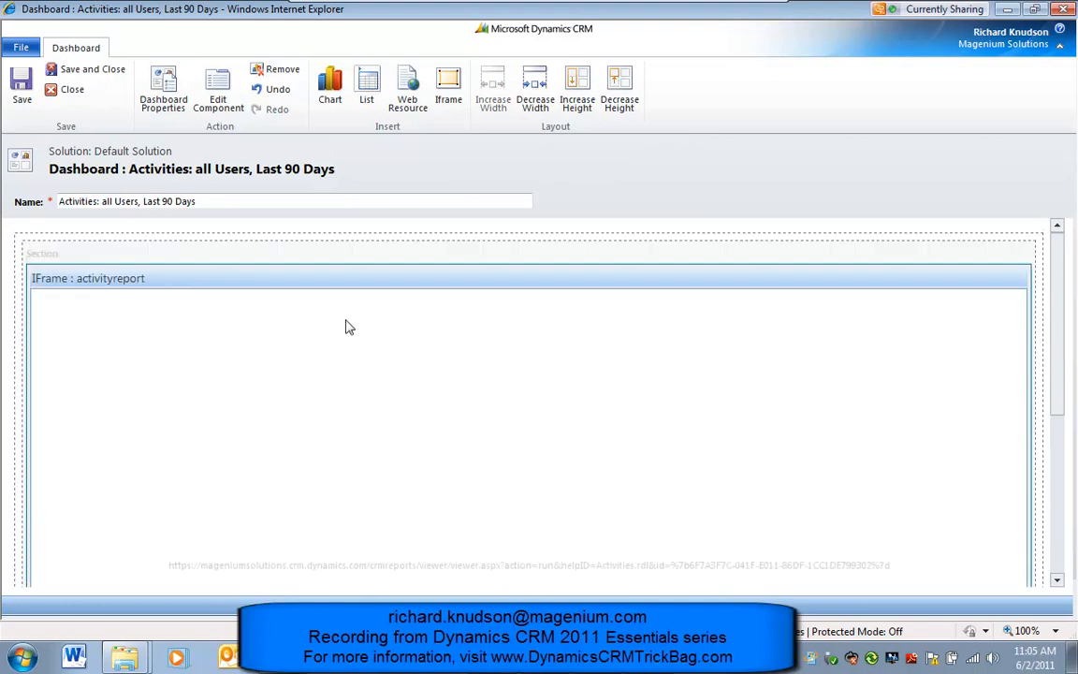
{"action": "mouse_move", "coordinate": [446, 82]}
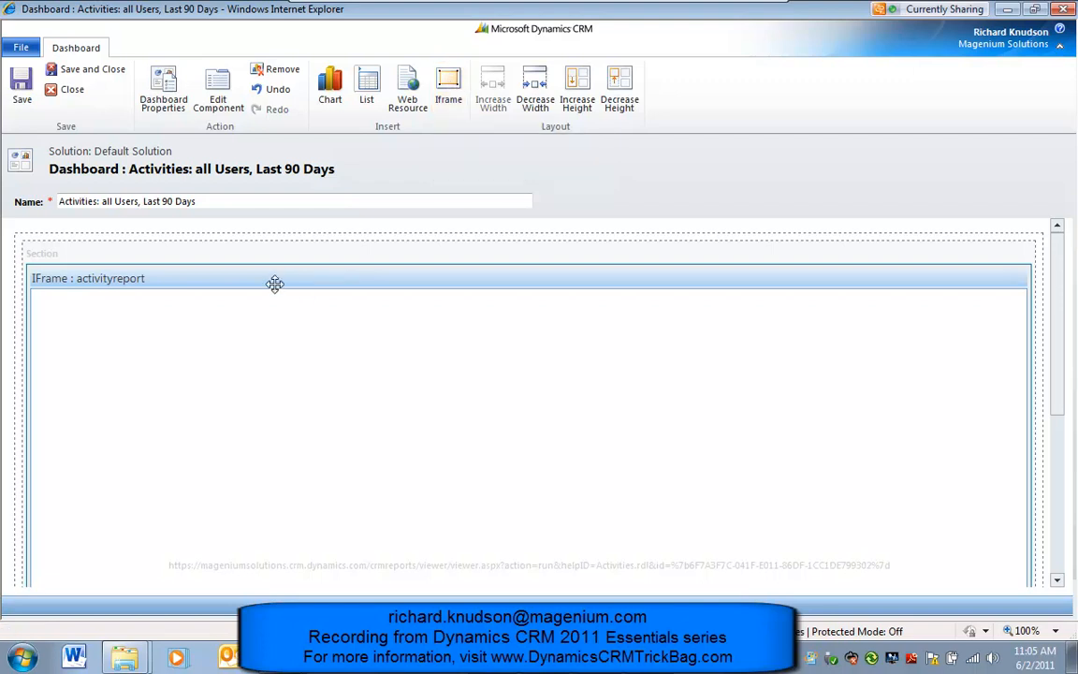
{"action": "left_click", "coordinate": [217, 84]}
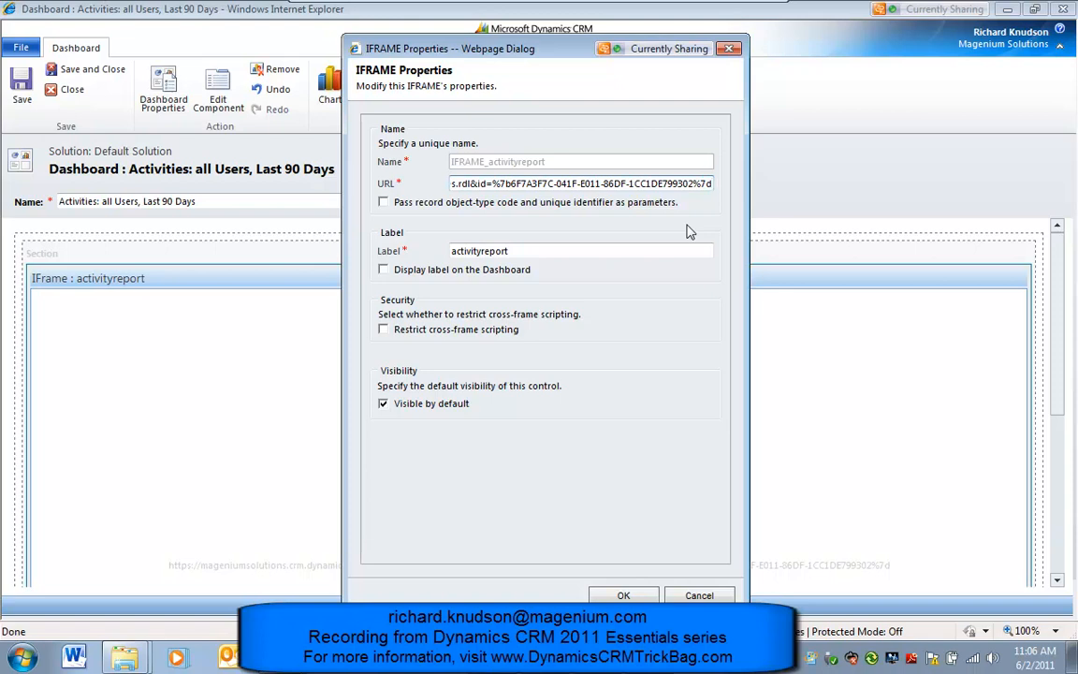
{"action": "mouse_move", "coordinate": [634, 184]}
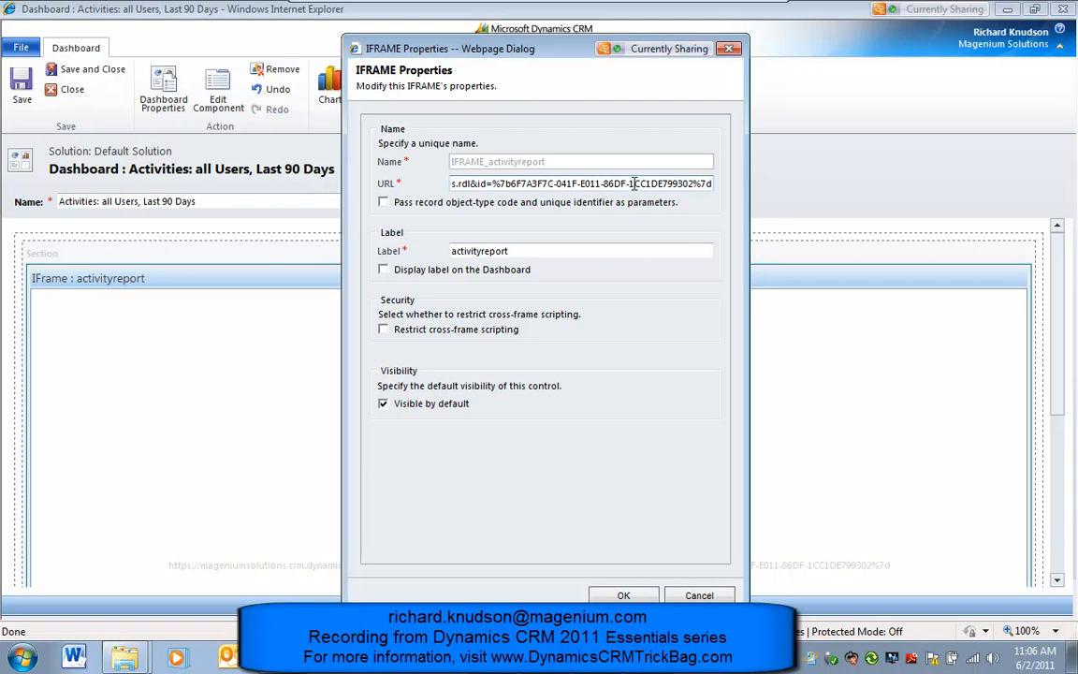
{"action": "mouse_move", "coordinate": [383, 192]}
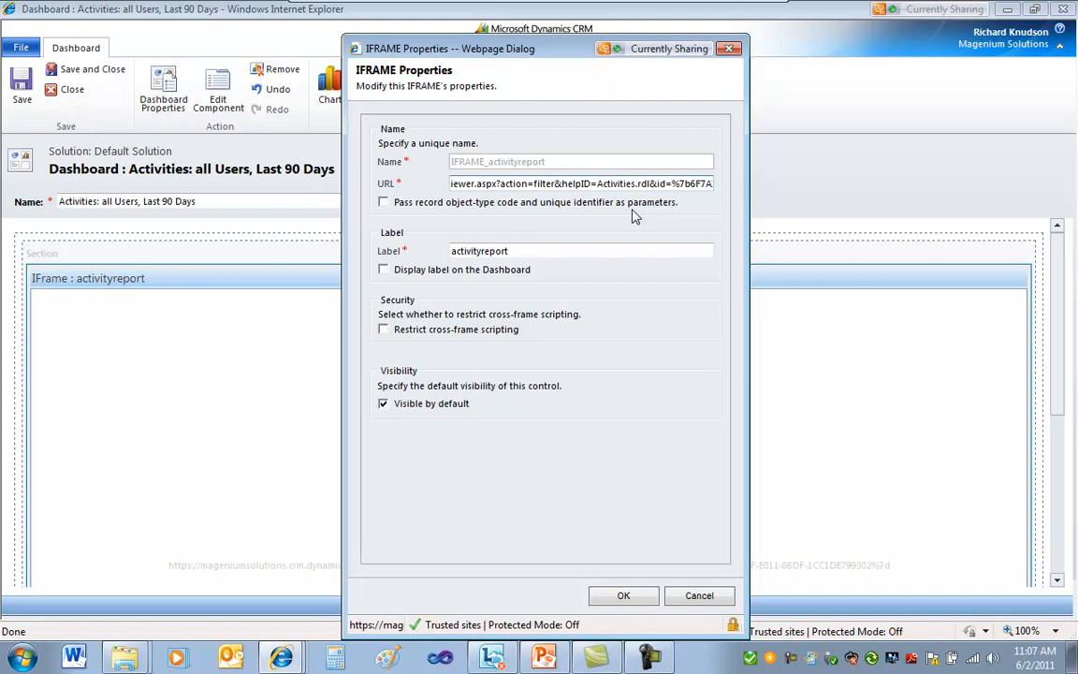
{"action": "mouse_move", "coordinate": [498, 207]}
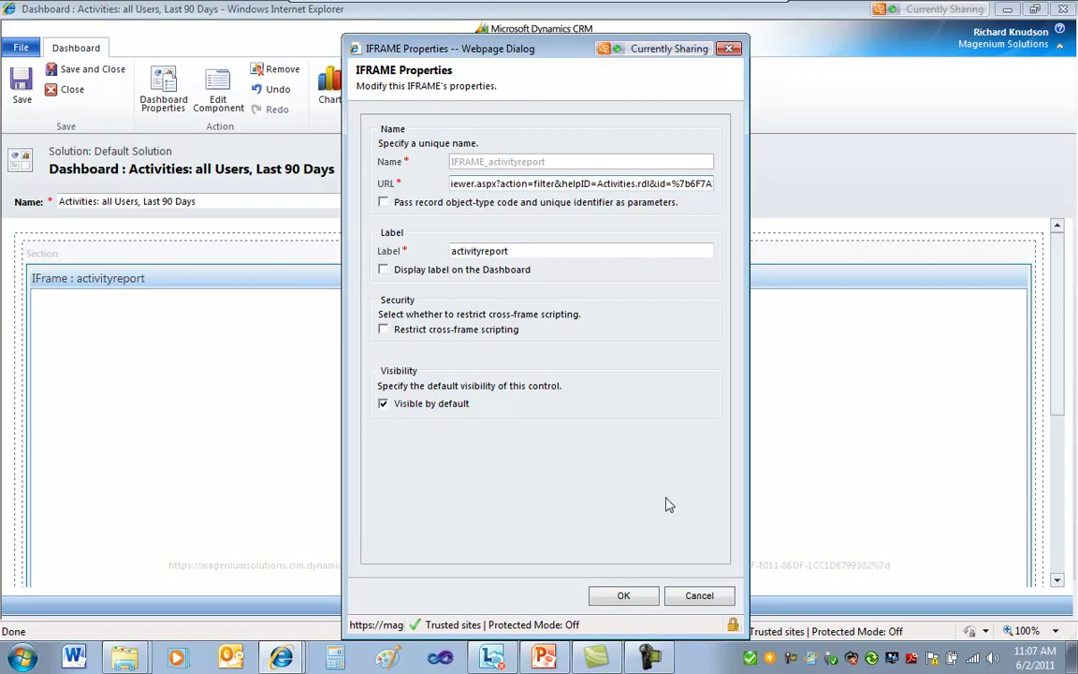
Confirm the report iframe's new URL using action=filter with OK.
{"action": "left_click", "coordinate": [623, 595]}
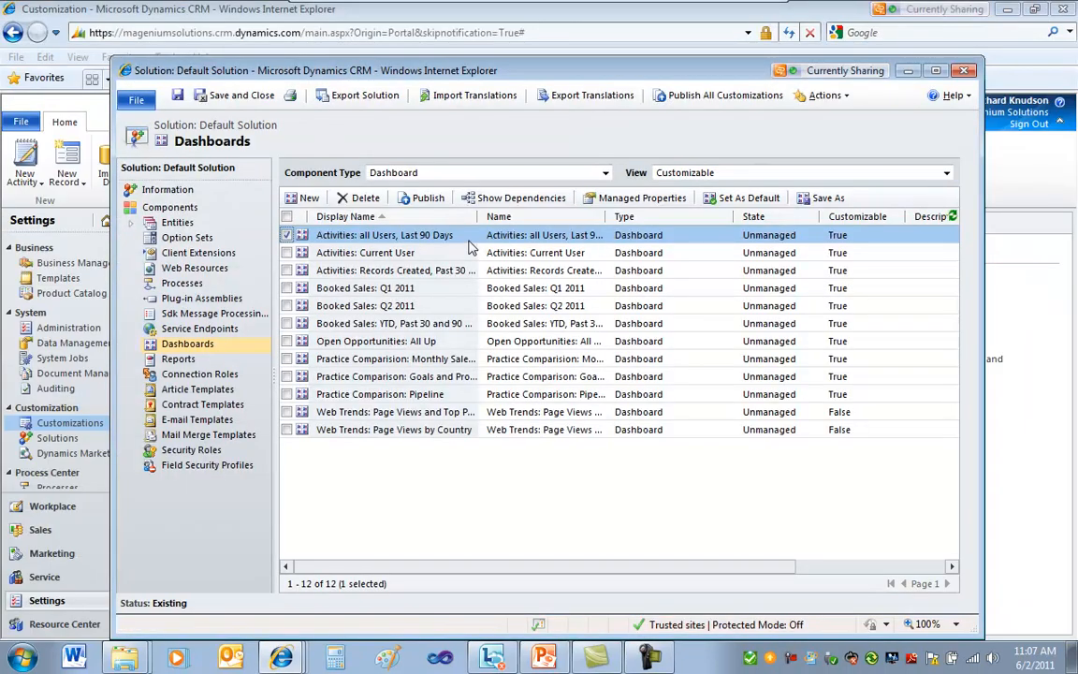
{"action": "mouse_move", "coordinate": [473, 235]}
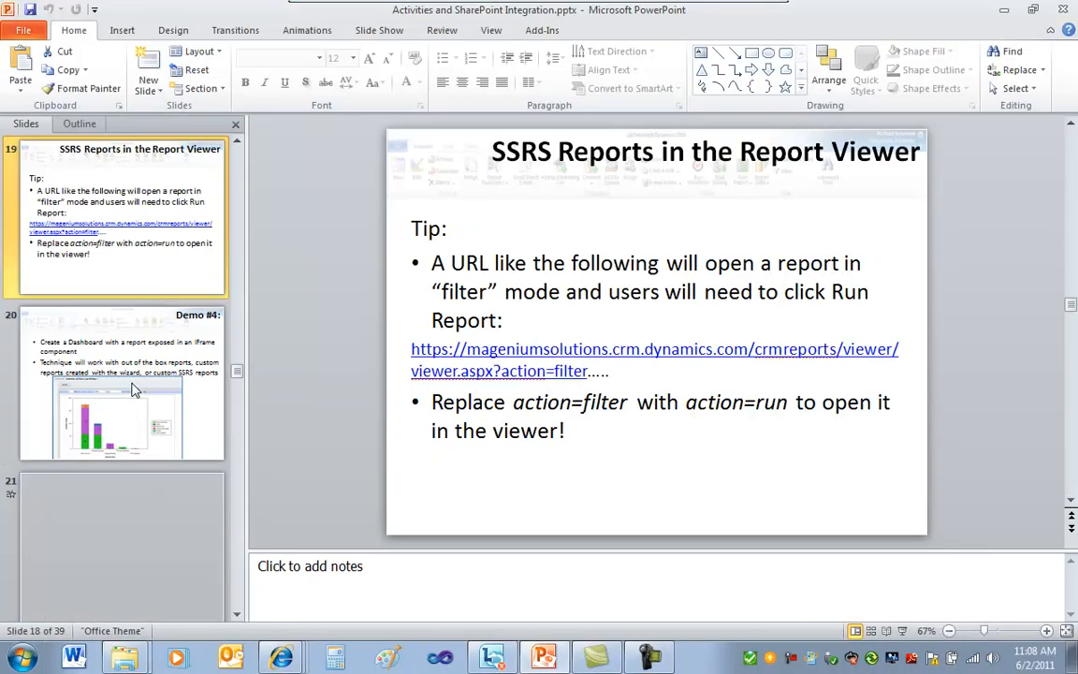
Show PowerPoint slide 19, 'SSRS Reports in the Report Viewer'.
{"action": "left_click", "coordinate": [281, 655]}
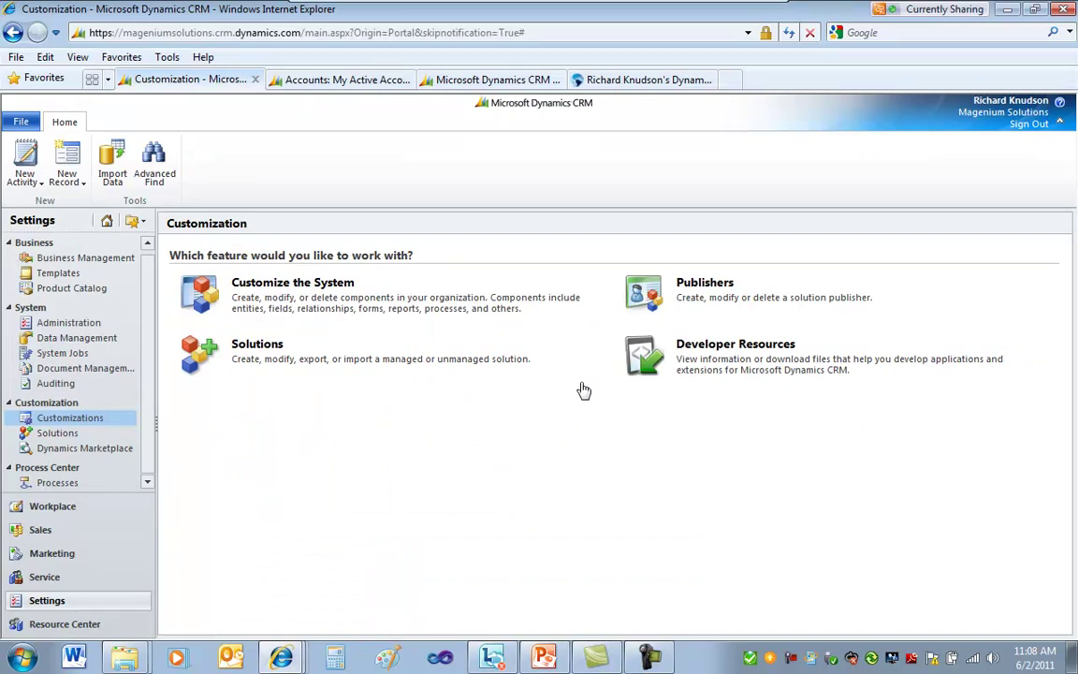
{"action": "mouse_move", "coordinate": [105, 468]}
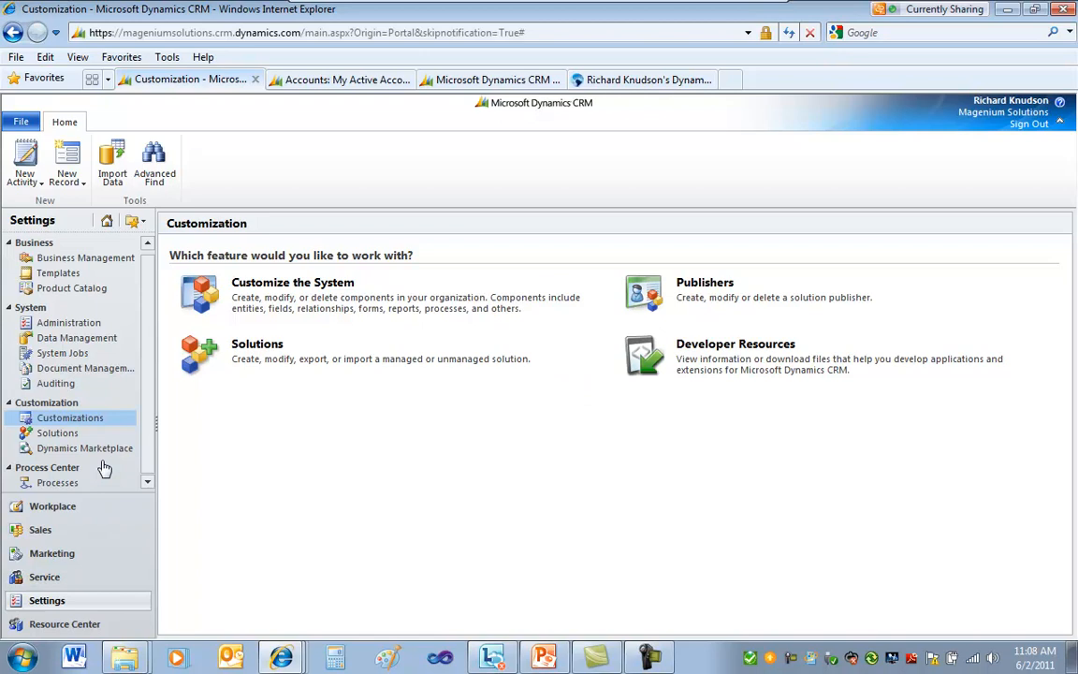
Go to Administration under System in the Settings navigation pane.
{"action": "left_click", "coordinate": [69, 321]}
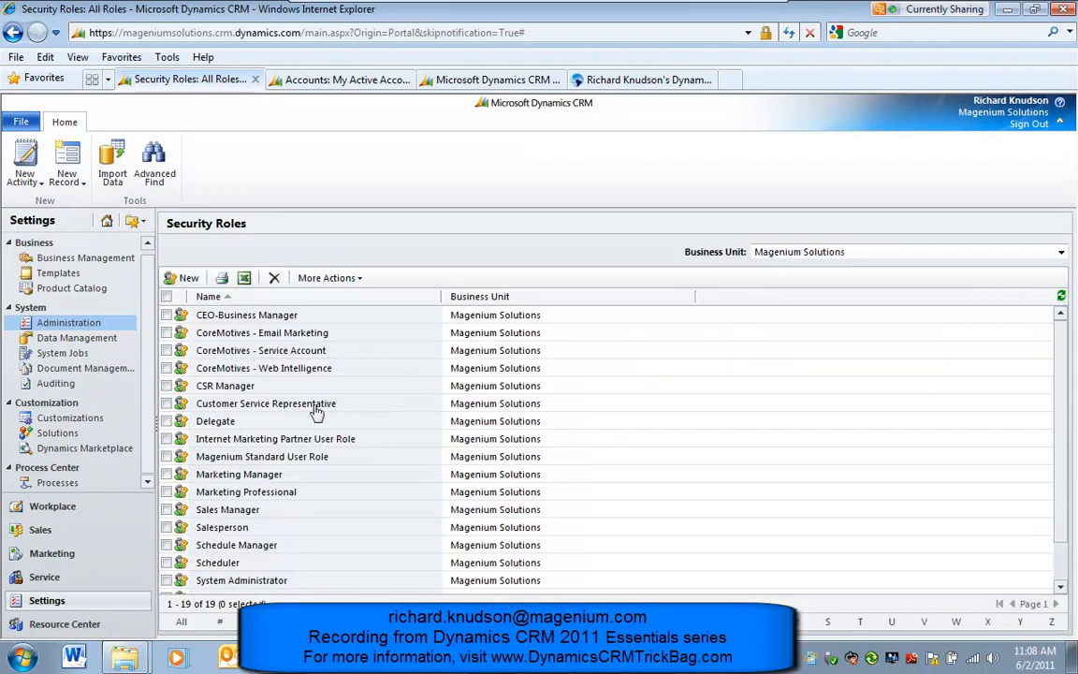
Scroll the Security Roles list and open the Salesperson role.
{"action": "scroll", "scroll_direction": "down", "scroll_amount": 3}
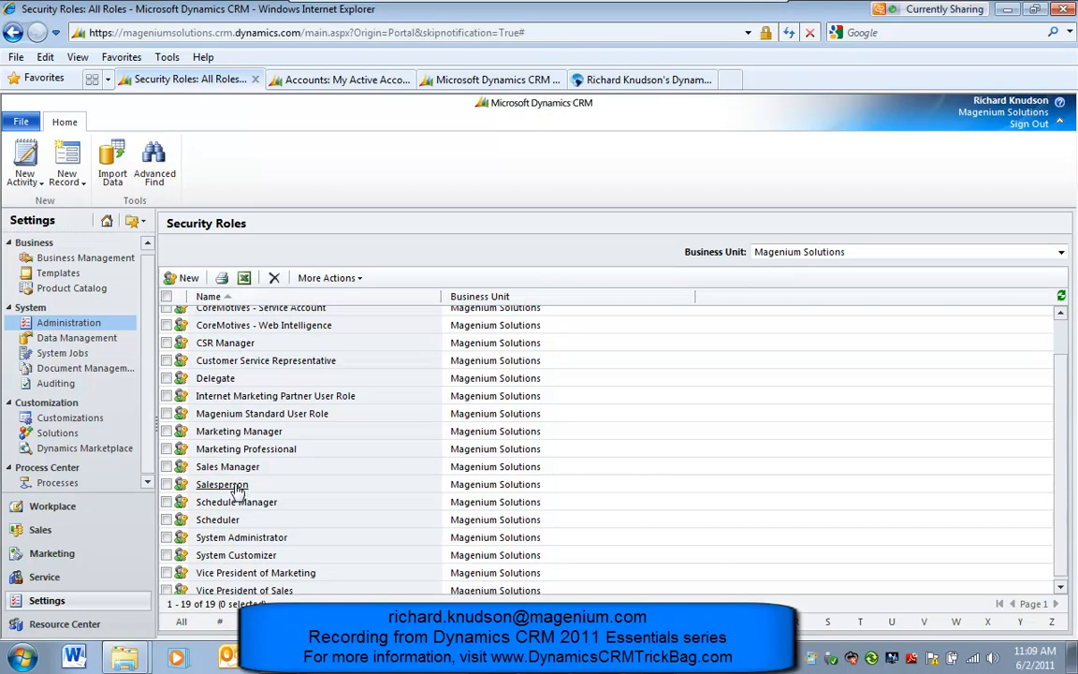
{"action": "left_click", "coordinate": [222, 484]}
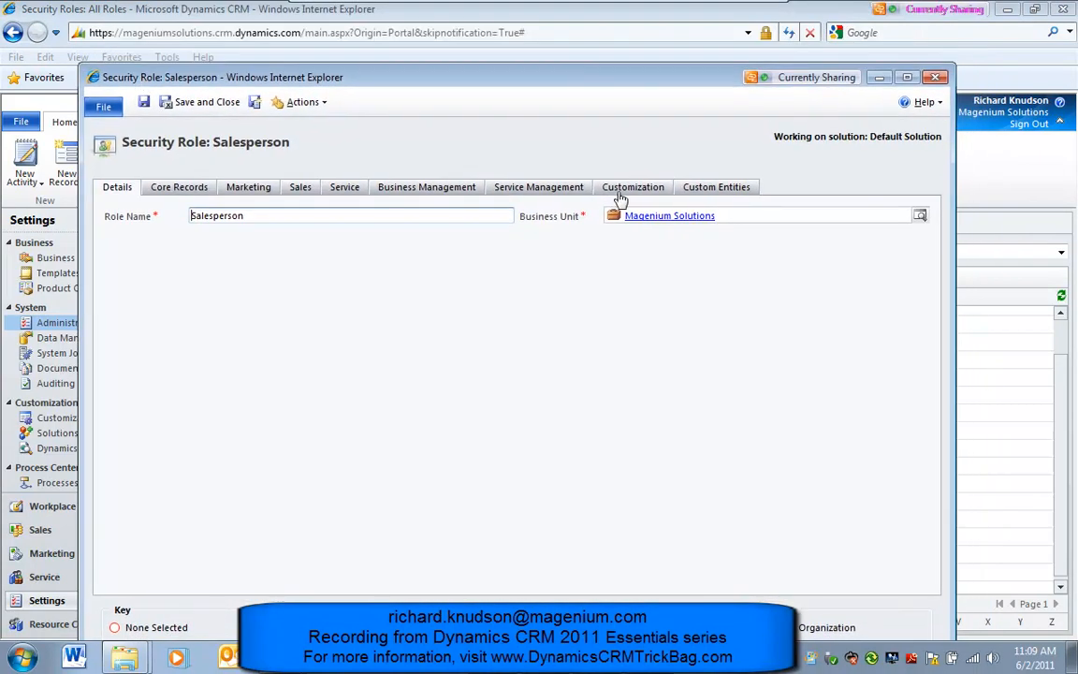
Scroll through the Salesperson Customization privileges, then bring up its Core Records privileges.
{"action": "left_click", "coordinate": [633, 187]}
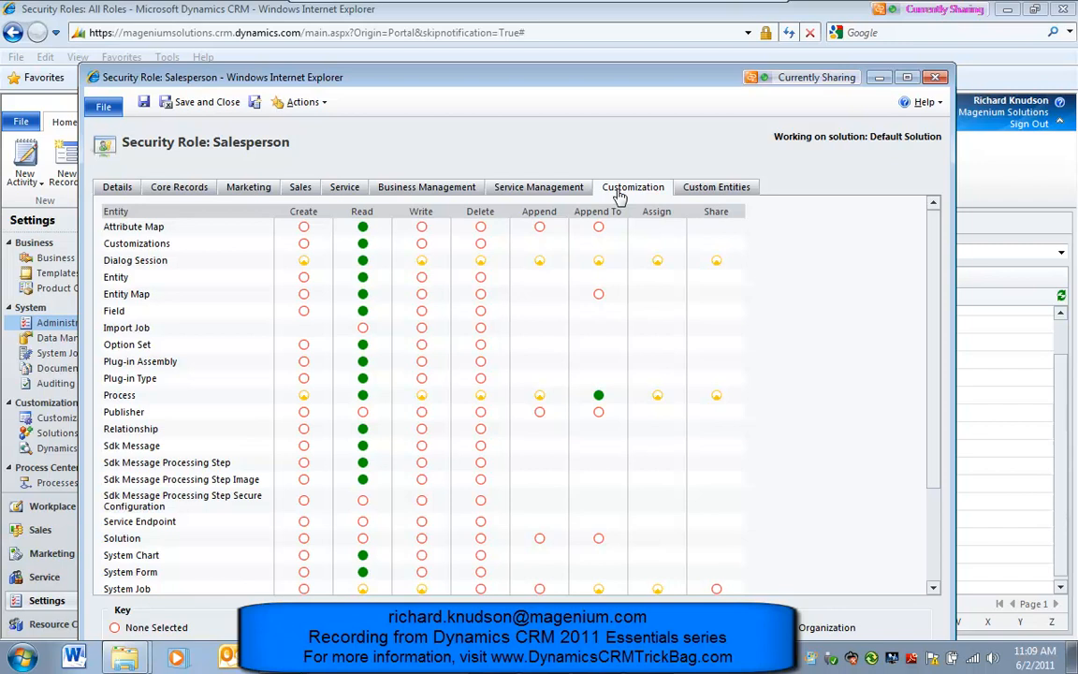
{"action": "scroll", "scroll_direction": "down", "scroll_amount": 3}
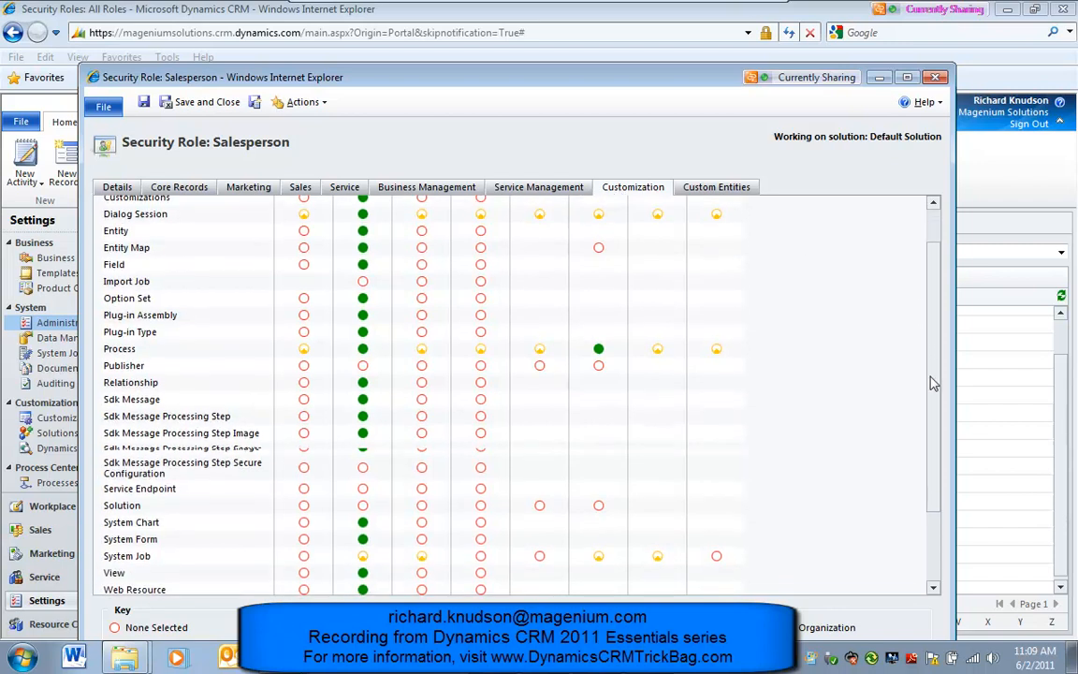
{"action": "scroll", "scroll_direction": "down", "scroll_amount": 3}
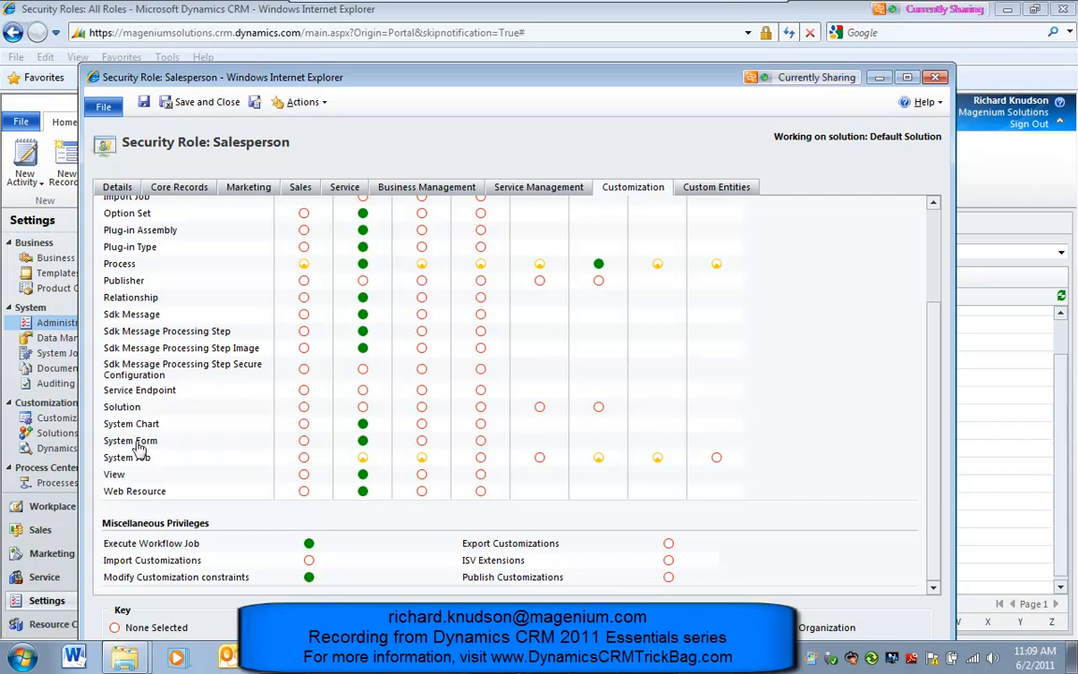
{"action": "mouse_move", "coordinate": [139, 451]}
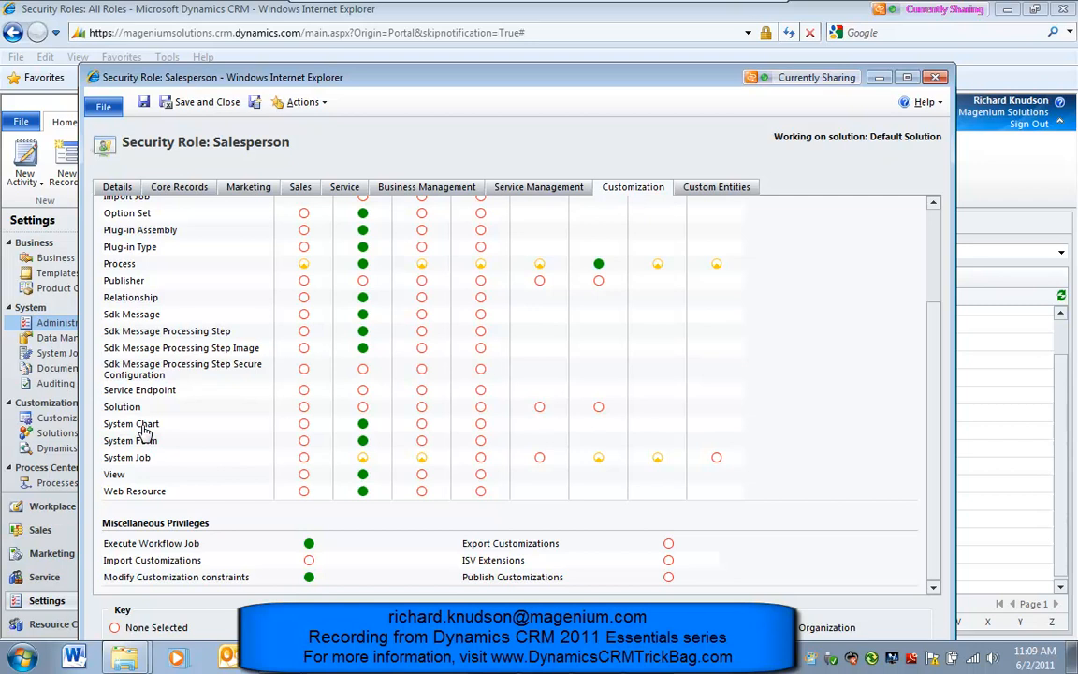
{"action": "mouse_move", "coordinate": [145, 439]}
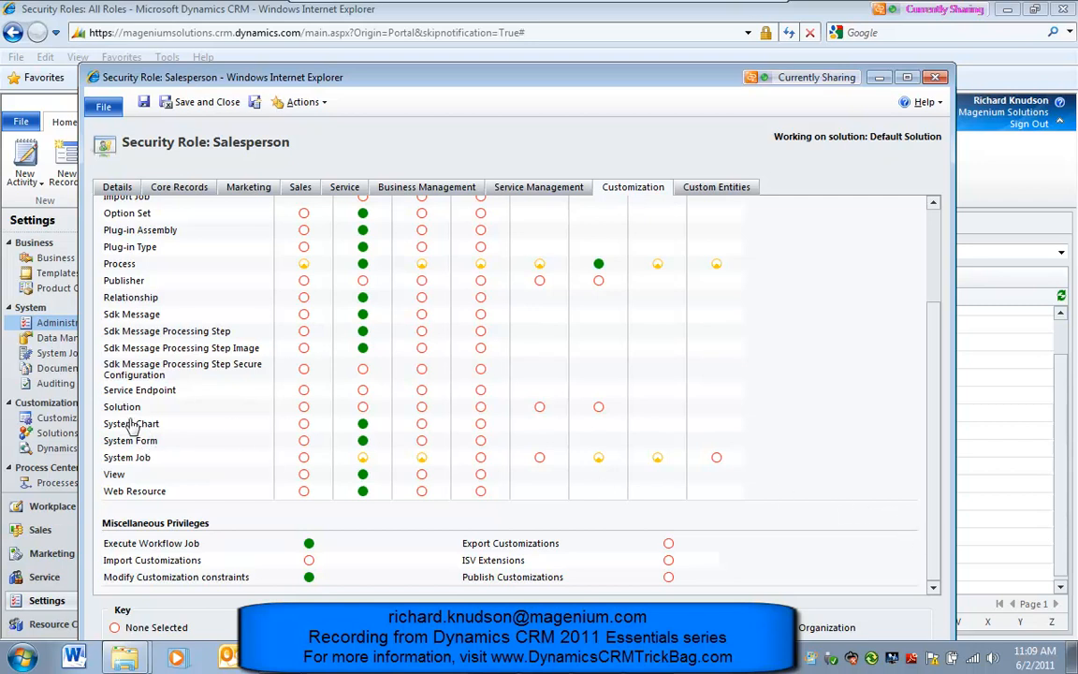
{"action": "mouse_move", "coordinate": [147, 434]}
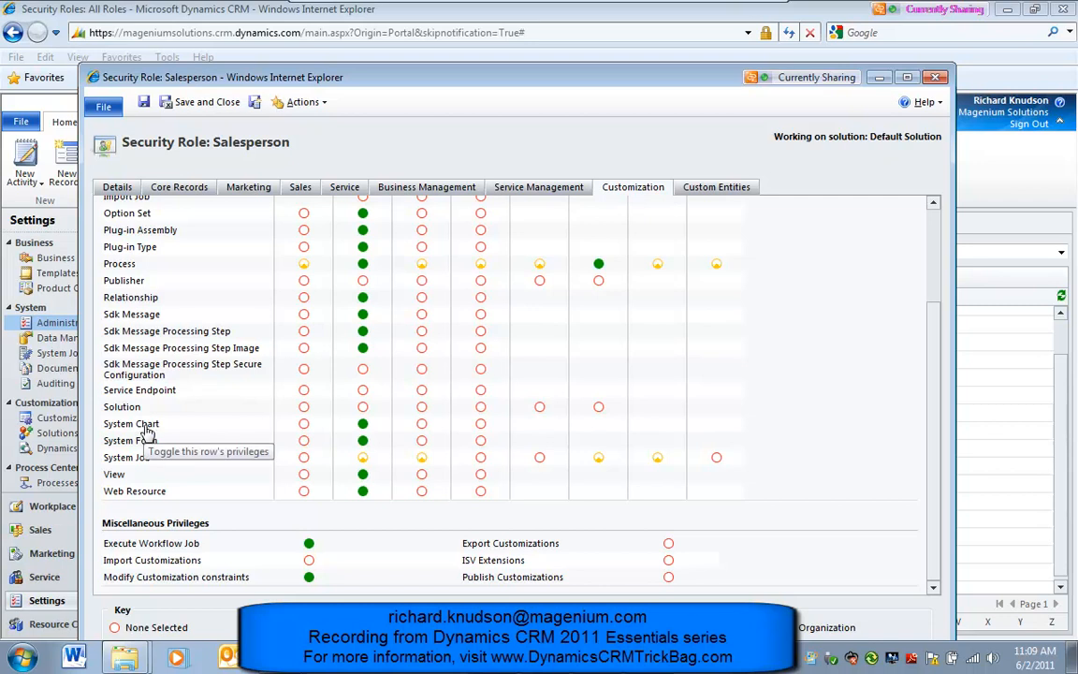
{"action": "mouse_move", "coordinate": [208, 431]}
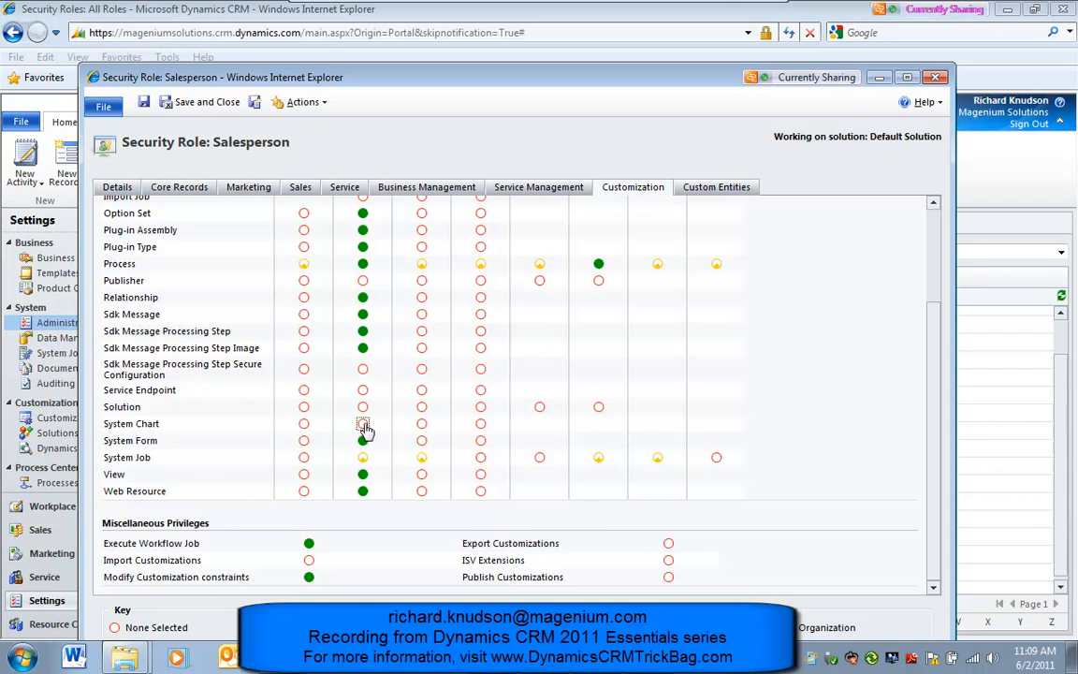
{"action": "mouse_move", "coordinate": [362, 423]}
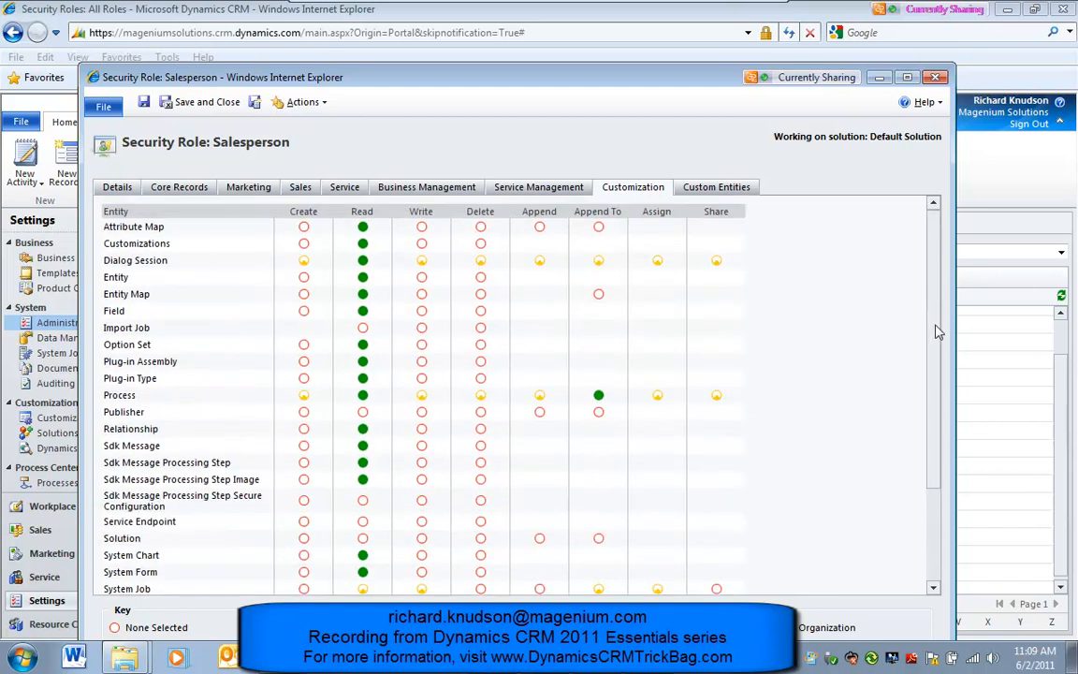
{"action": "scroll", "scroll_direction": "down", "scroll_amount": 3}
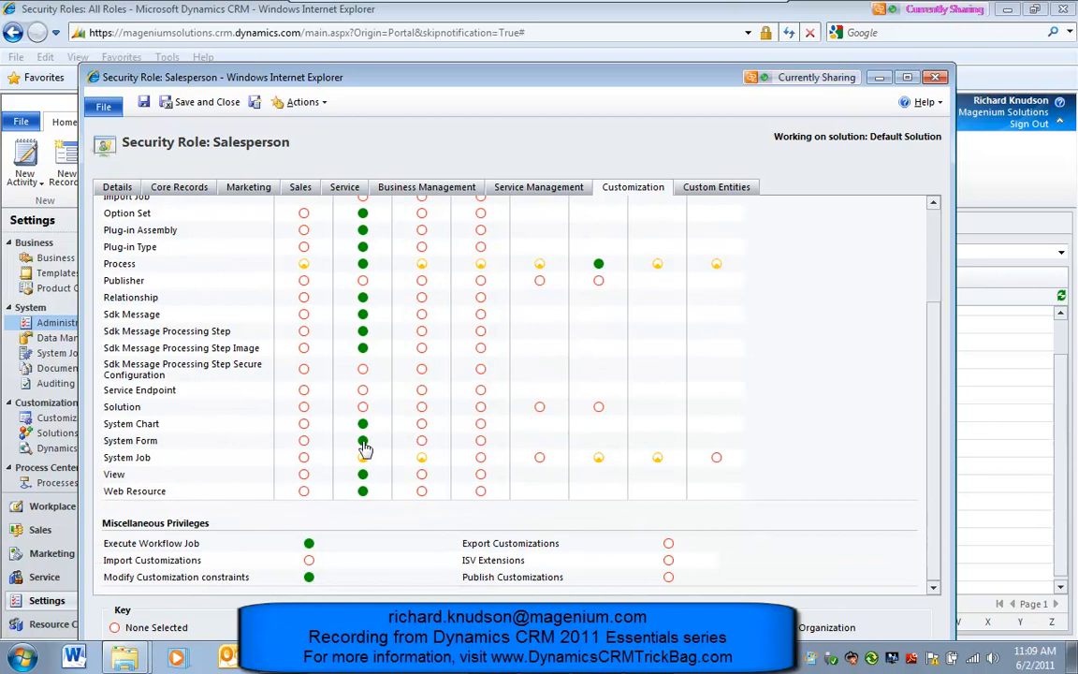
{"action": "mouse_move", "coordinate": [363, 441]}
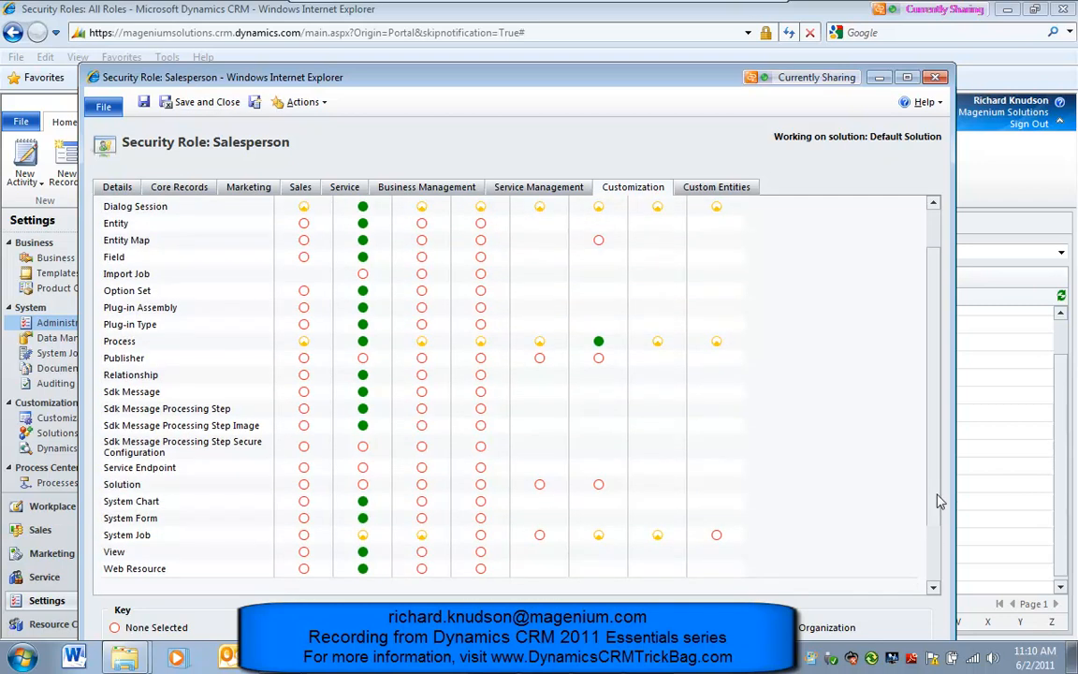
{"action": "scroll", "scroll_direction": "down", "scroll_amount": 3}
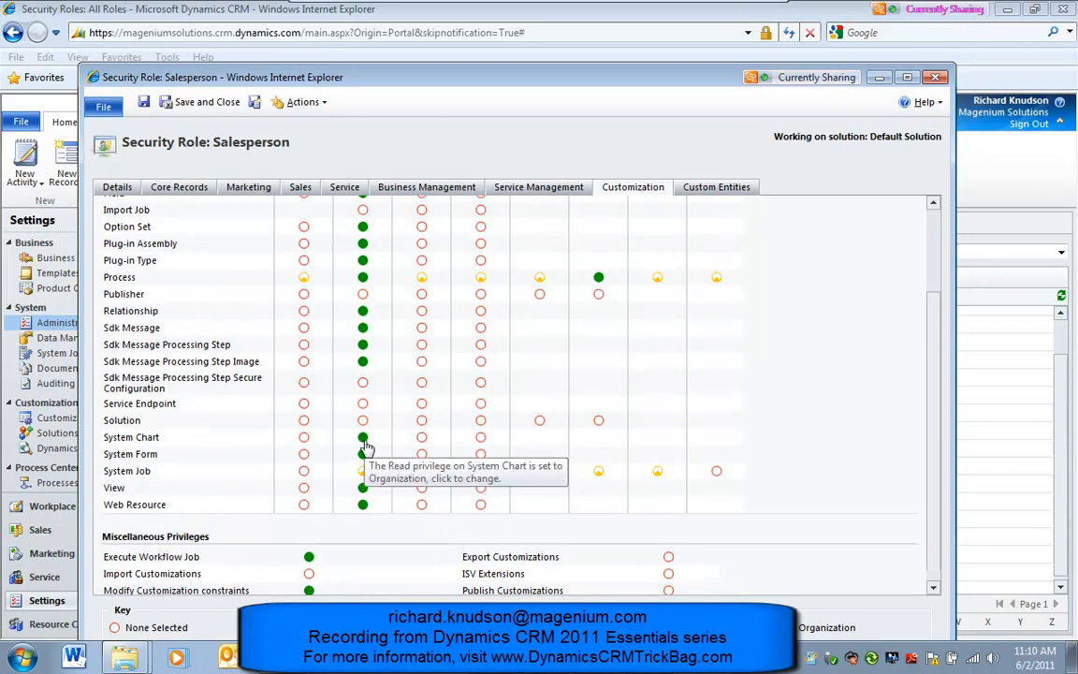
{"action": "left_click", "coordinate": [179, 186]}
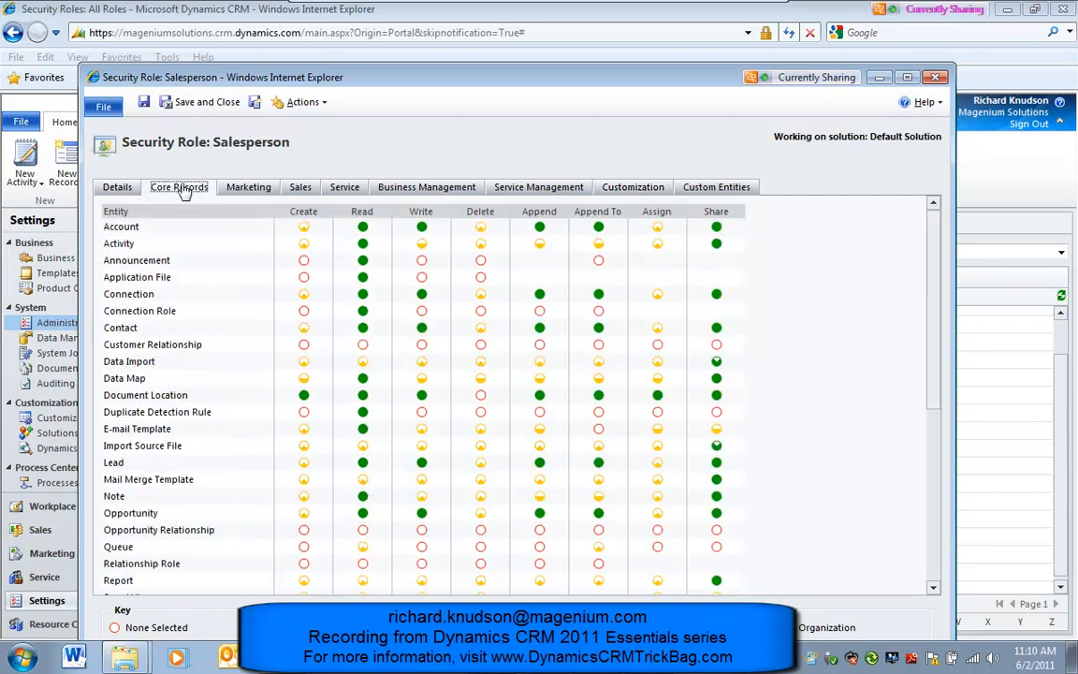
Check the Report row in Core Records, then close the role without saving.
{"action": "scroll", "scroll_direction": "down", "scroll_amount": 3}
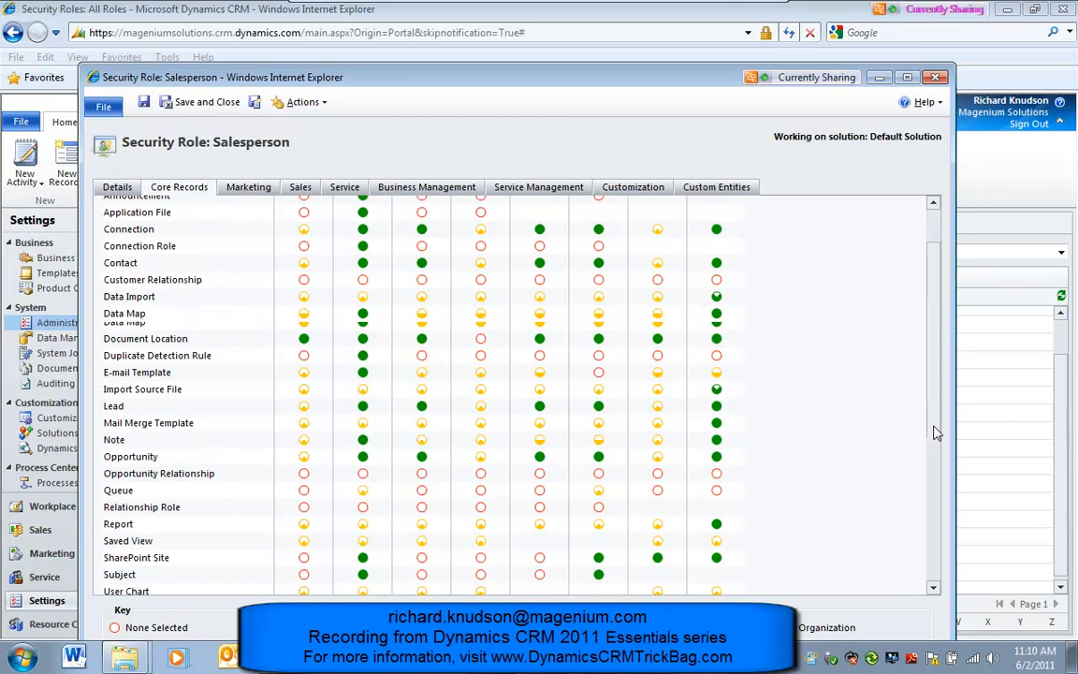
{"action": "scroll", "scroll_direction": "down", "scroll_amount": 3}
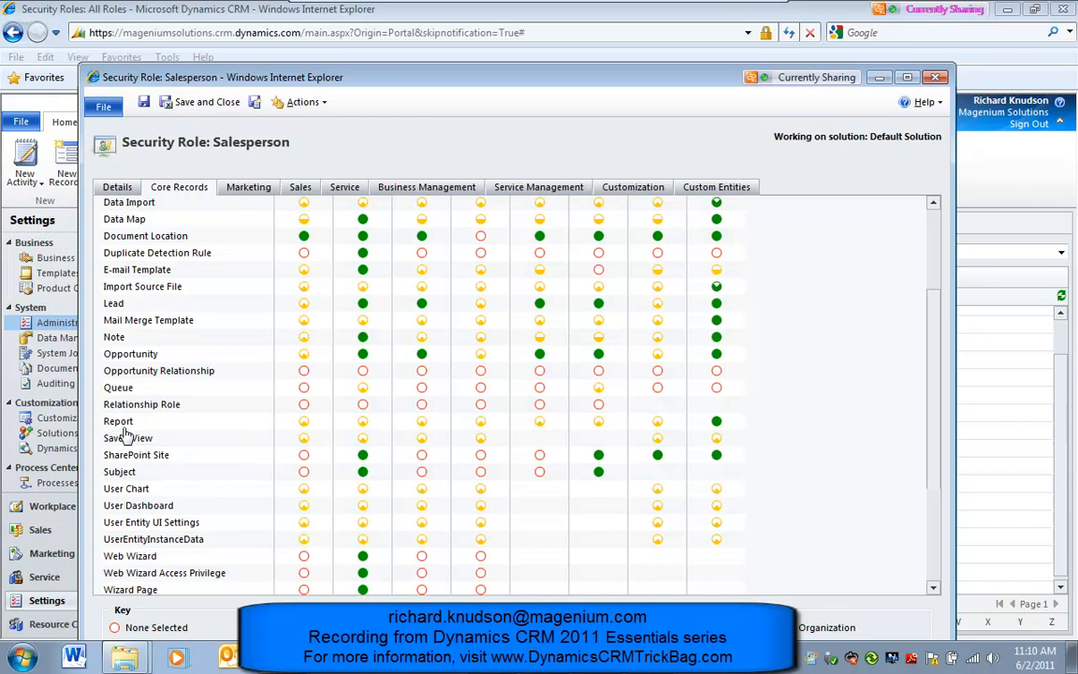
{"action": "mouse_move", "coordinate": [362, 421]}
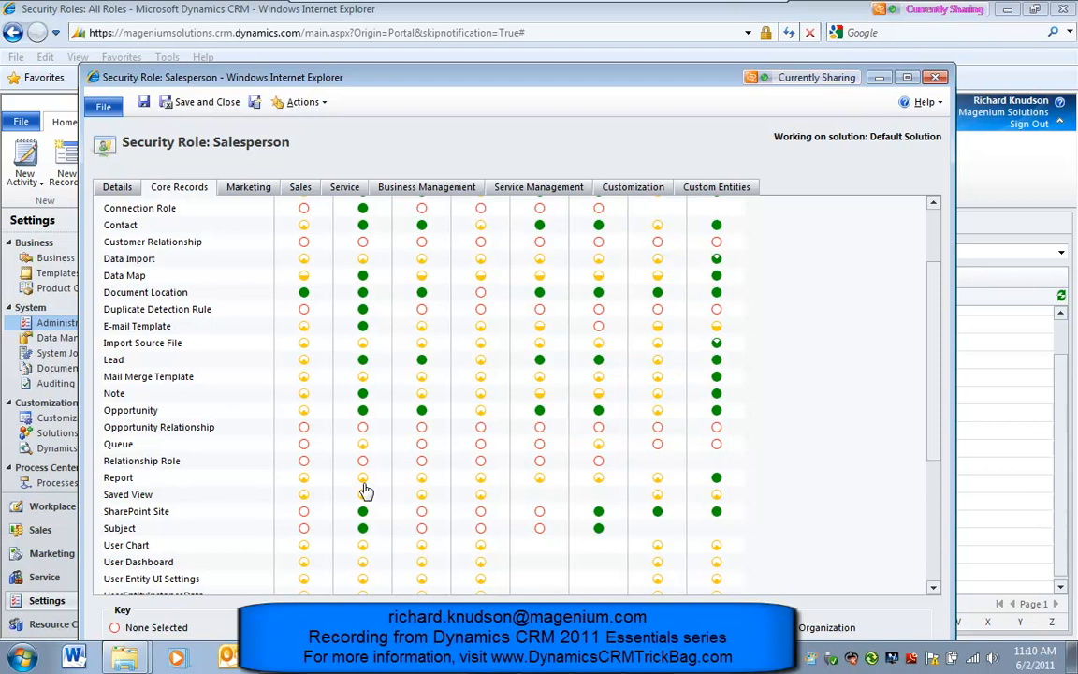
{"action": "mouse_move", "coordinate": [930, 463]}
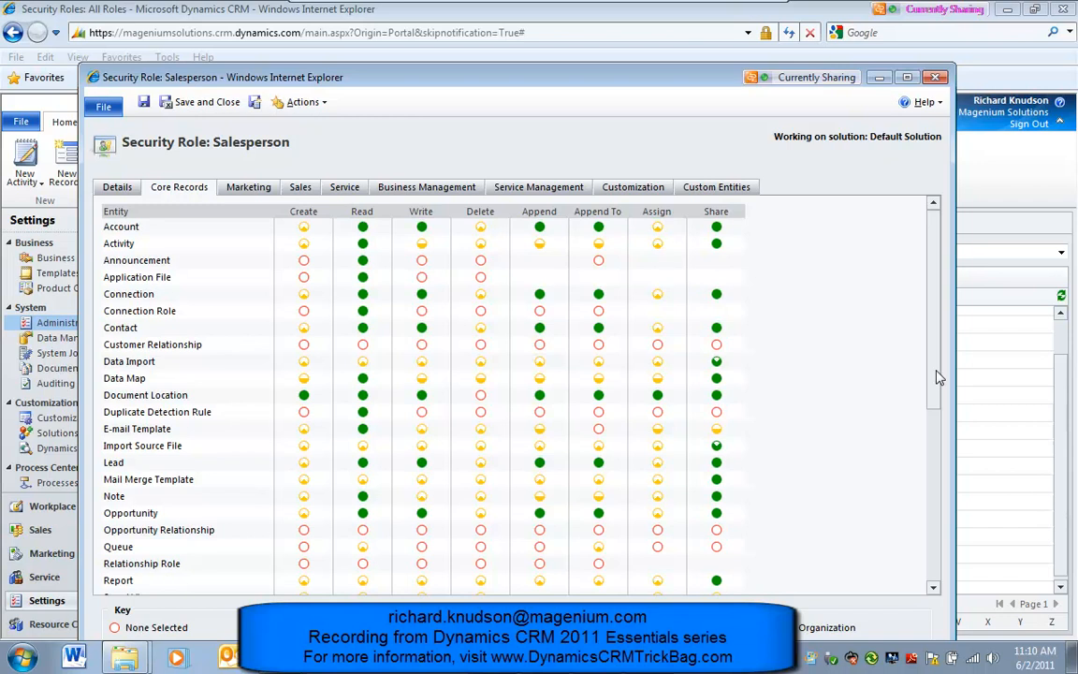
{"action": "scroll", "scroll_direction": "down", "scroll_amount": 3}
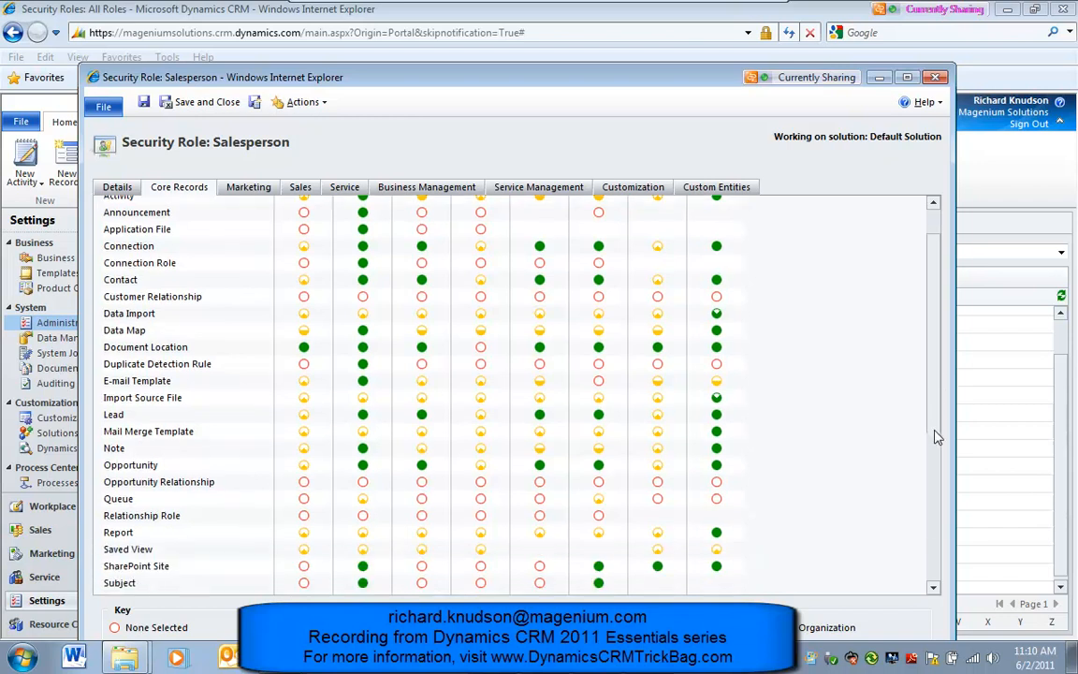
{"action": "scroll", "scroll_direction": "down", "scroll_amount": 3}
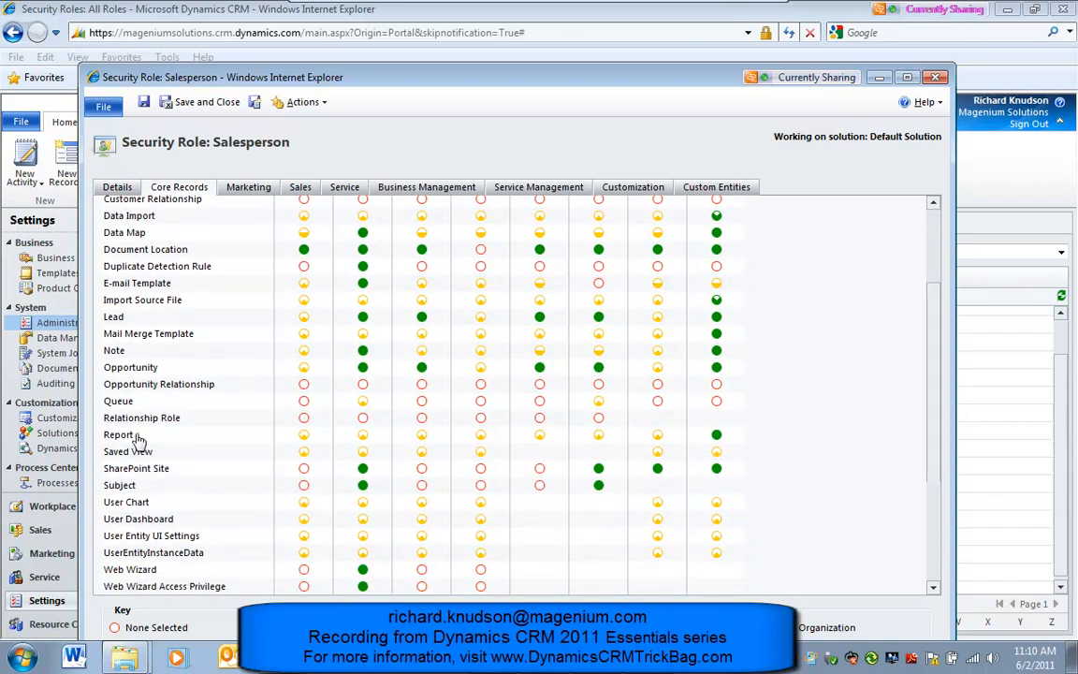
{"action": "mouse_move", "coordinate": [362, 443]}
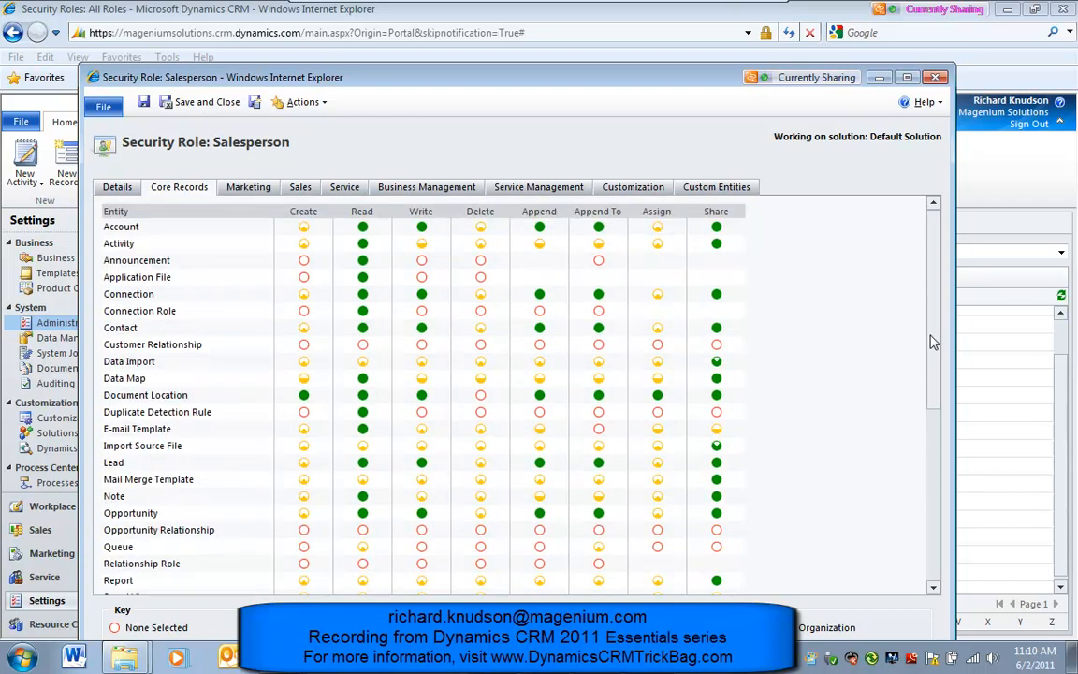
{"action": "mouse_move", "coordinate": [764, 351]}
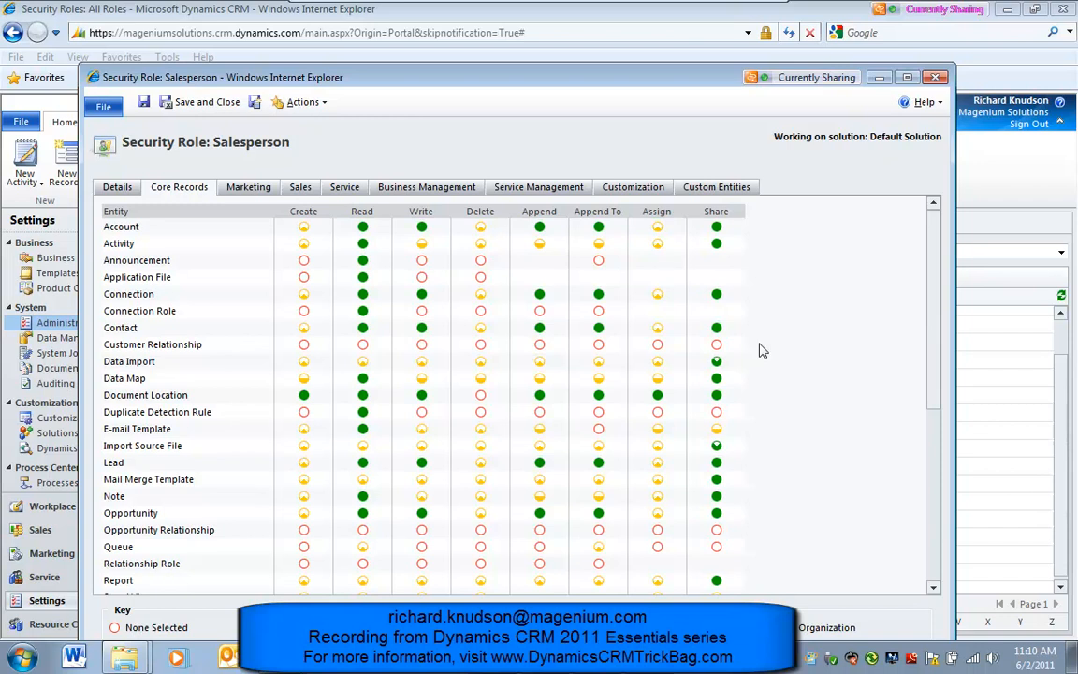
{"action": "mouse_move", "coordinate": [739, 77]}
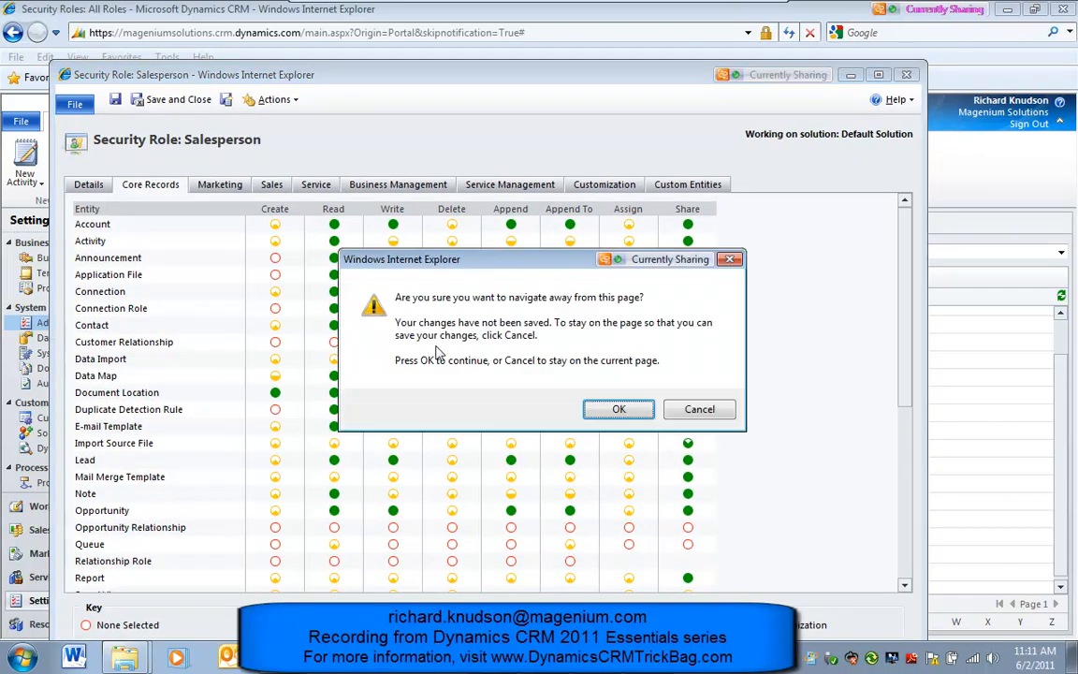
{"action": "left_click", "coordinate": [618, 409]}
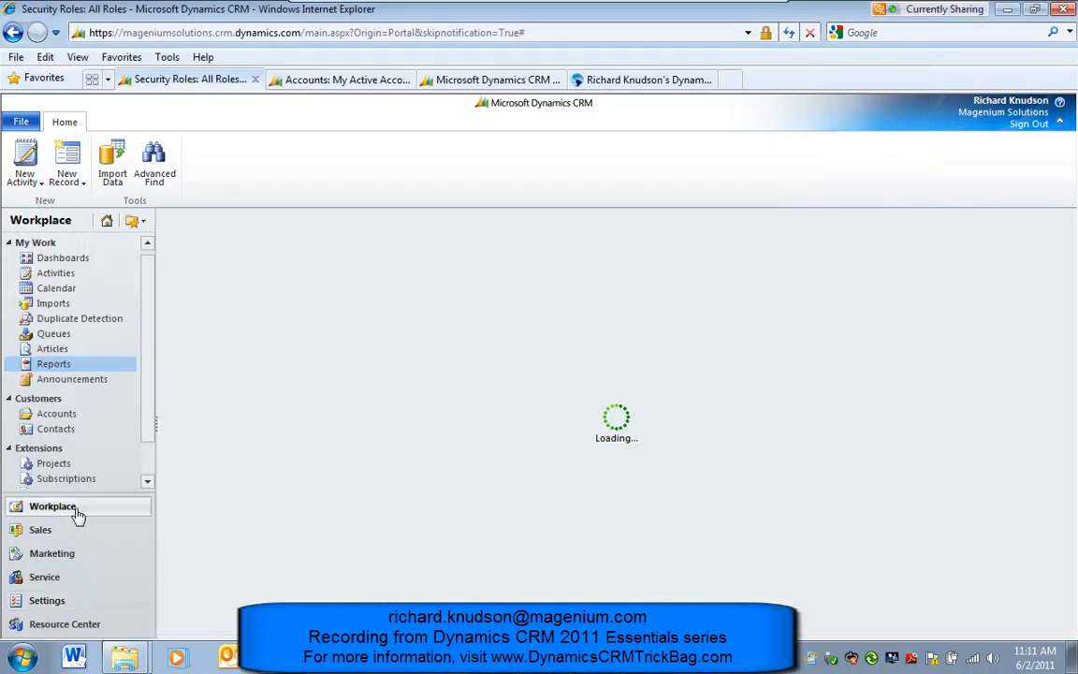
Go to Workplace Dashboards and generate the embedded Activities report.
{"action": "left_click", "coordinate": [54, 364]}
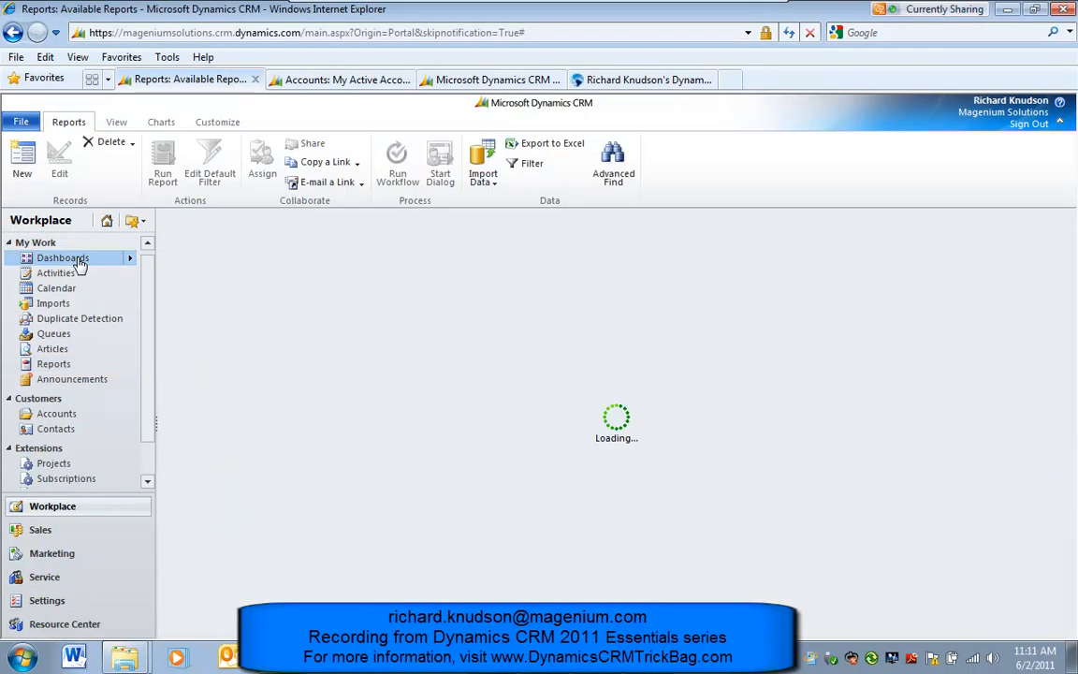
{"action": "left_click", "coordinate": [61, 257]}
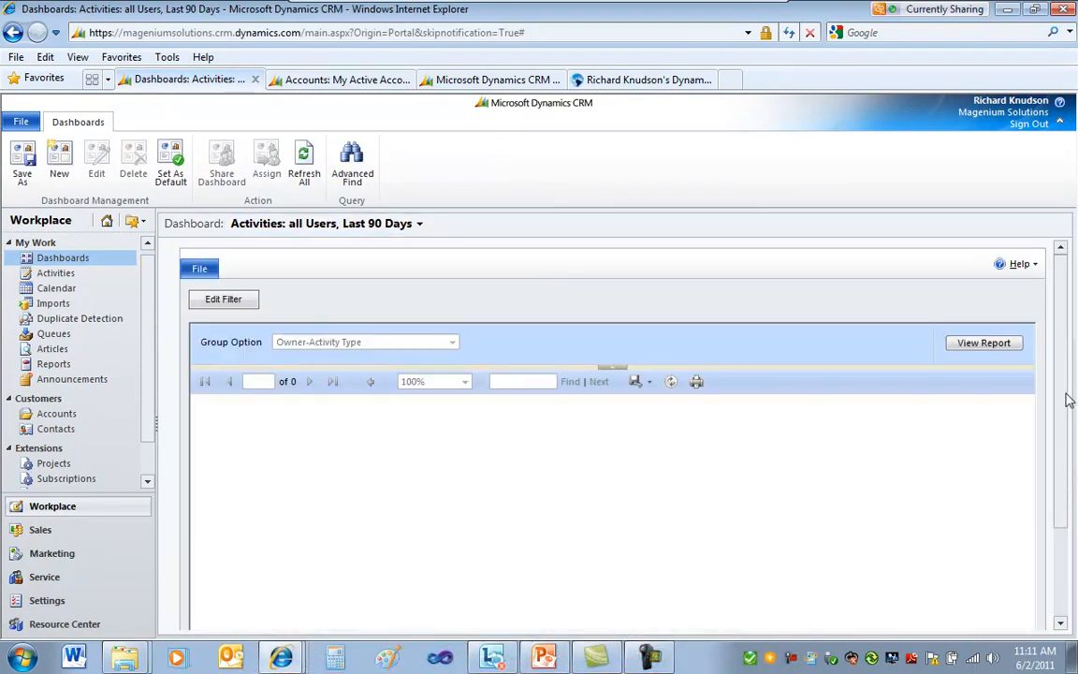
{"action": "left_click", "coordinate": [984, 342]}
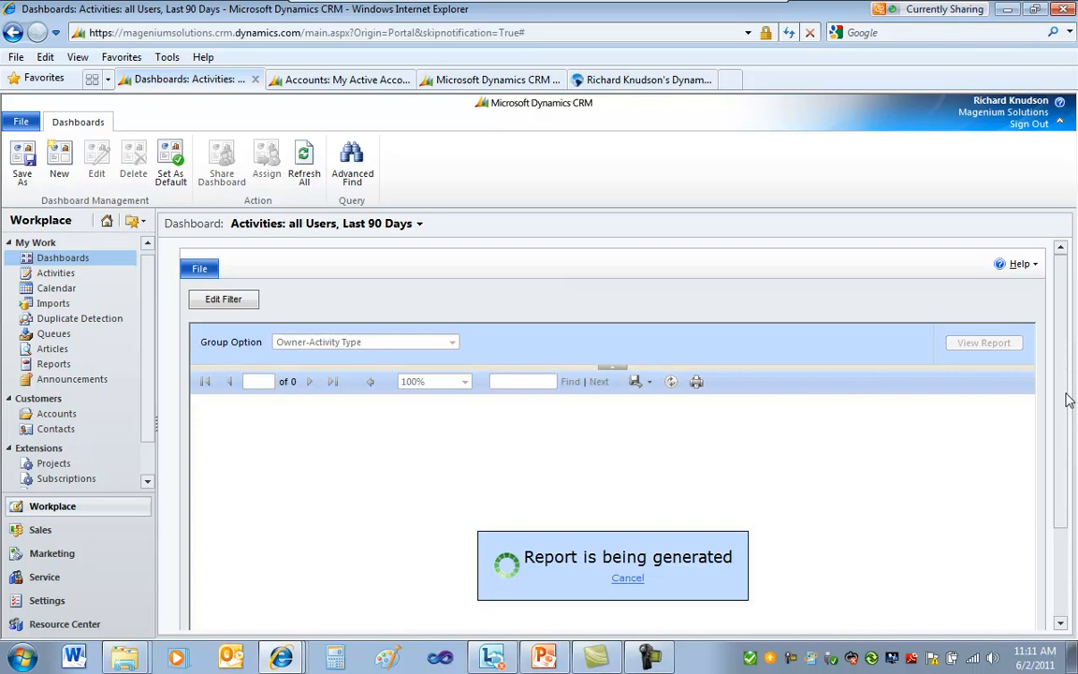
Reselect the 'Activities: all Users, Last 90 Days' dashboard and scroll to its chart.
{"action": "left_click", "coordinate": [417, 223]}
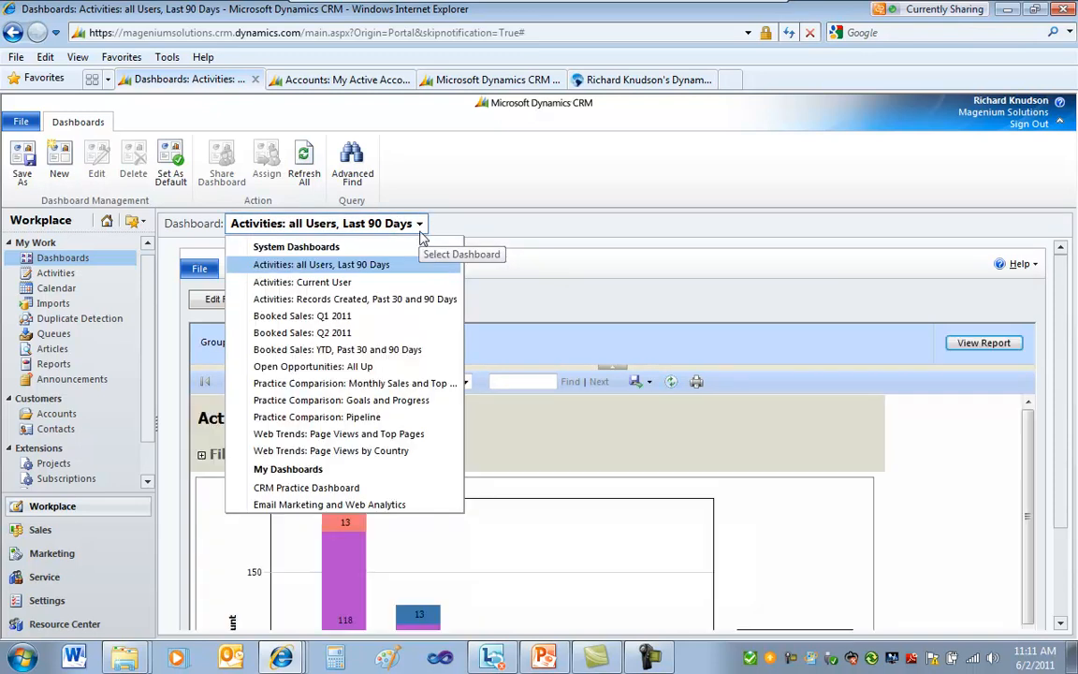
{"action": "mouse_move", "coordinate": [284, 264]}
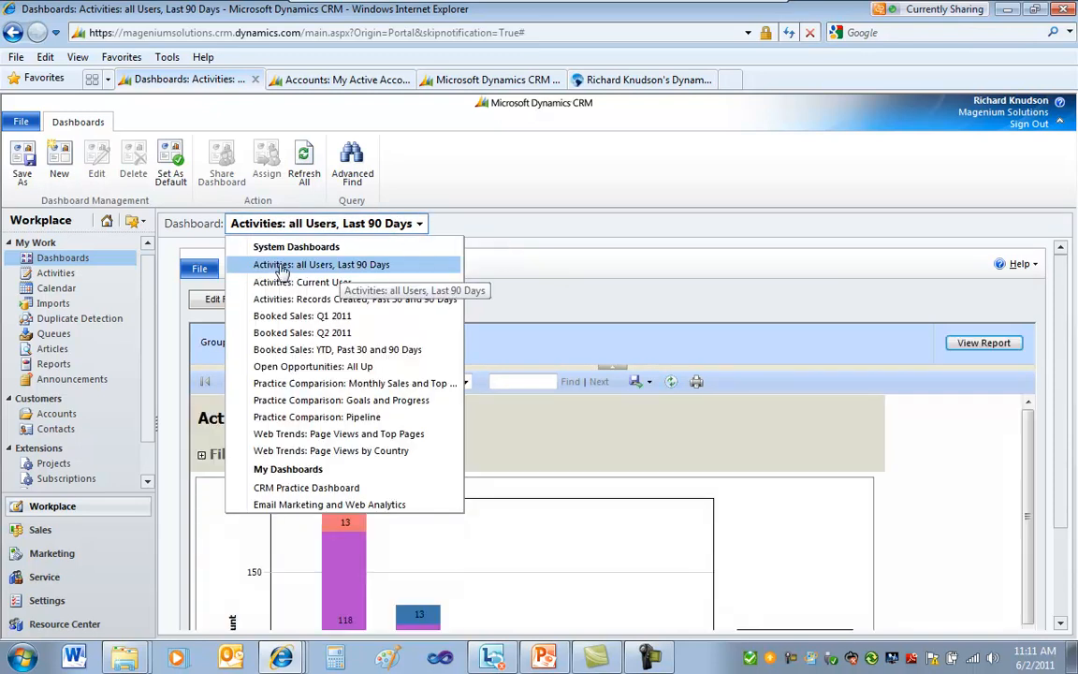
{"action": "left_click", "coordinate": [321, 264]}
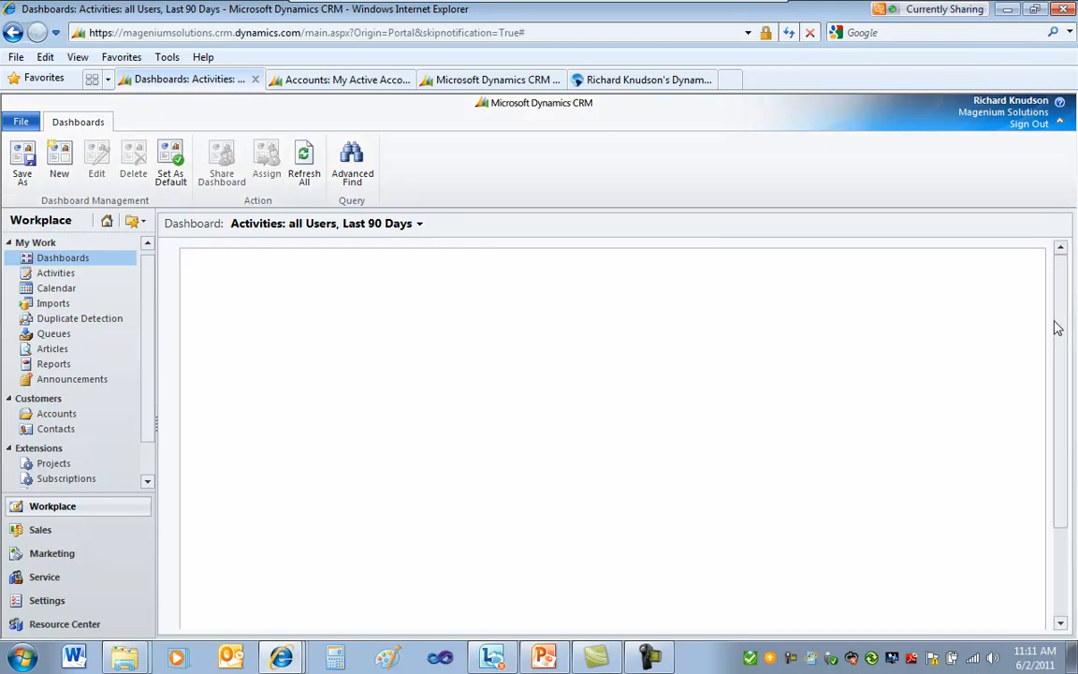
{"action": "mouse_move", "coordinate": [1058, 365]}
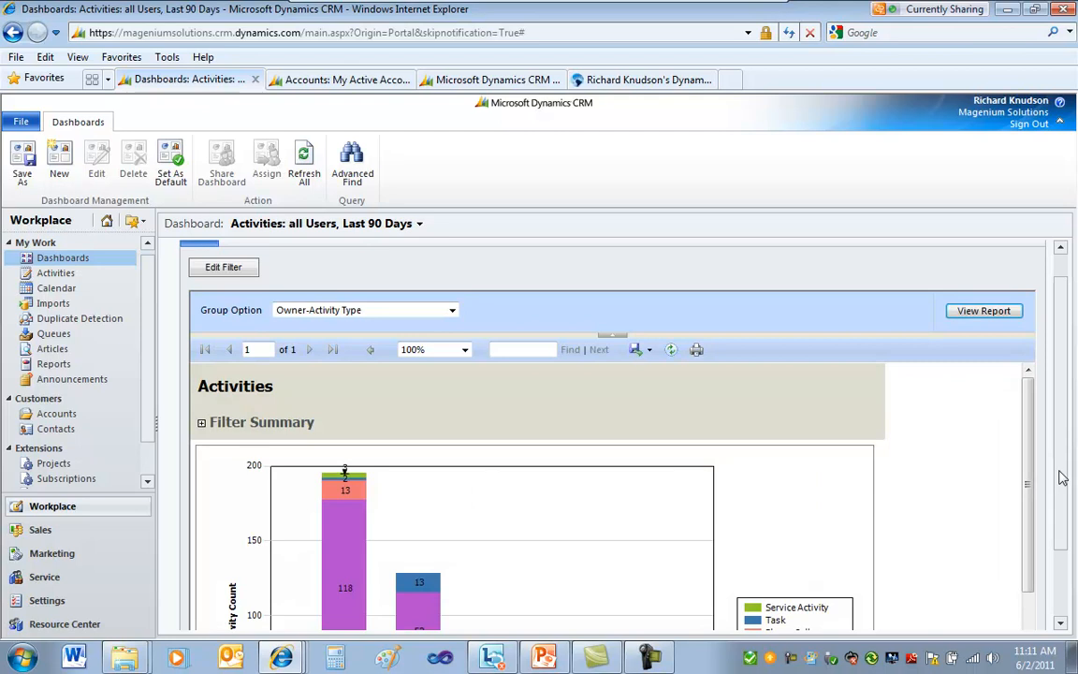
{"action": "scroll", "scroll_direction": "down", "scroll_amount": 3}
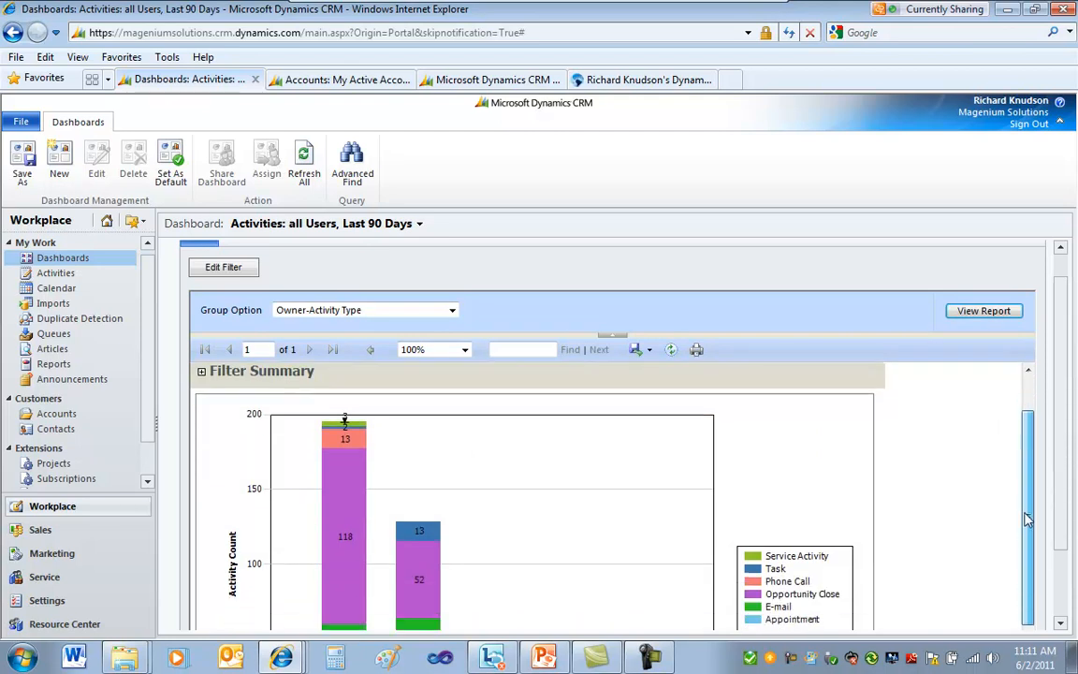
{"action": "scroll", "scroll_direction": "down", "scroll_amount": 3}
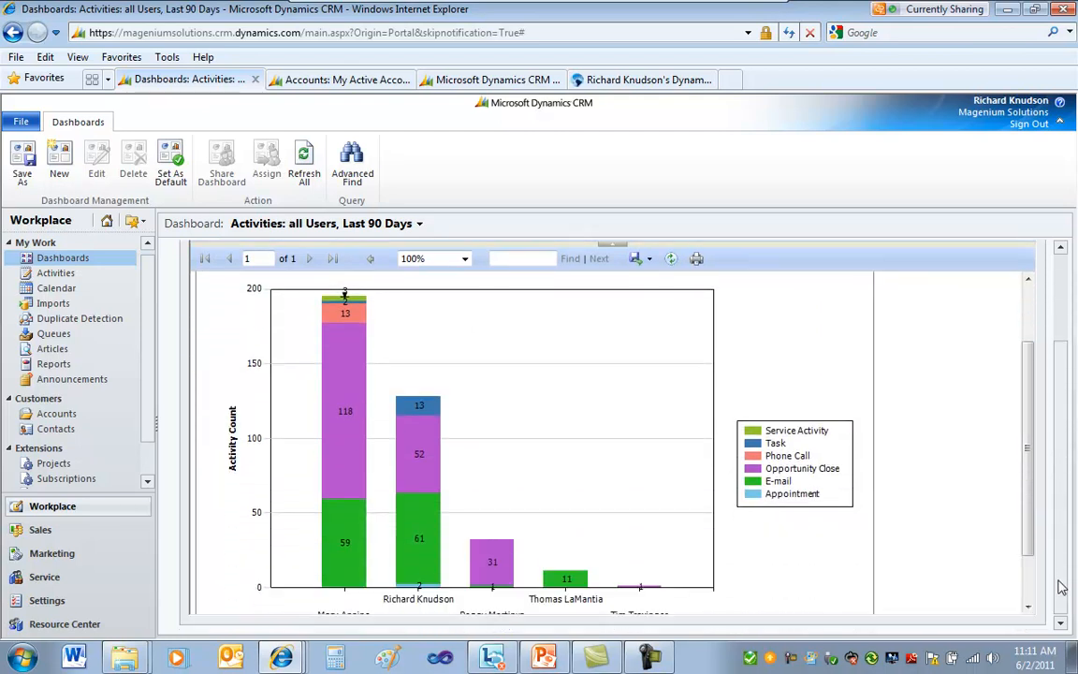